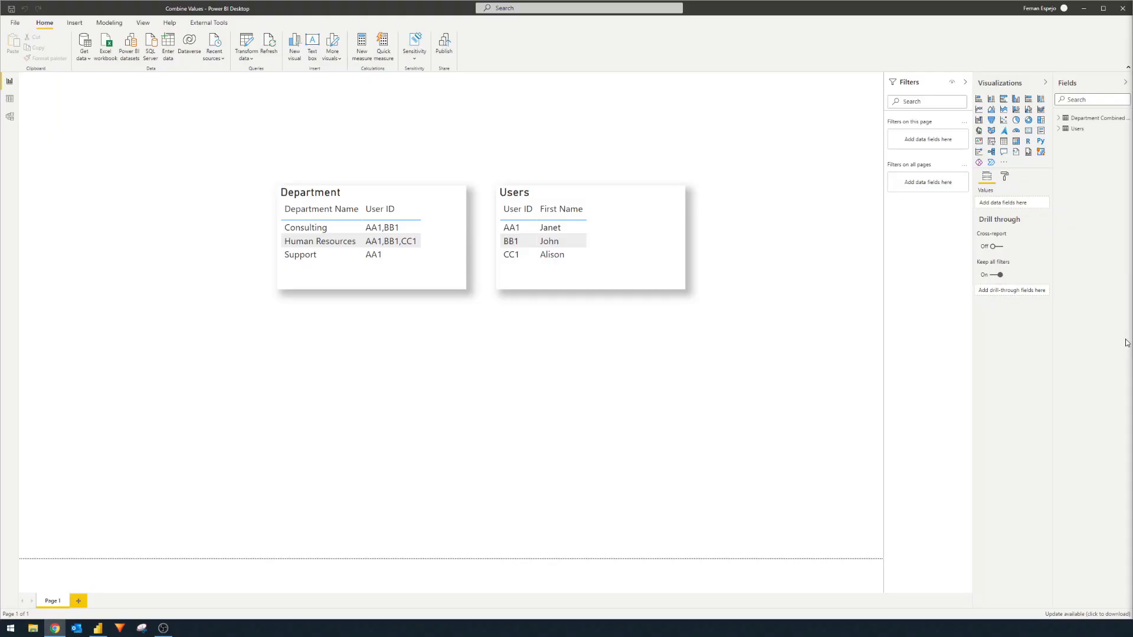
mouse_move(1074, 352)
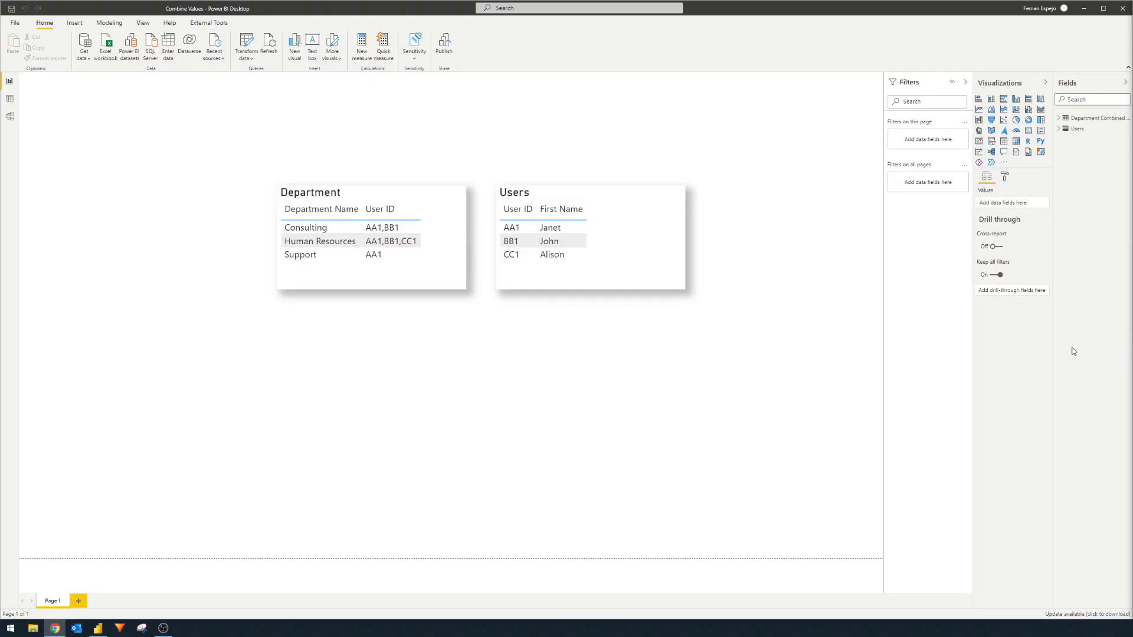
mouse_move(1076, 347)
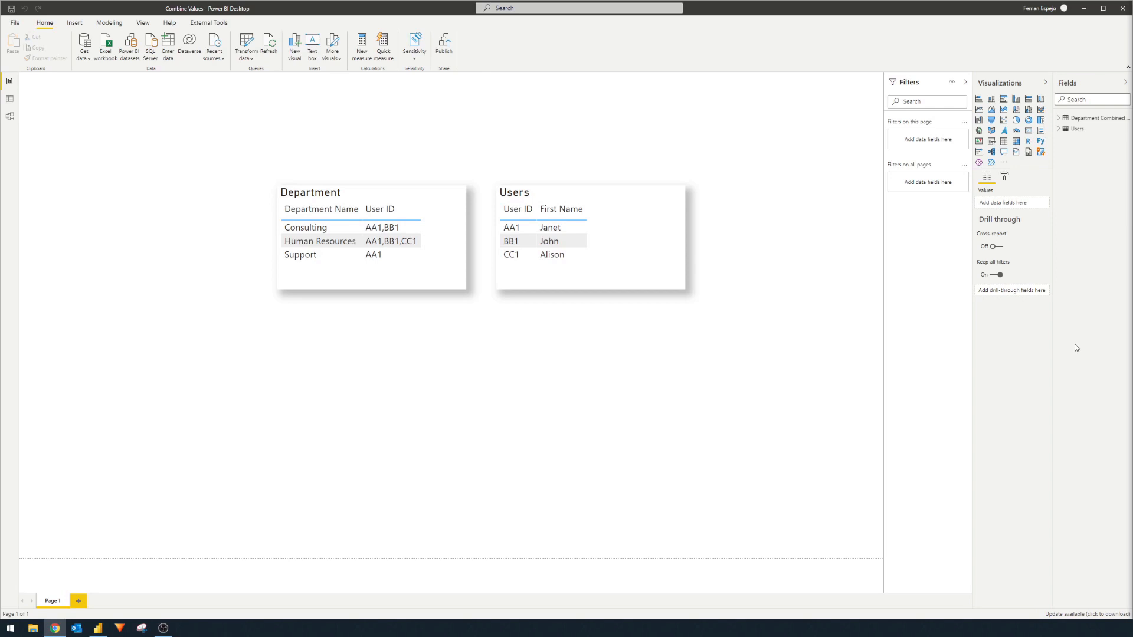
mouse_move(1083, 351)
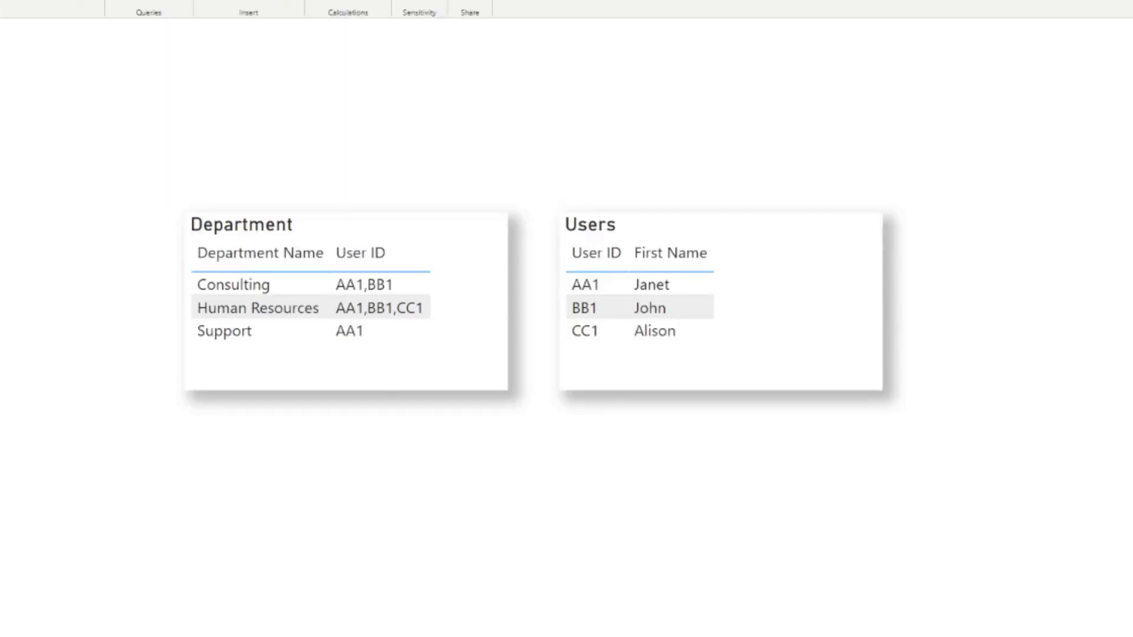
mouse_move(314, 443)
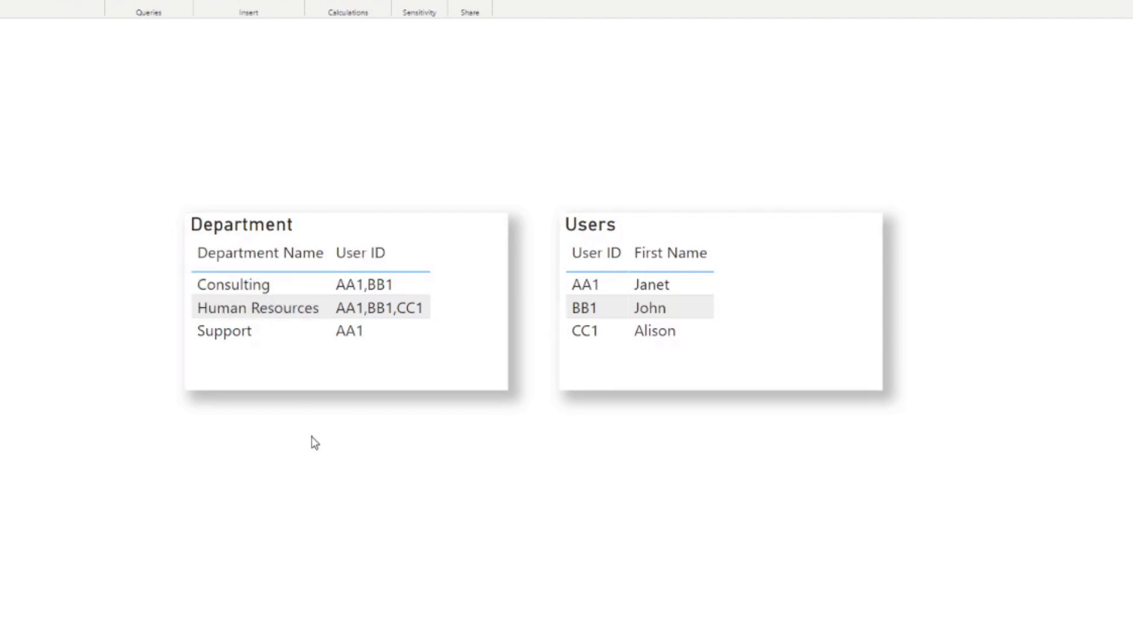
mouse_move(314, 447)
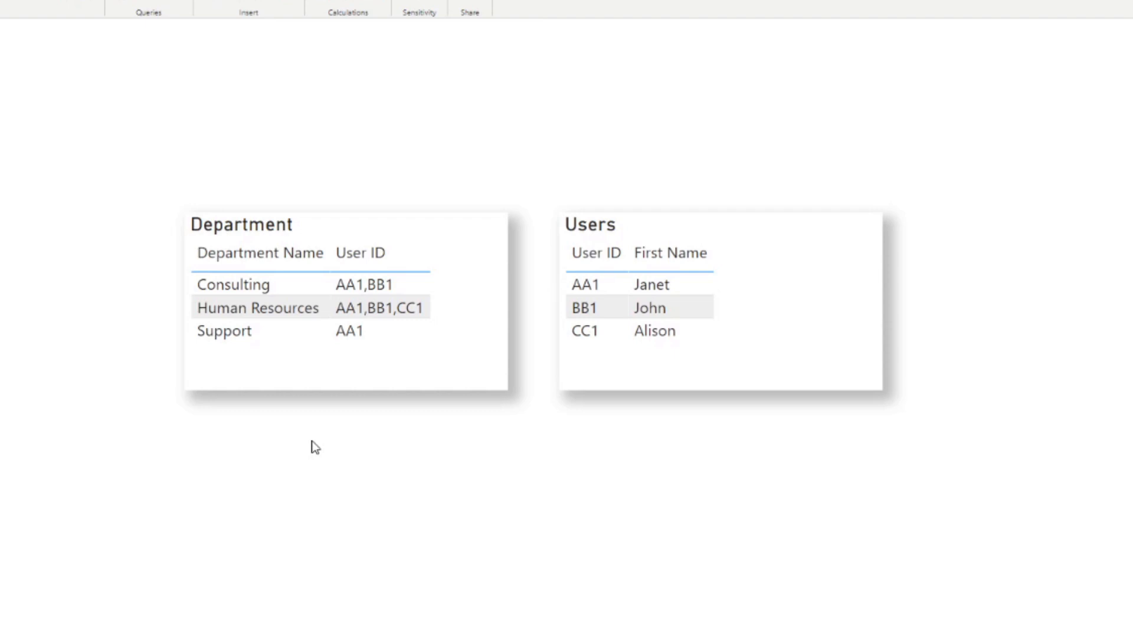
mouse_move(318, 444)
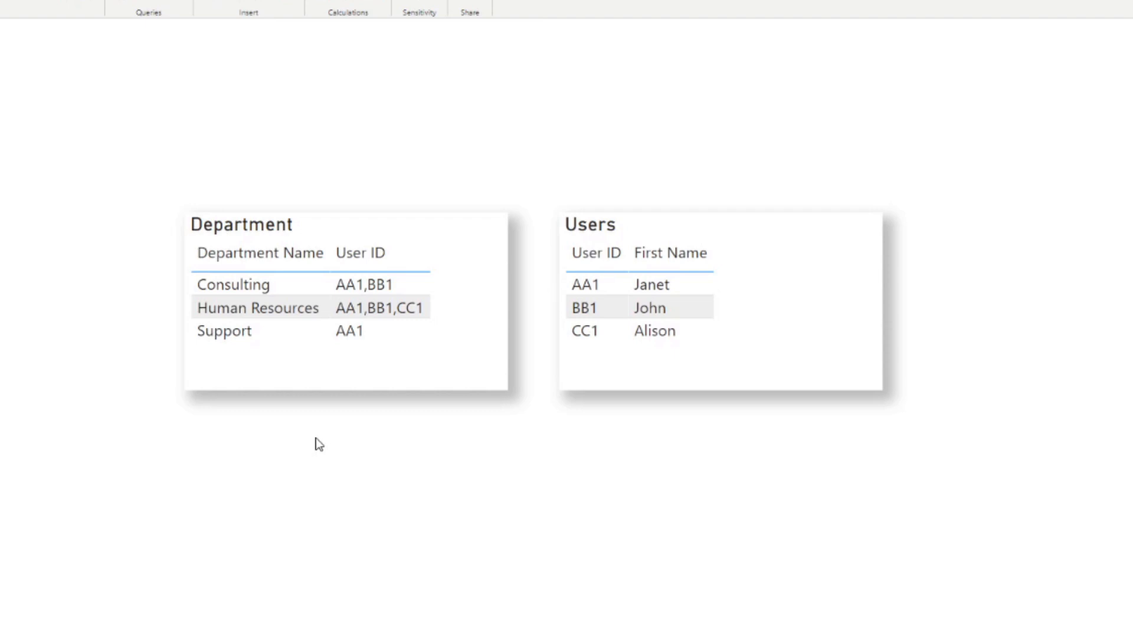
mouse_move(776, 242)
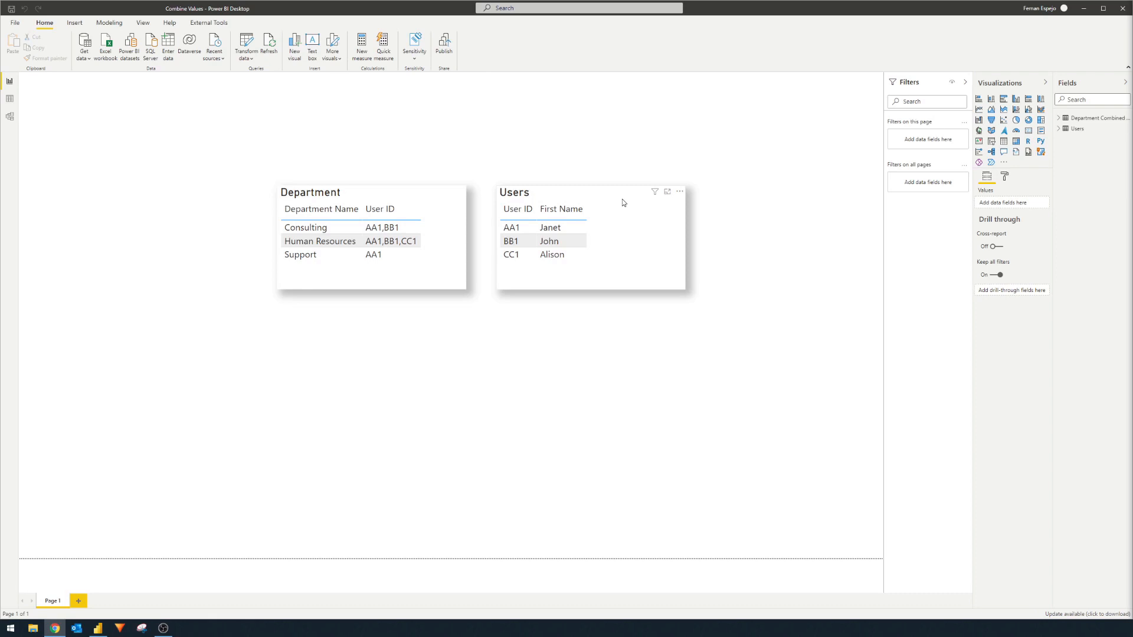
mouse_move(628, 203)
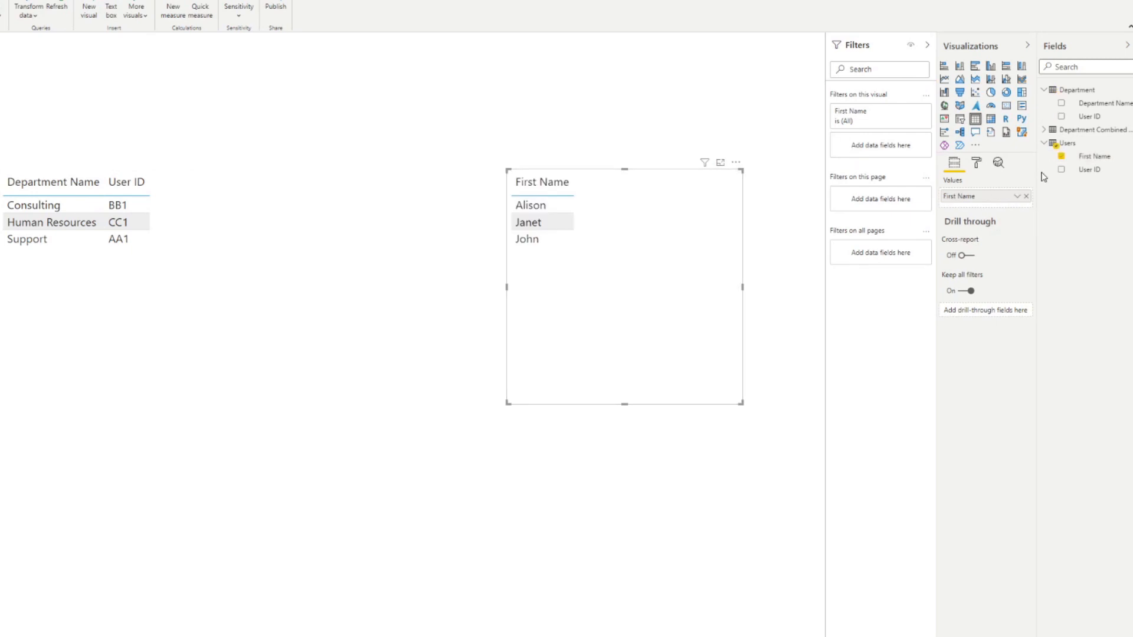
Step: Add User ID to the users table visual so each ID pairs with its First Name
left_click(1062, 170)
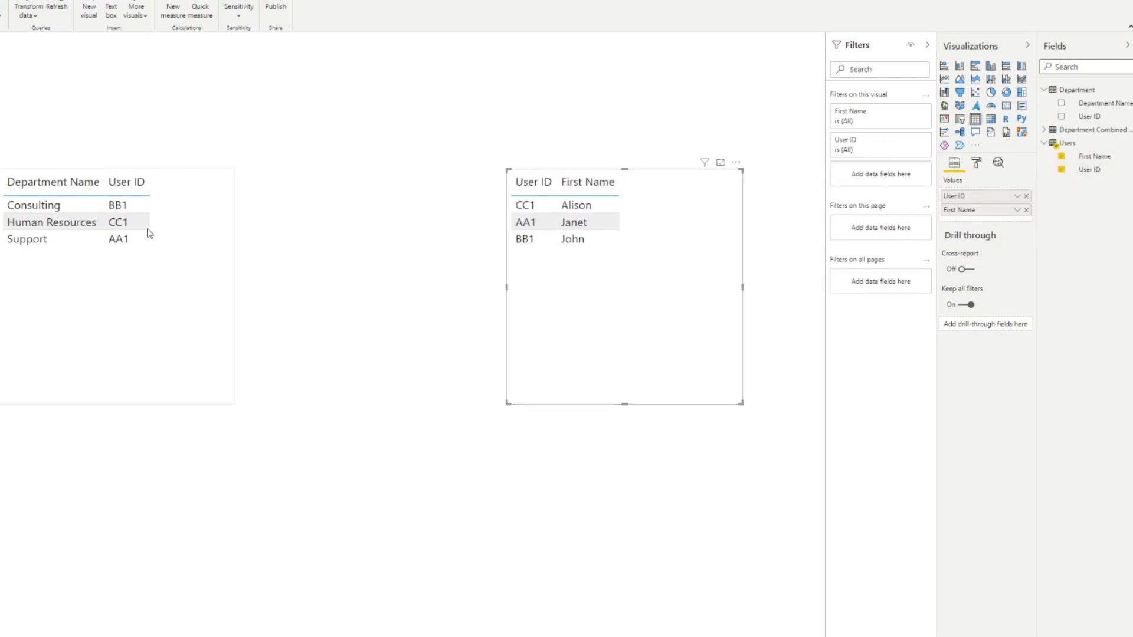
left_click(55, 182)
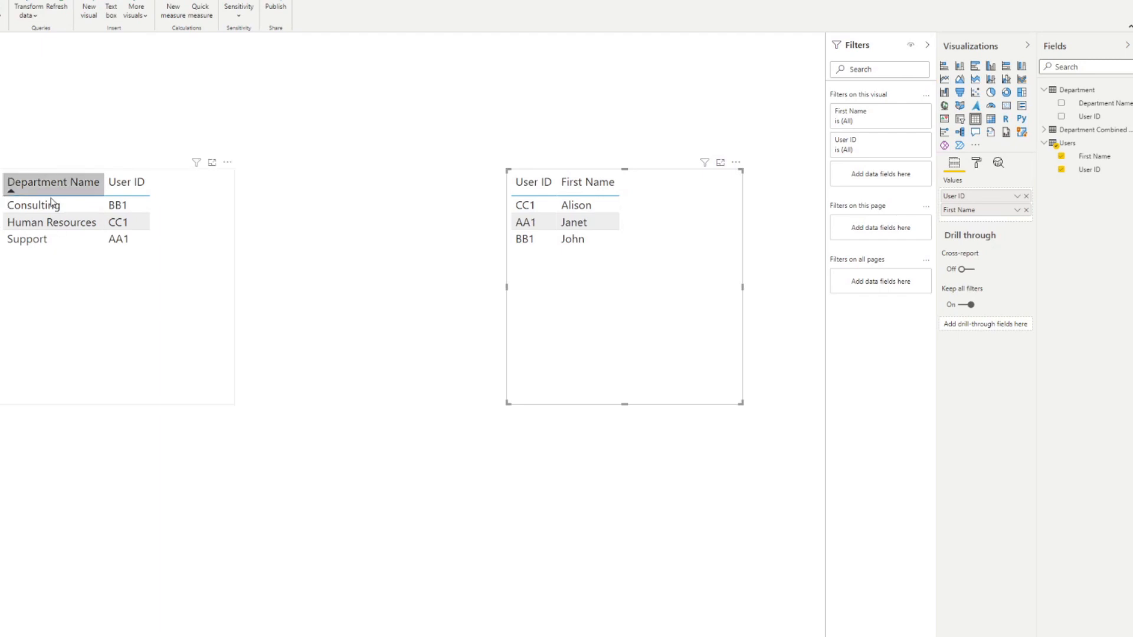
mouse_move(175, 330)
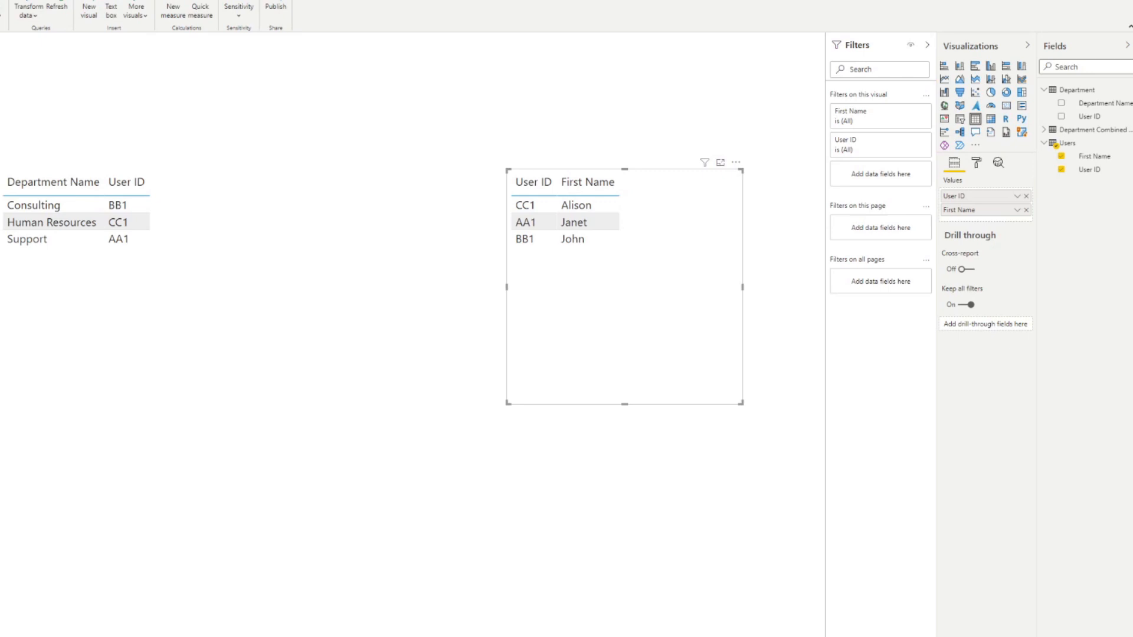
Step: Check the model diagram, then show Department Name, User ID and First Name together on Page 2
left_click(9, 137)
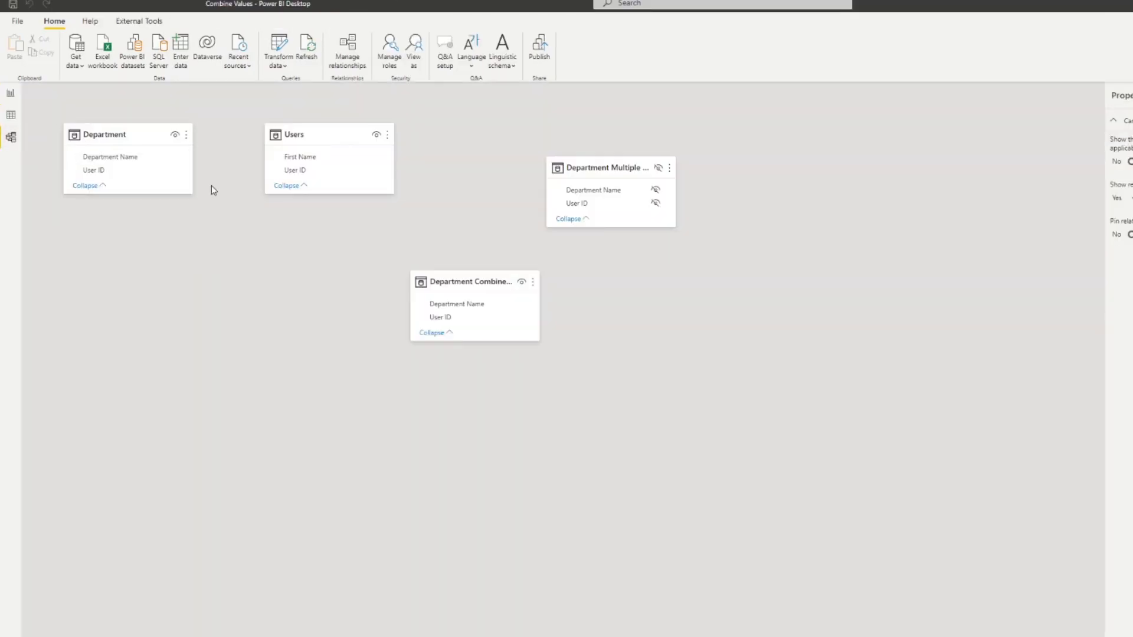
mouse_move(110, 134)
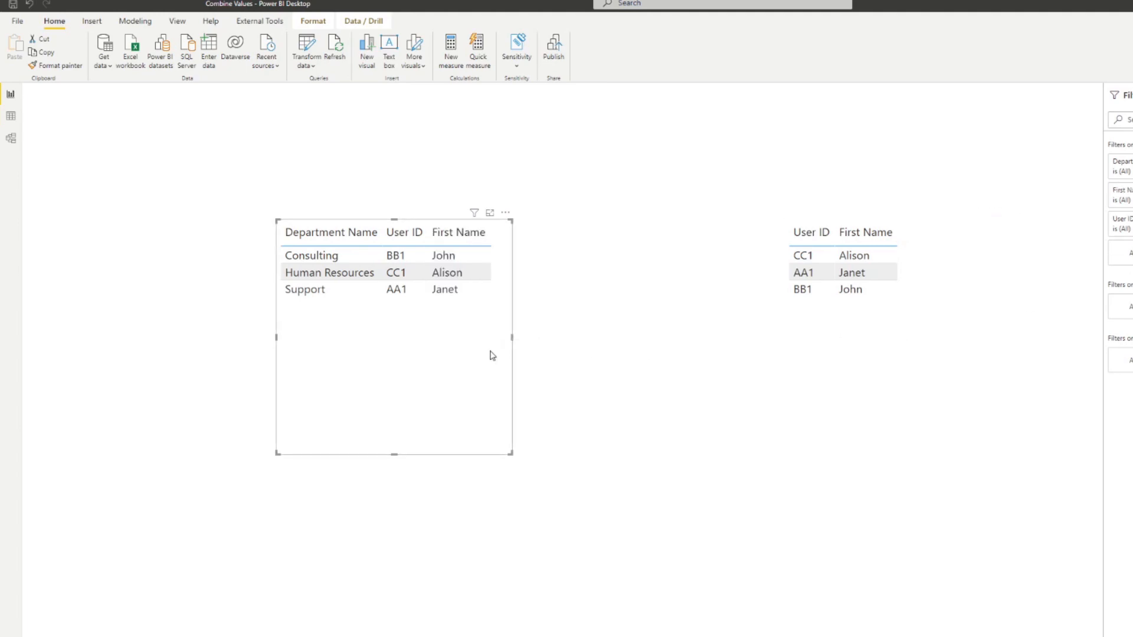
mouse_move(506, 342)
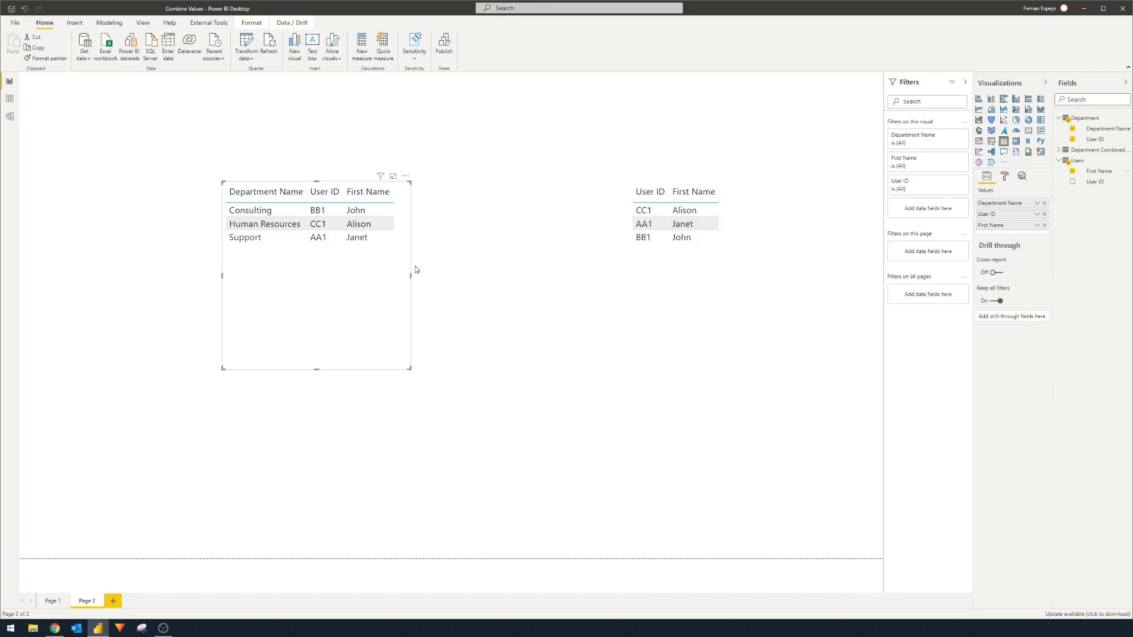
mouse_move(430, 281)
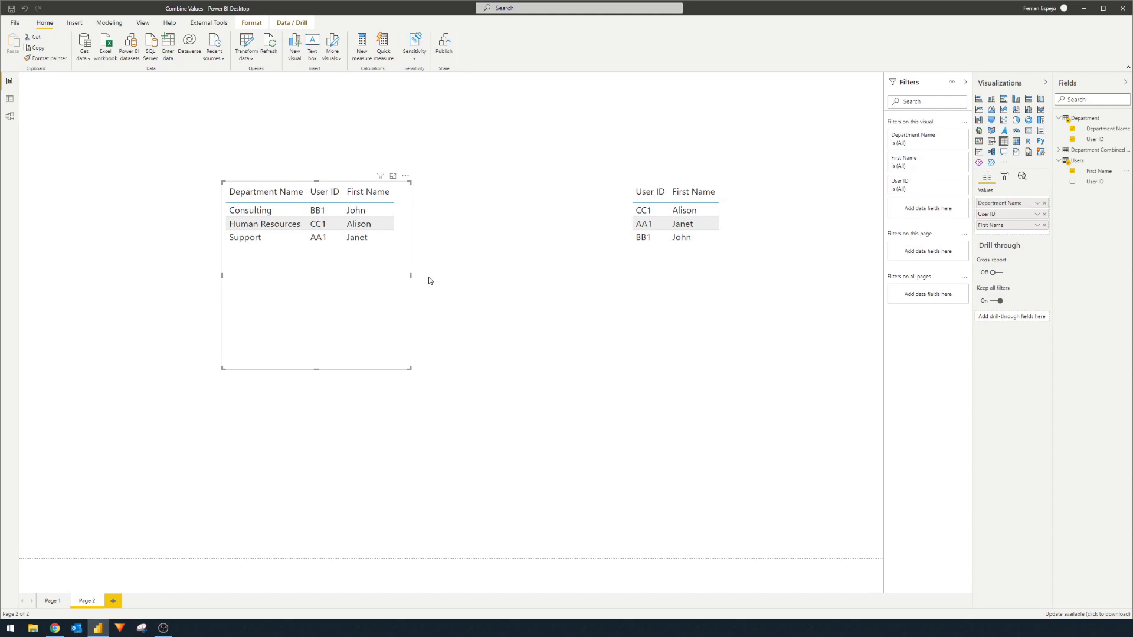
mouse_move(435, 276)
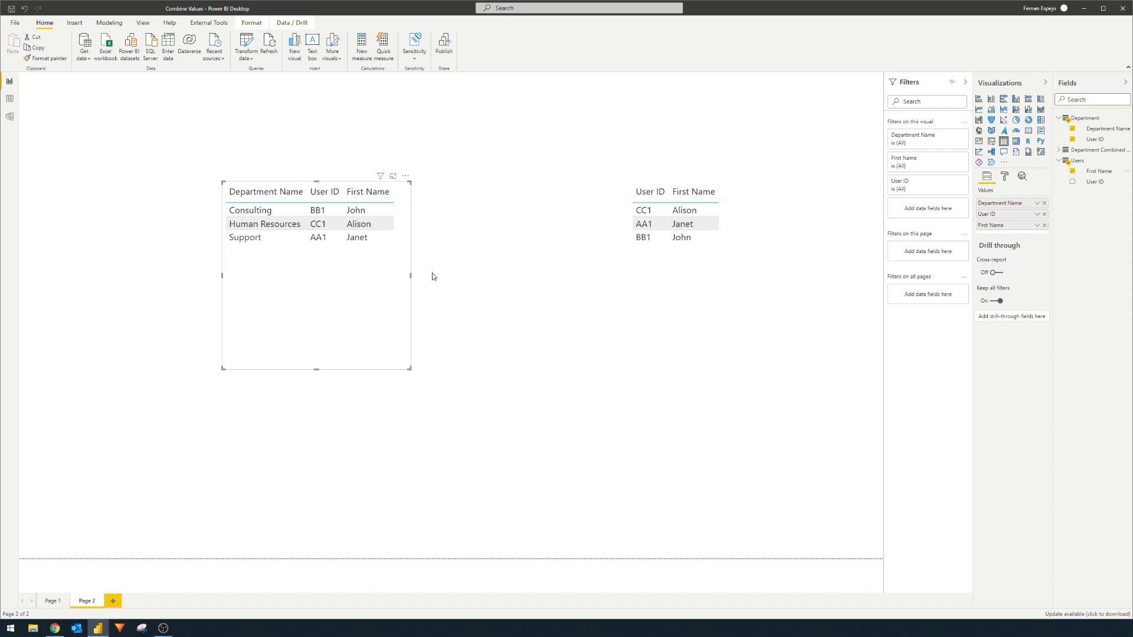
left_click(111, 600)
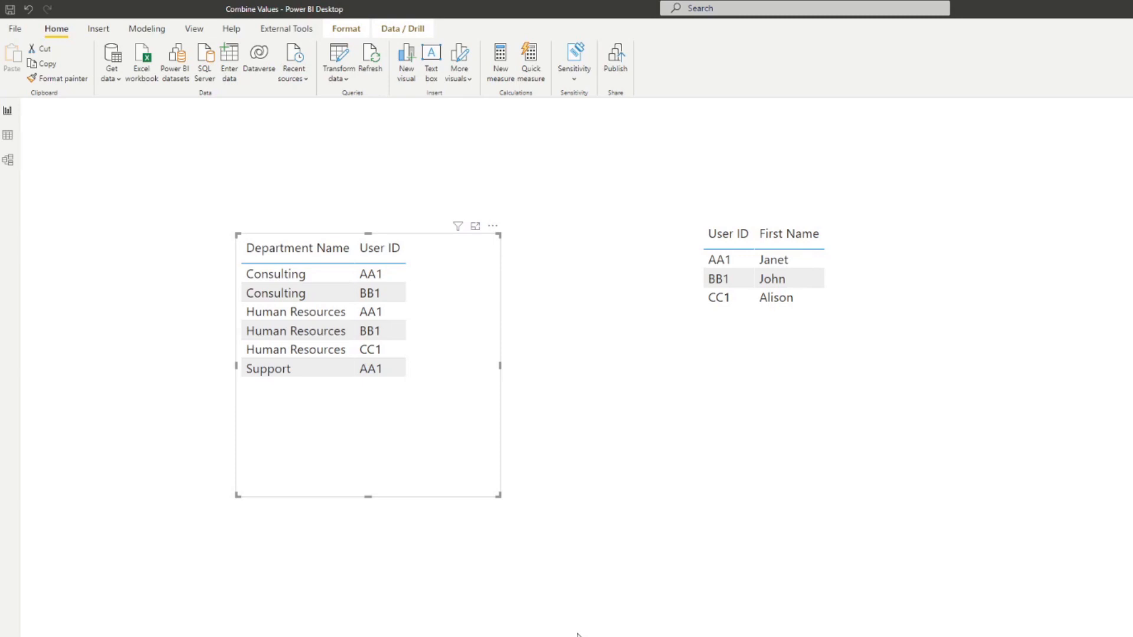
mouse_move(583, 596)
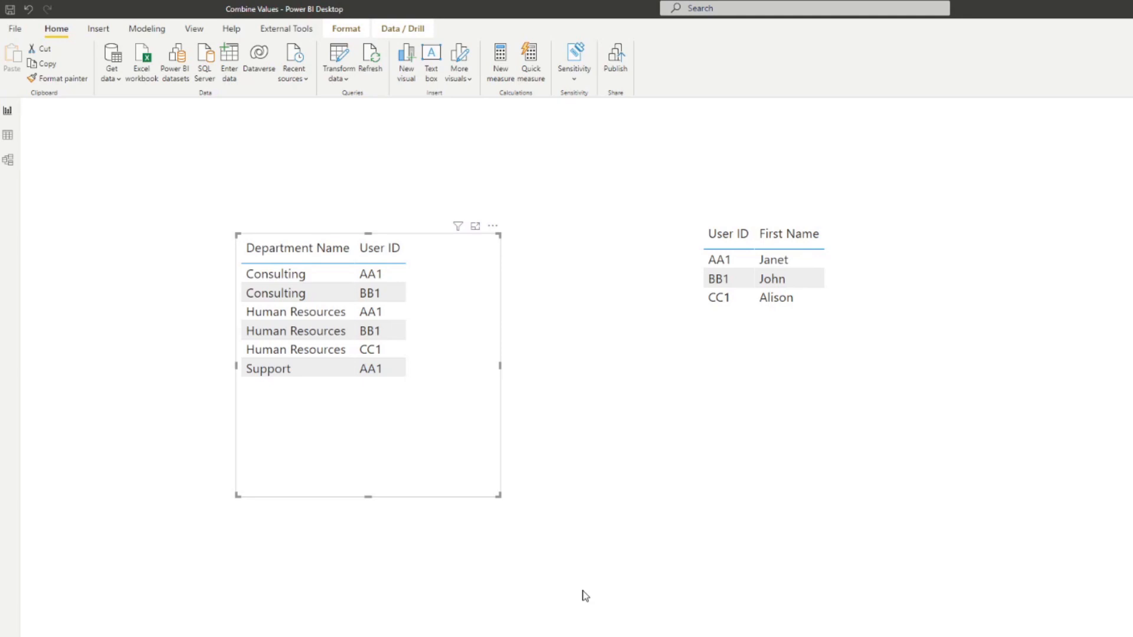
mouse_move(523, 409)
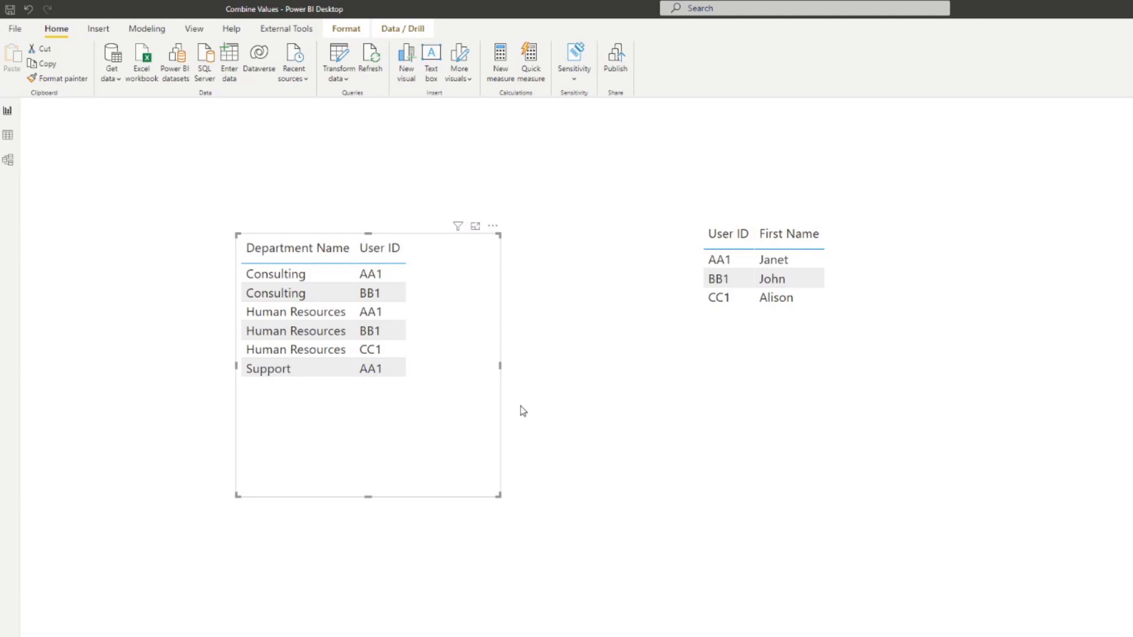
mouse_move(319, 316)
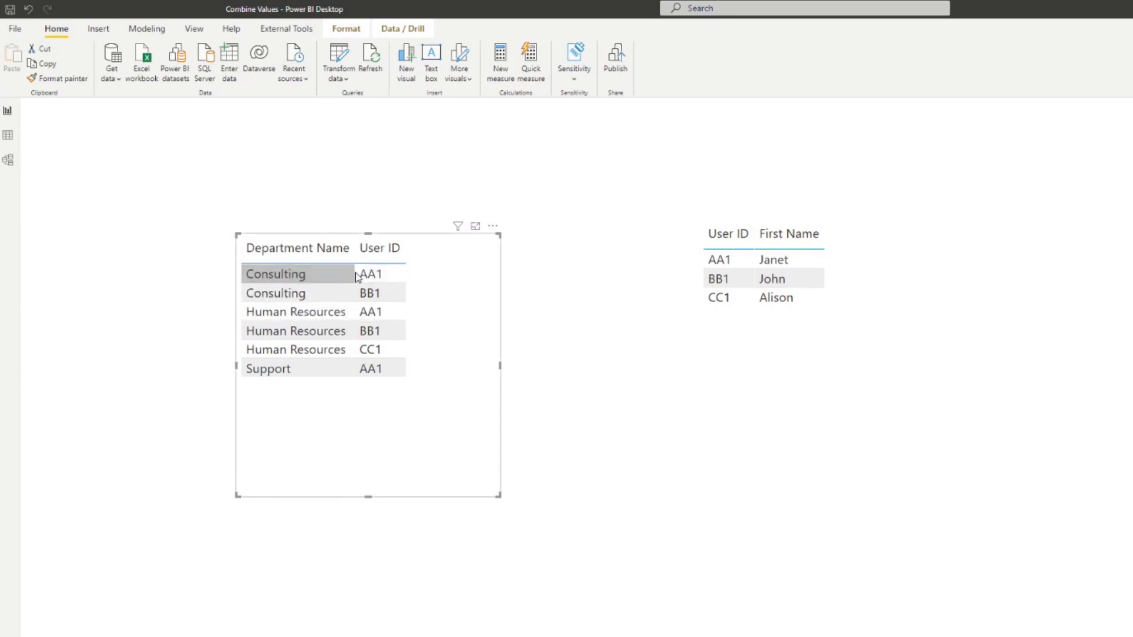
mouse_move(418, 344)
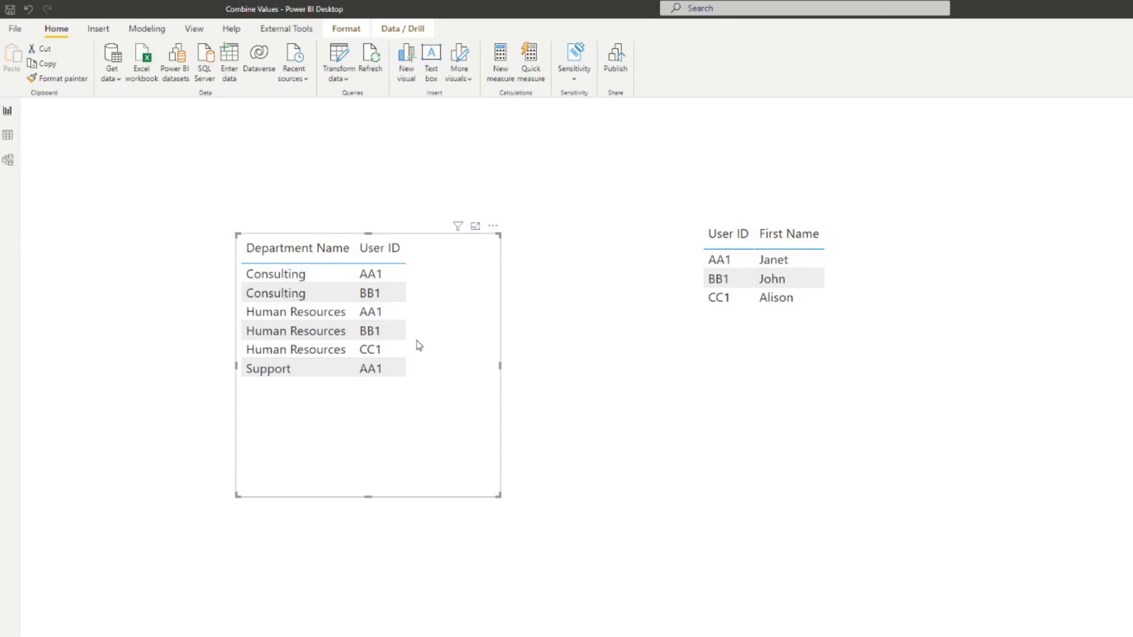
Step: Show the split department table with one row per Department Name and User ID pair
left_click(297, 273)
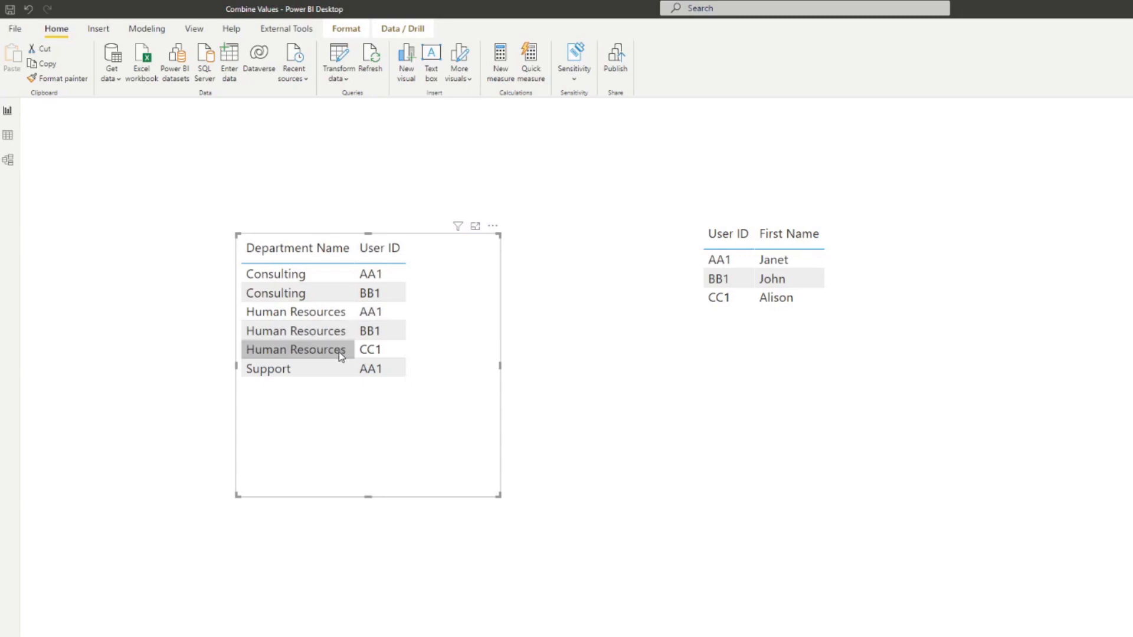
mouse_move(401, 487)
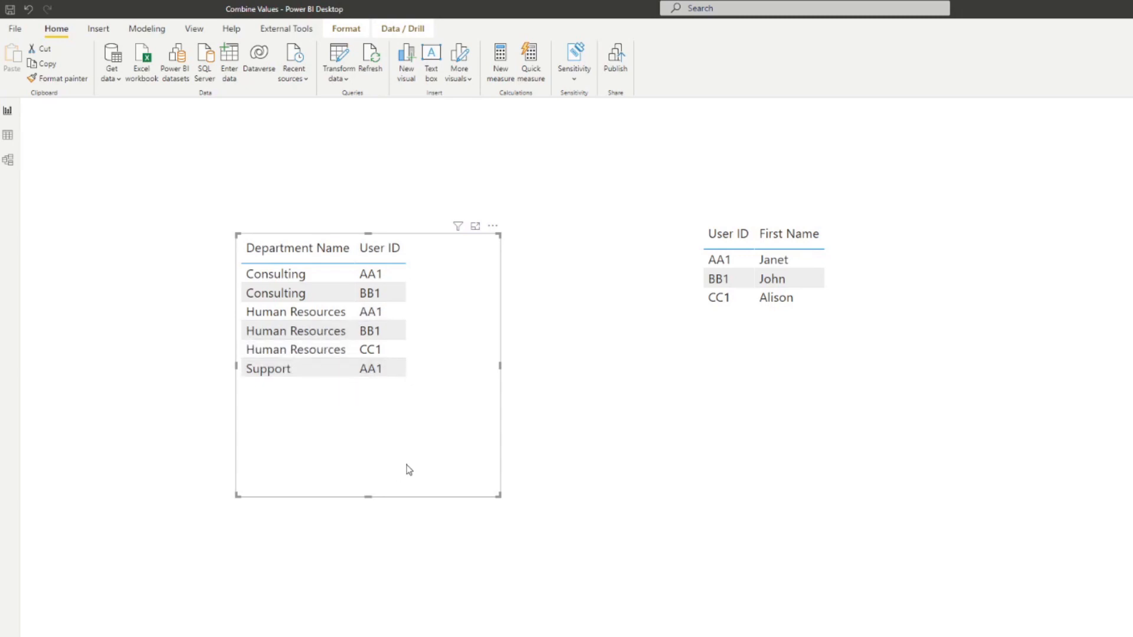
mouse_move(7, 158)
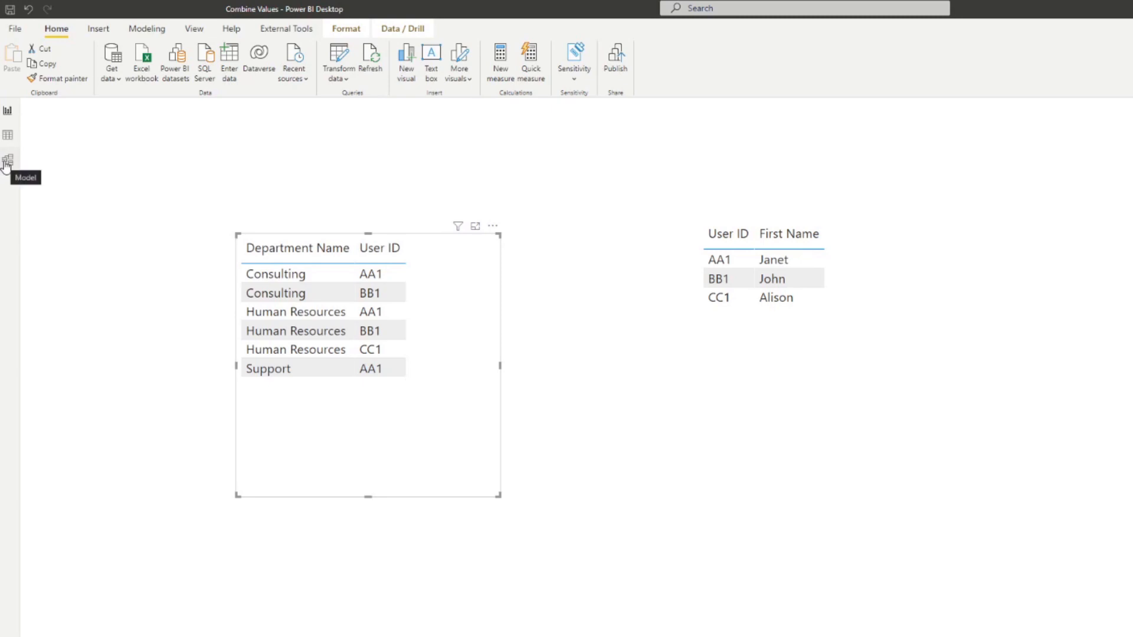
Step: Relate Users one-to-many to Department Multiple Users on User ID in the model
left_click(8, 158)
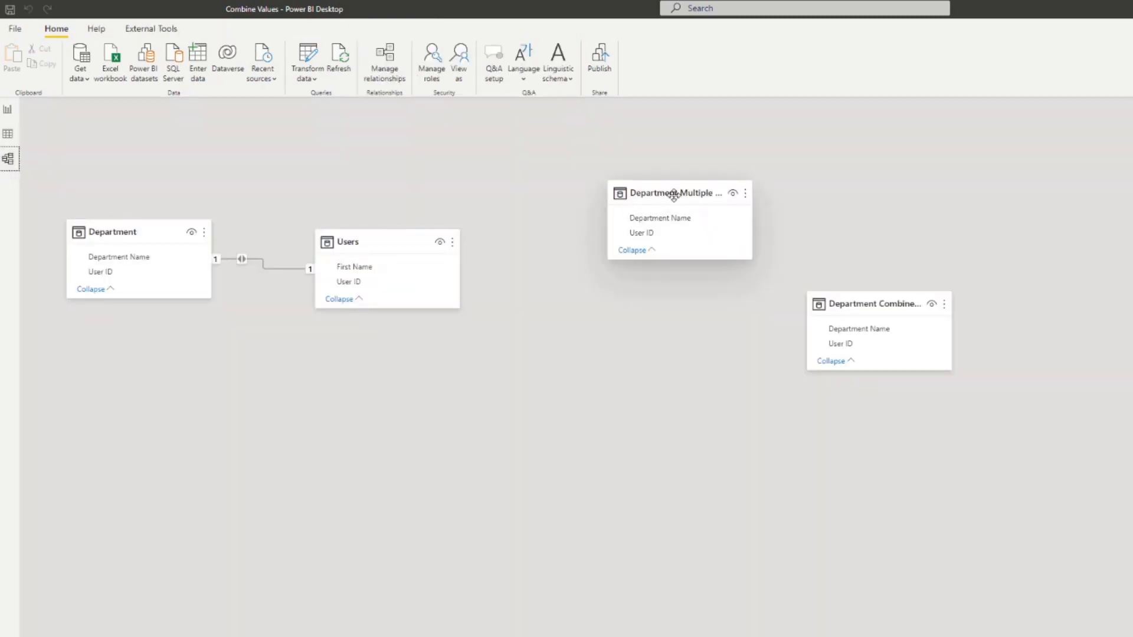
left_click_drag(672, 193, 548, 431)
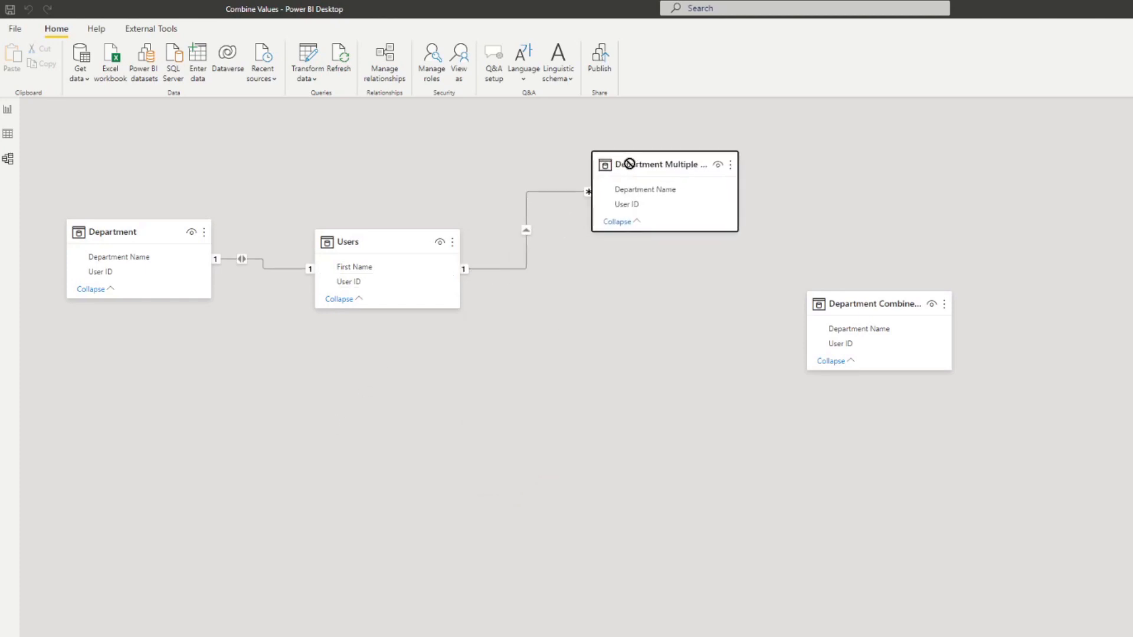
mouse_move(587, 314)
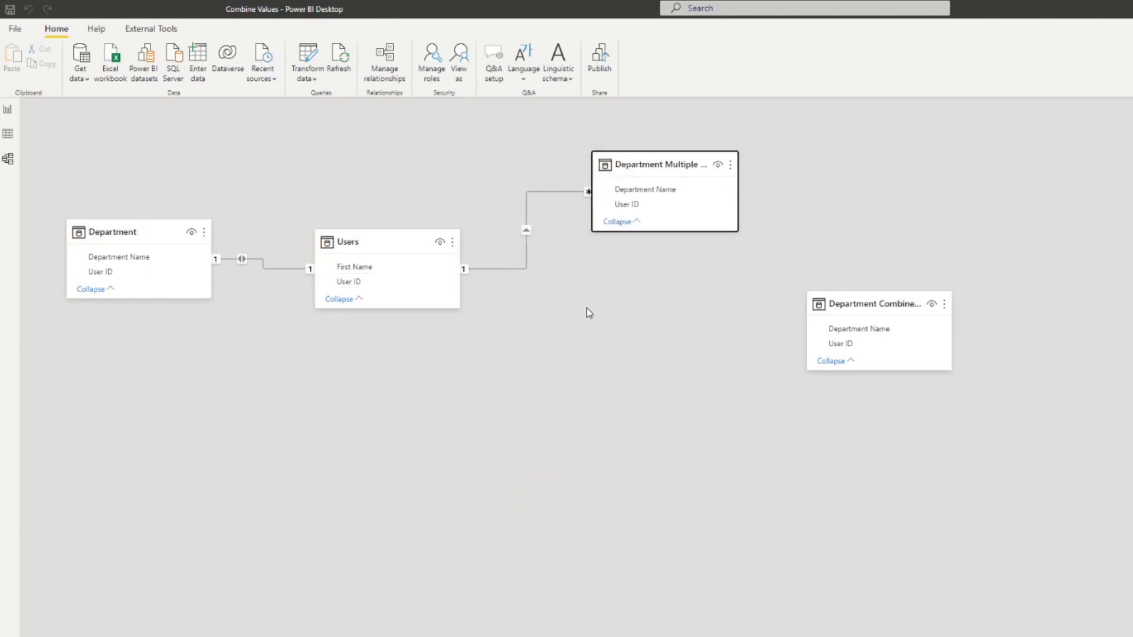
mouse_move(572, 232)
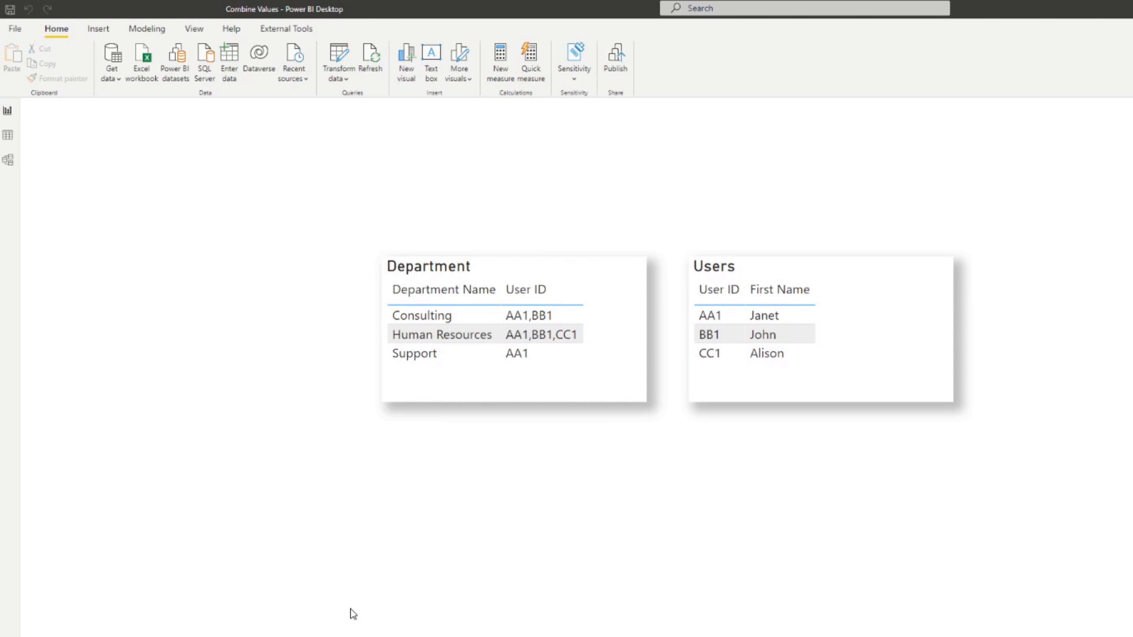
mouse_move(354, 569)
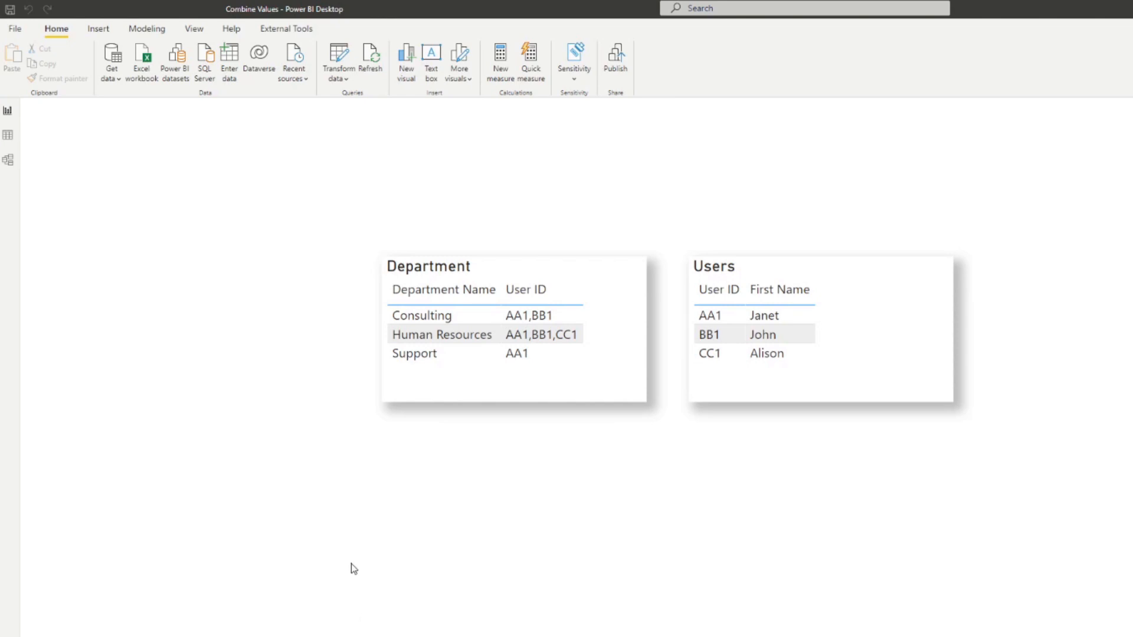
mouse_move(853, 266)
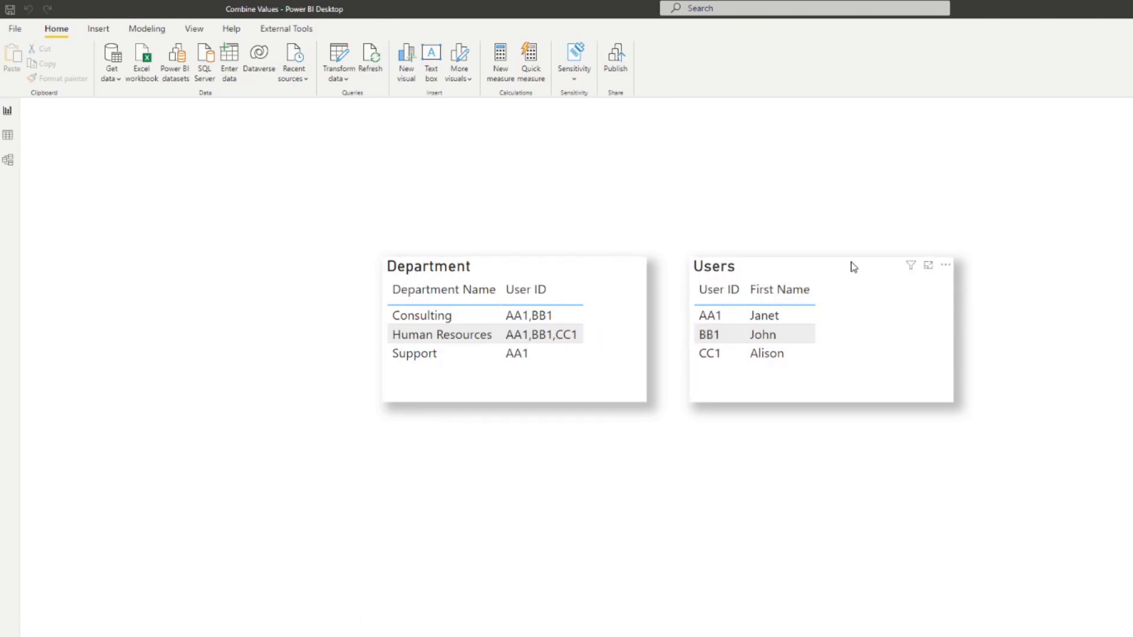
Step: Return to the data model diagram from the report page
left_click(7, 161)
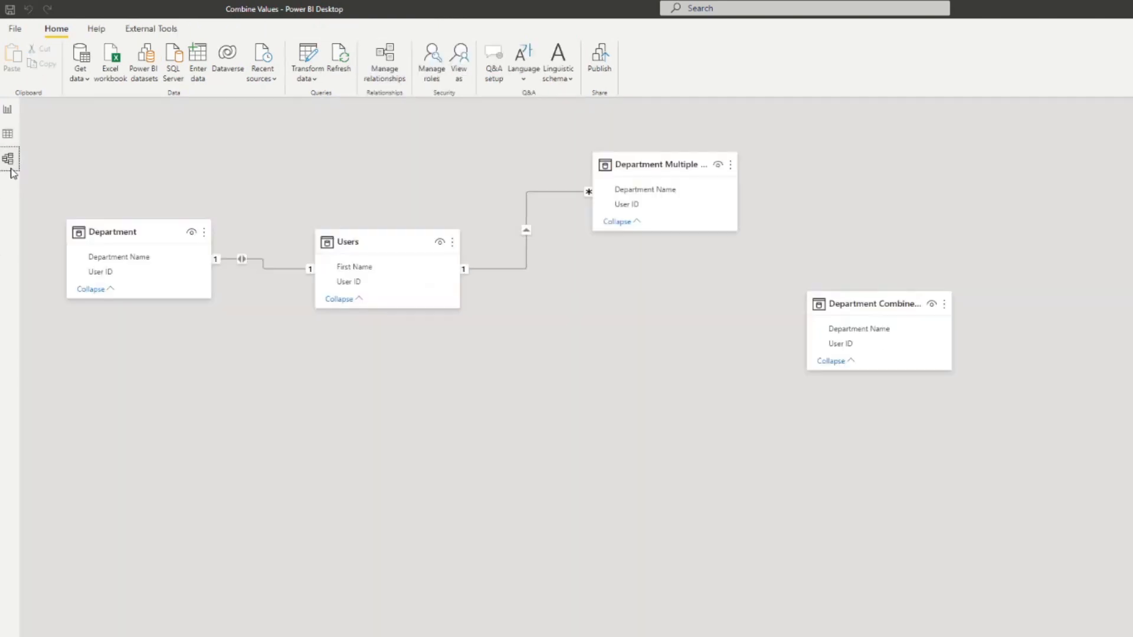
Step: Drag First Name from Users into the Department table visual's Values
left_click_drag(347, 280, 706, 327)
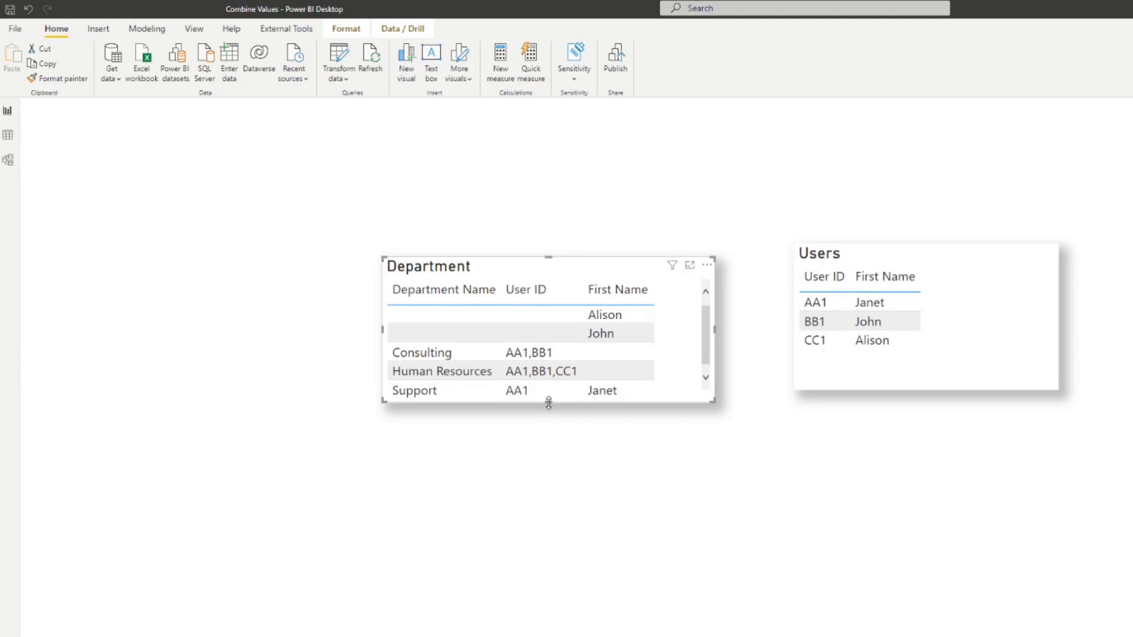
Step: Stretch the Department table visual downward so all First Name rows show
left_click_drag(547, 404, 548, 445)
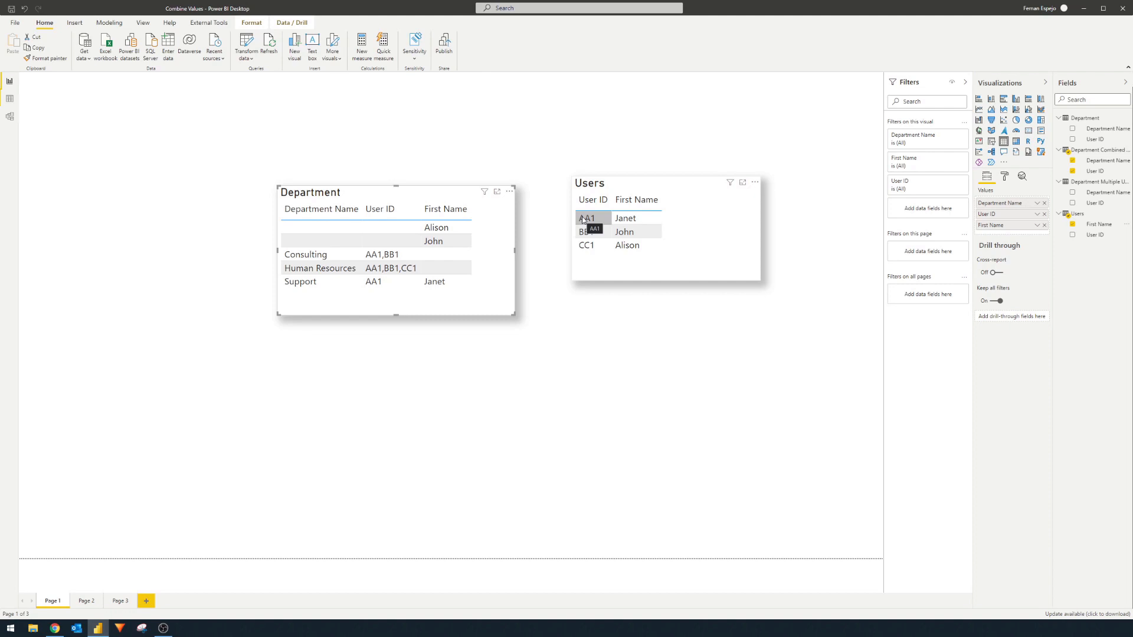
mouse_move(73, 158)
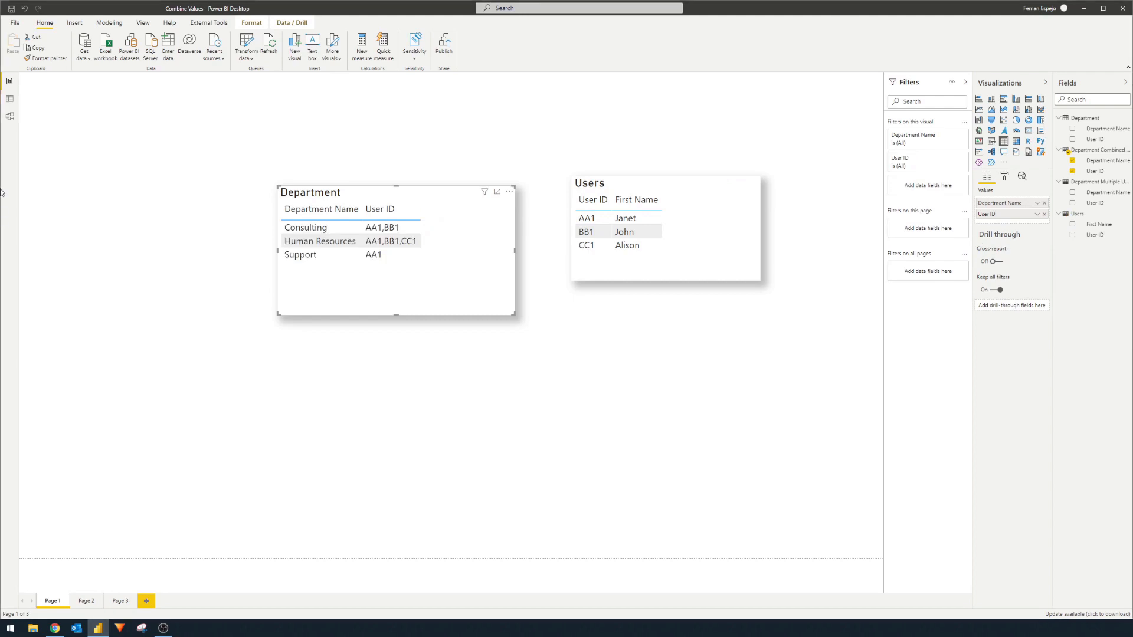
Step: Open Power Query and select the Department Combined Users query
left_click(8, 113)
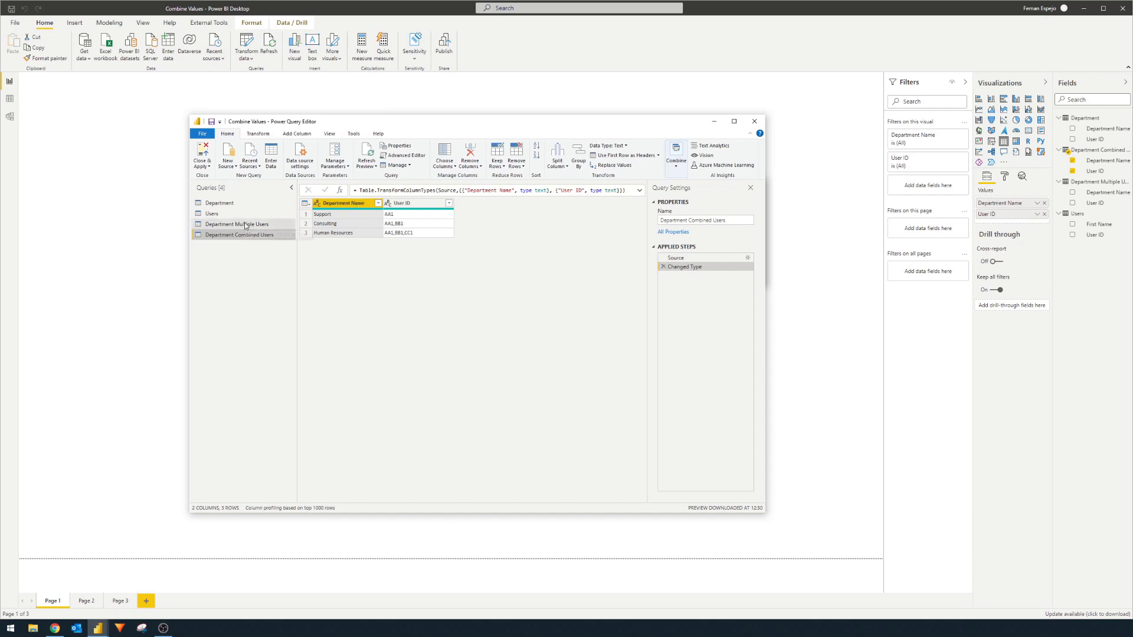
left_click(734, 121)
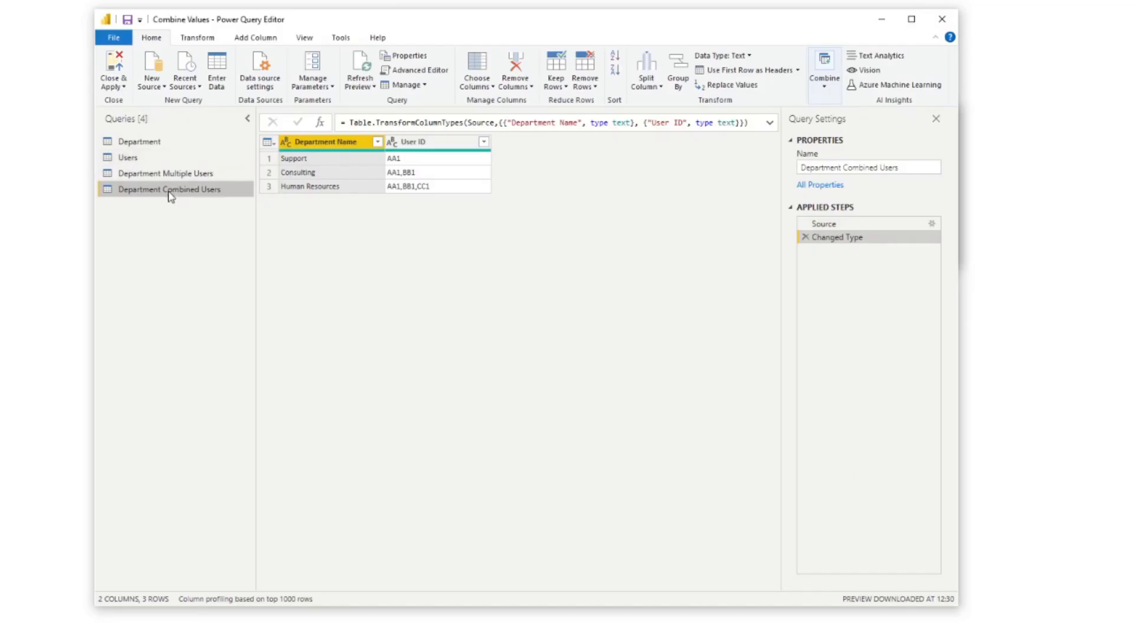
Step: Select the User ID column of Department Combined Users under the Transform tab
left_click(197, 36)
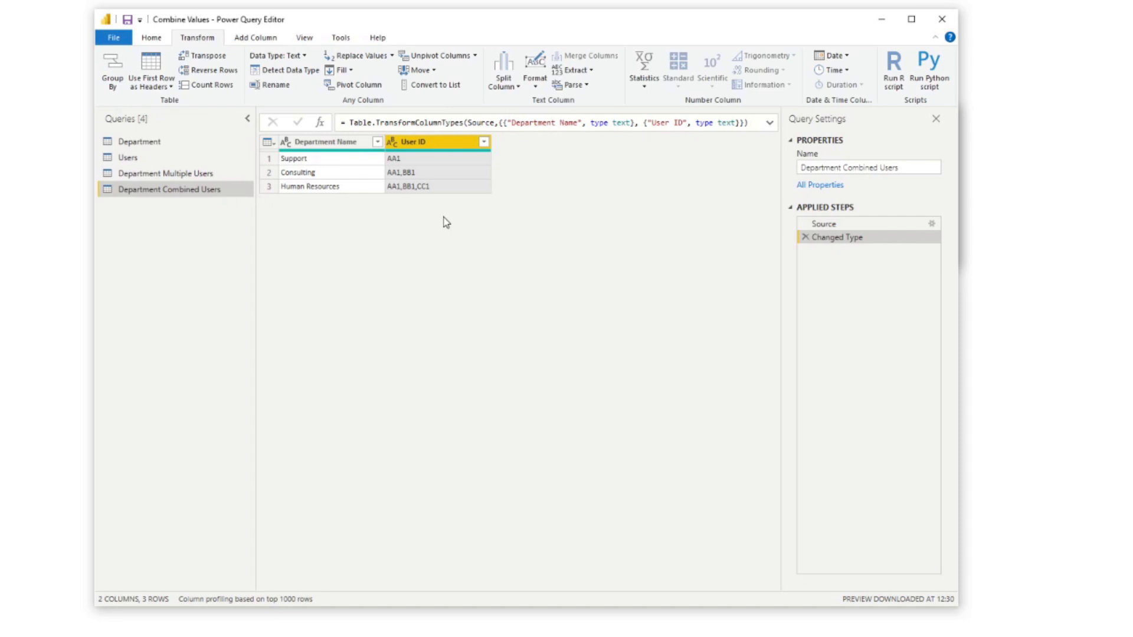
mouse_move(448, 215)
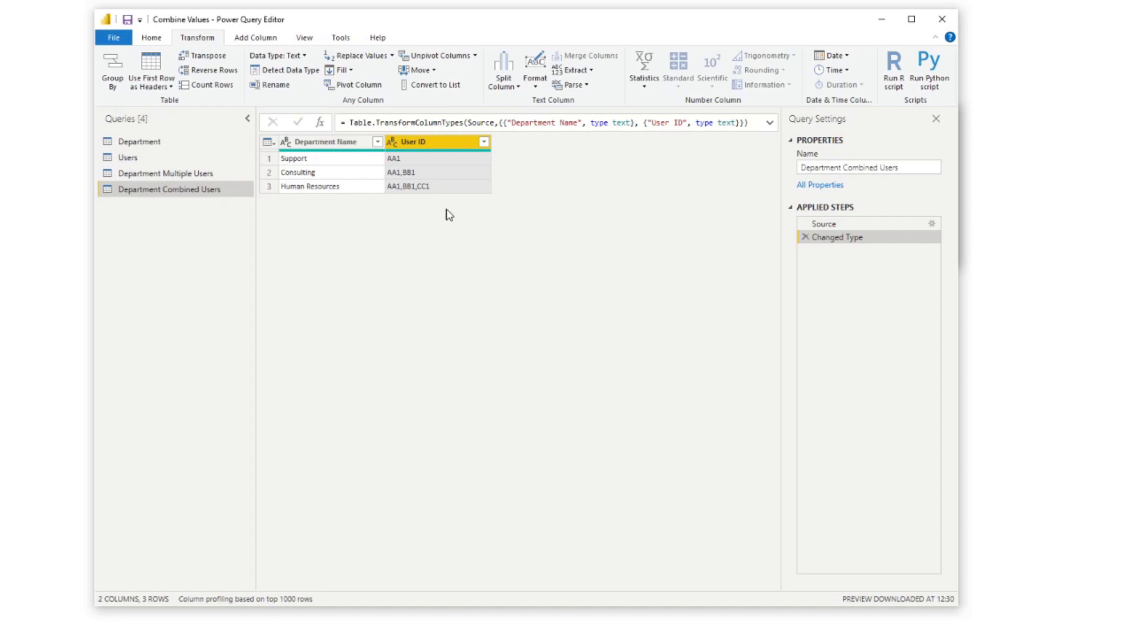
mouse_move(502, 171)
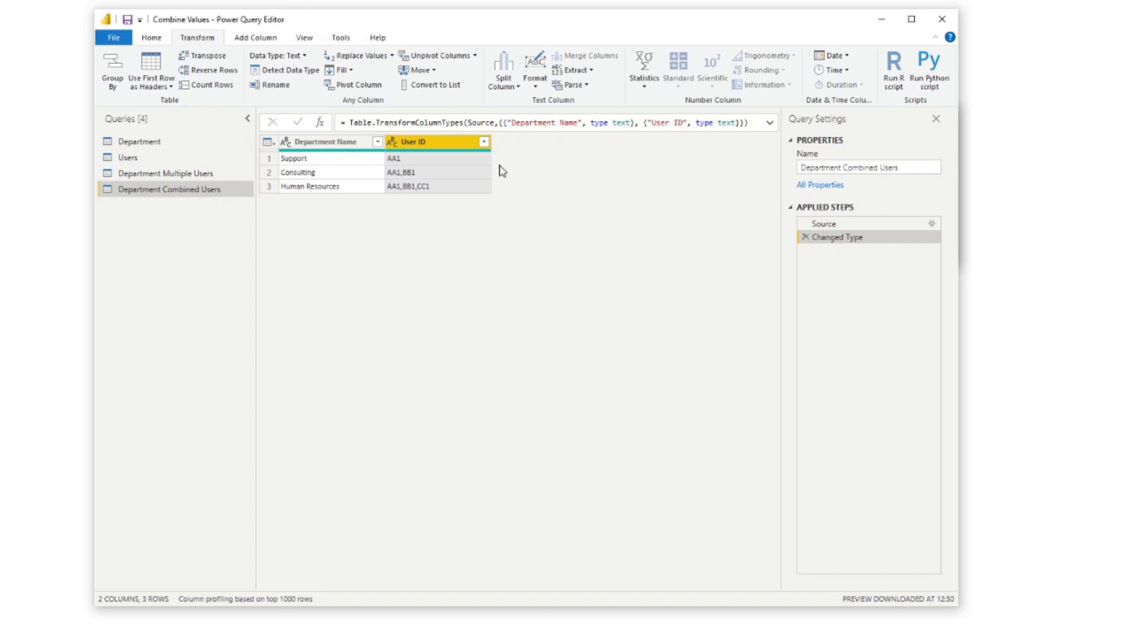
mouse_move(746, 154)
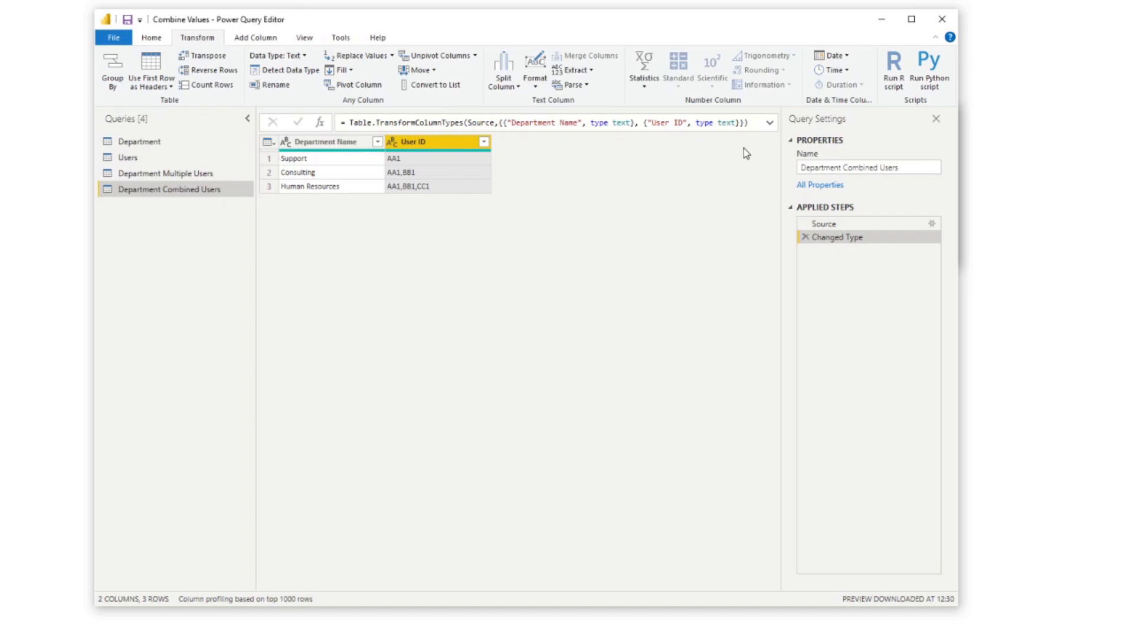
mouse_move(689, 141)
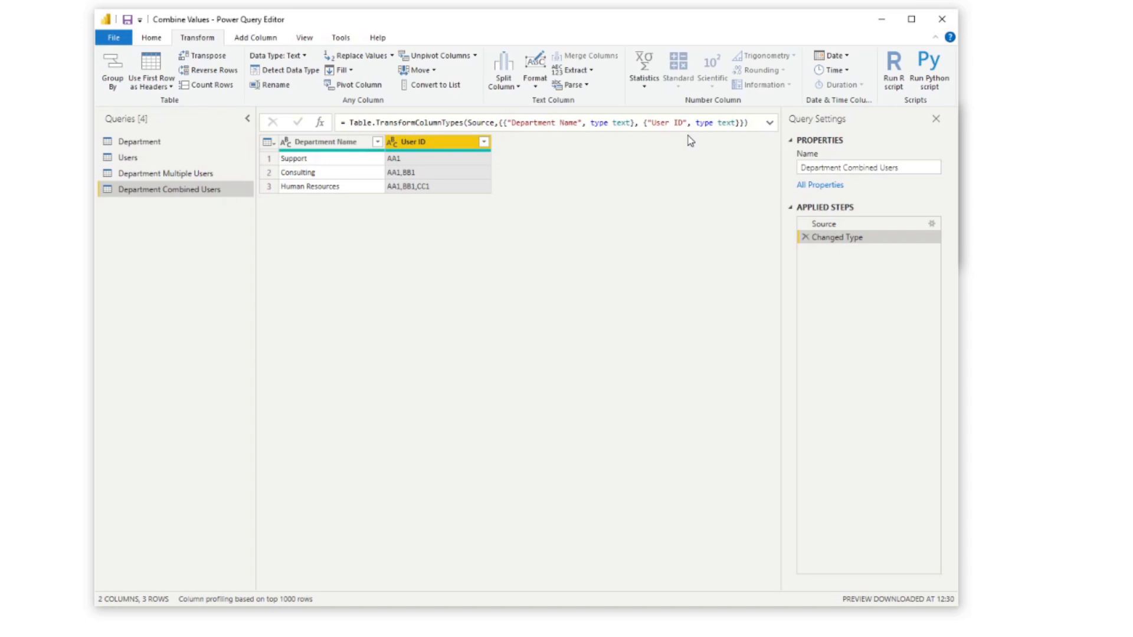
mouse_move(474, 150)
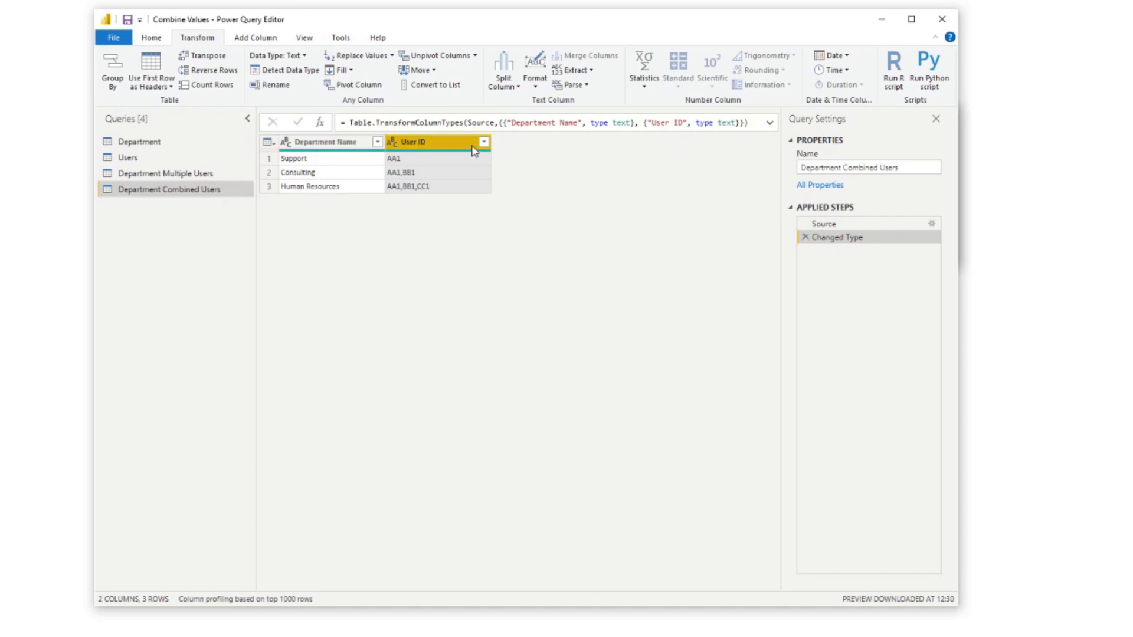
mouse_move(475, 146)
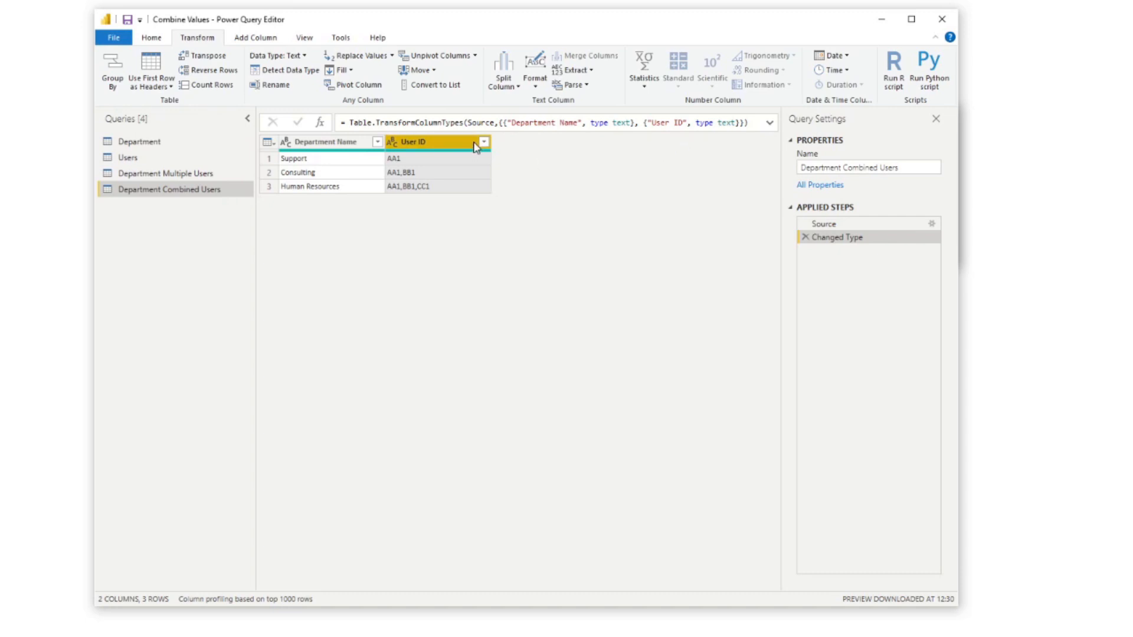
Step: Duplicate User ID and split the copy by comma at each occurrence into separate columns
right_click(439, 141)
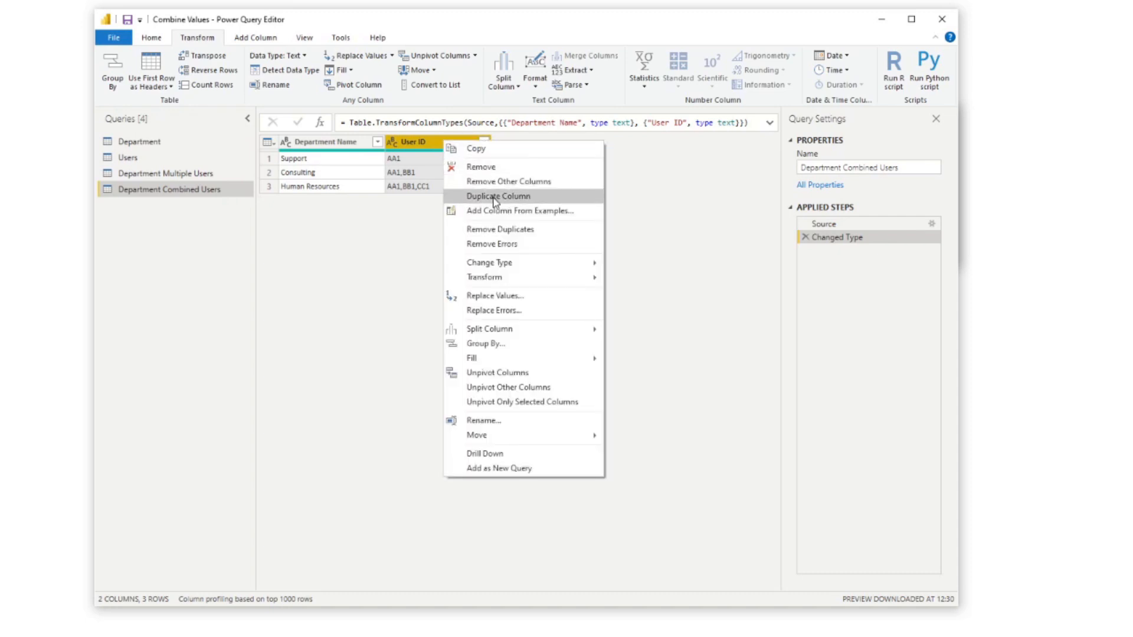
left_click(497, 196)
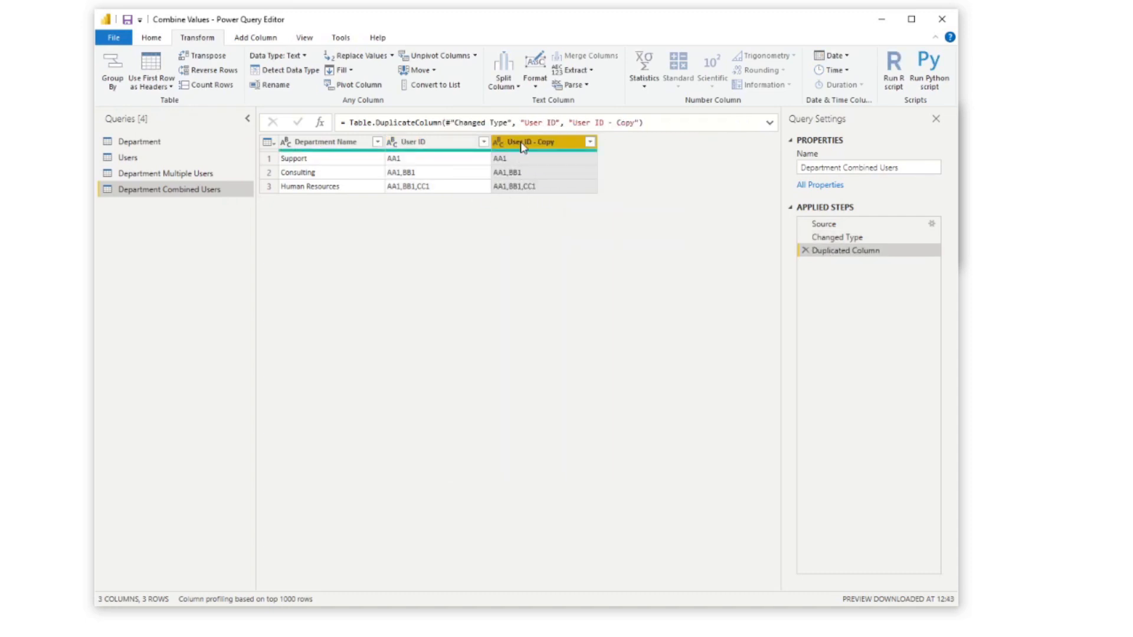
right_click(523, 142)
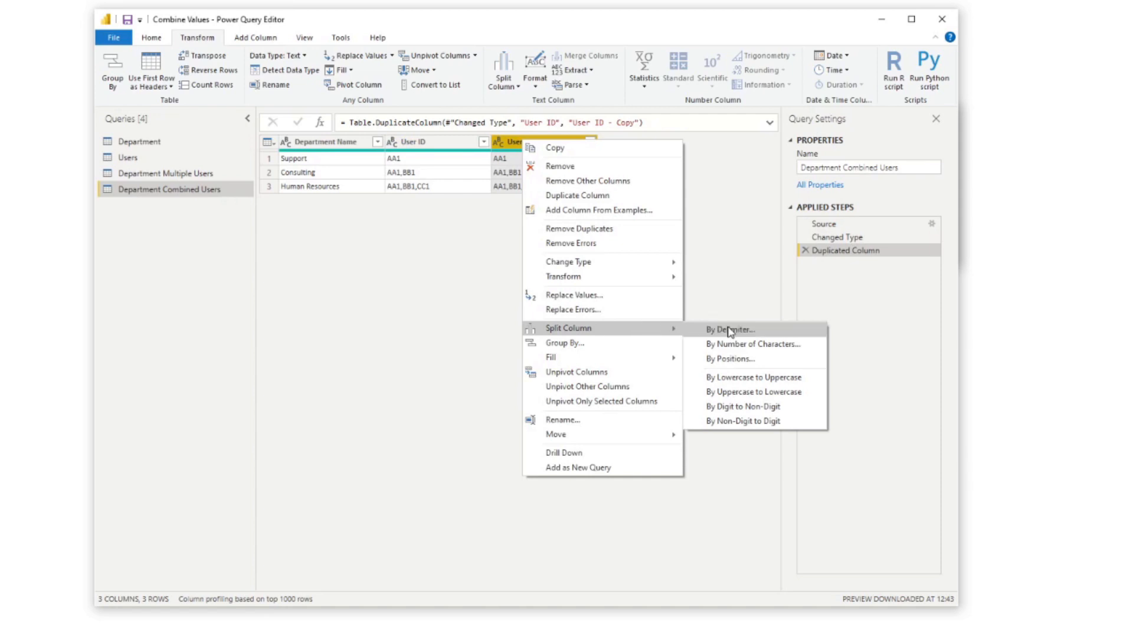
left_click(729, 329)
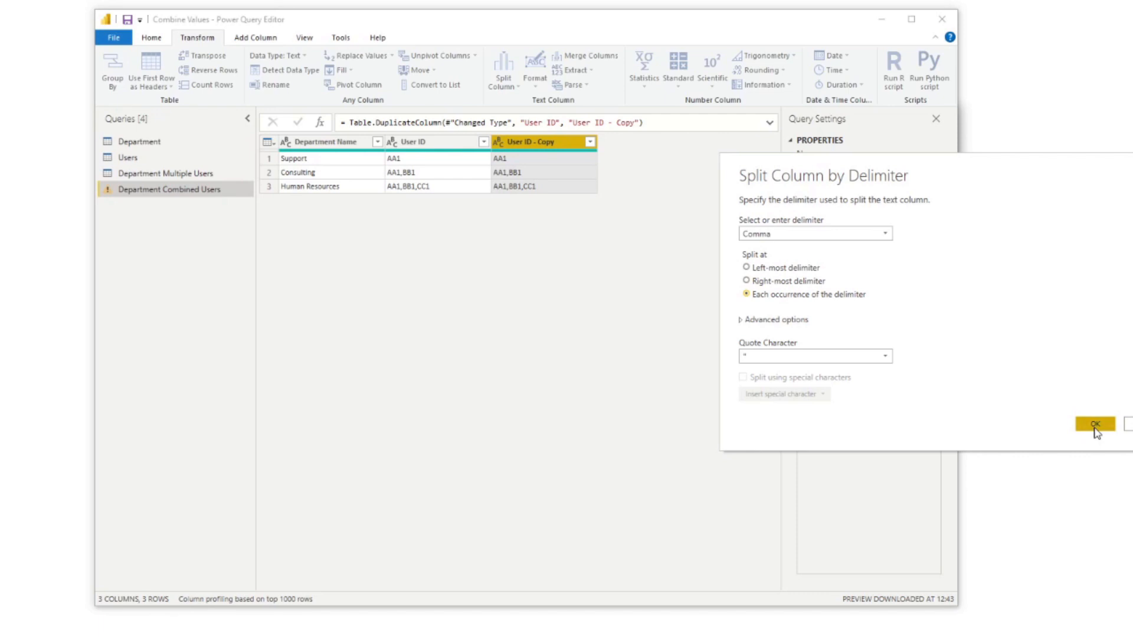
left_click(1096, 423)
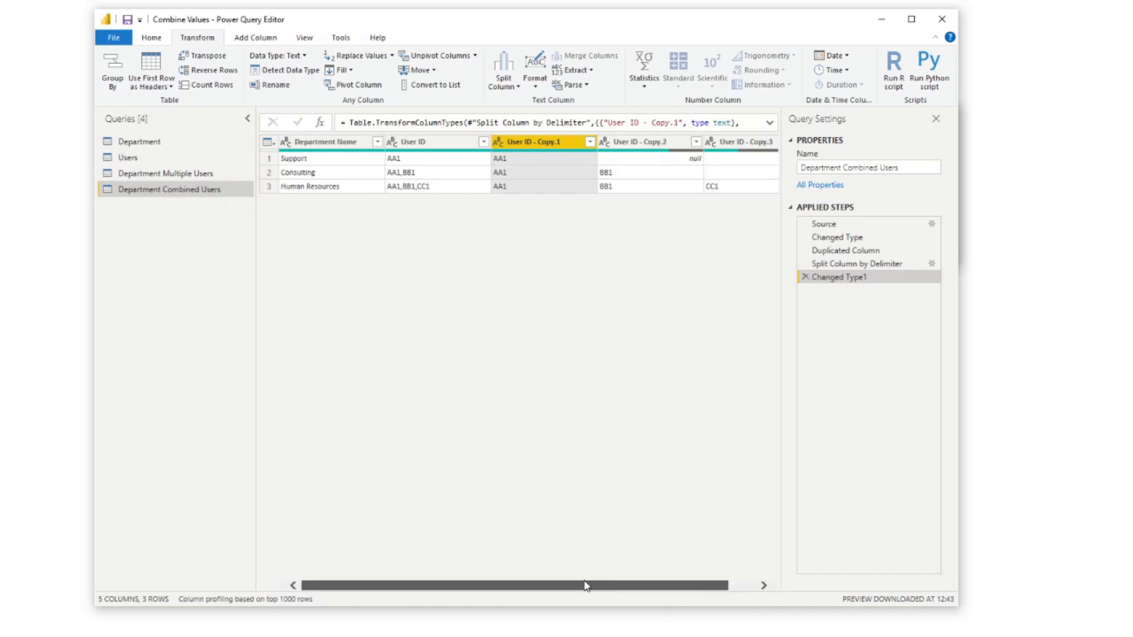
mouse_move(402, 187)
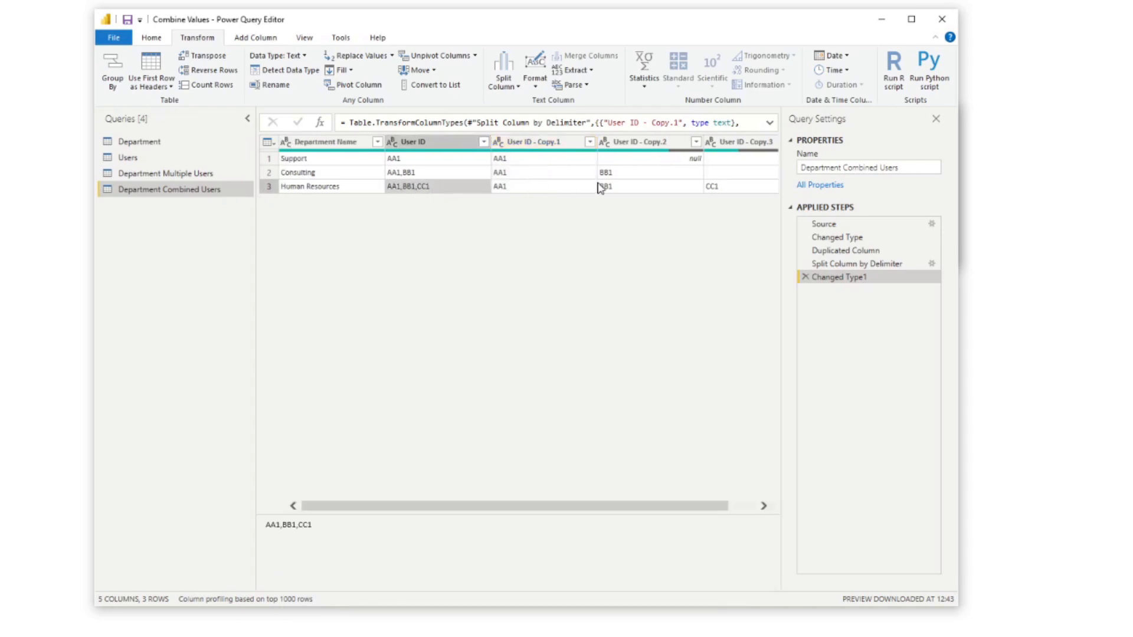
Step: Unpivot the selected User ID - Copy columns into Attribute and Value rows, one per user ID
left_click(538, 142)
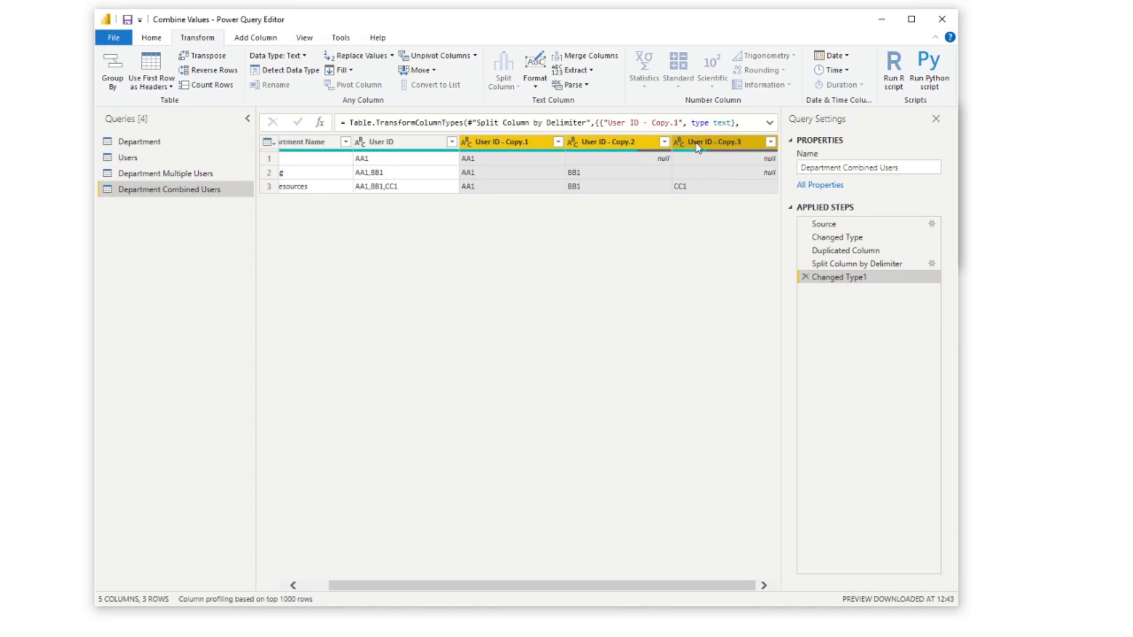
right_click(698, 142)
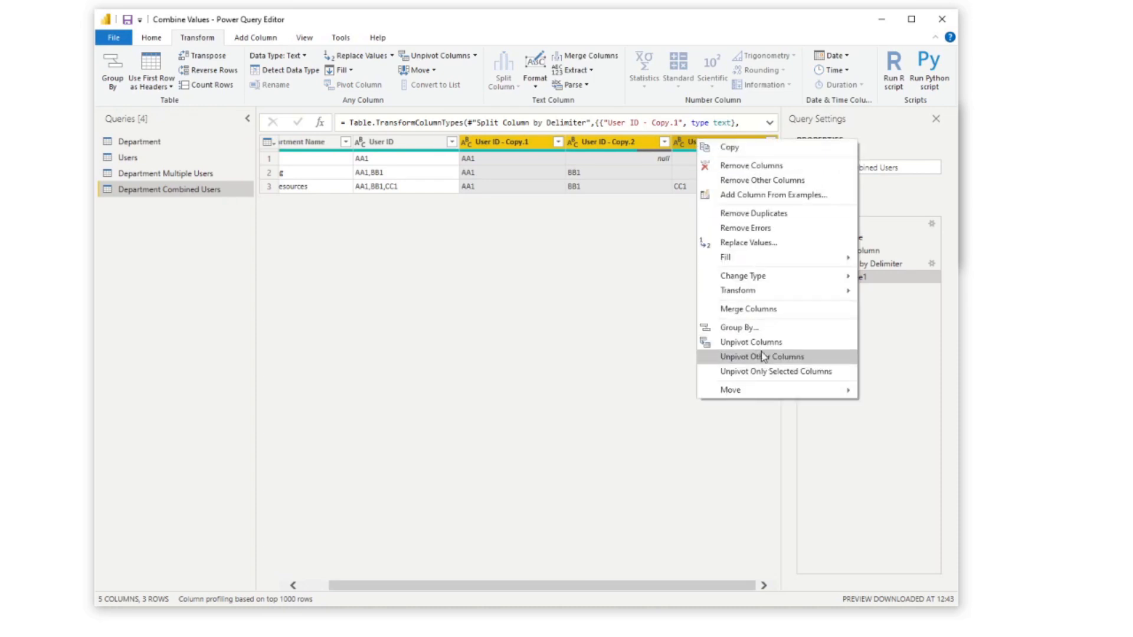
left_click(763, 356)
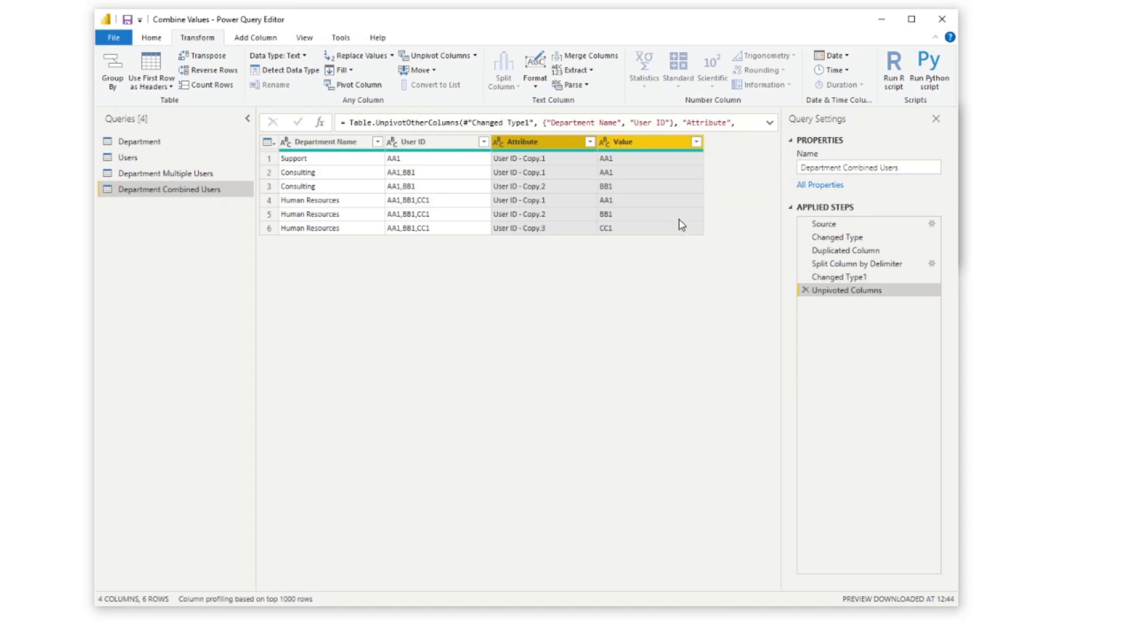
left_click(327, 142)
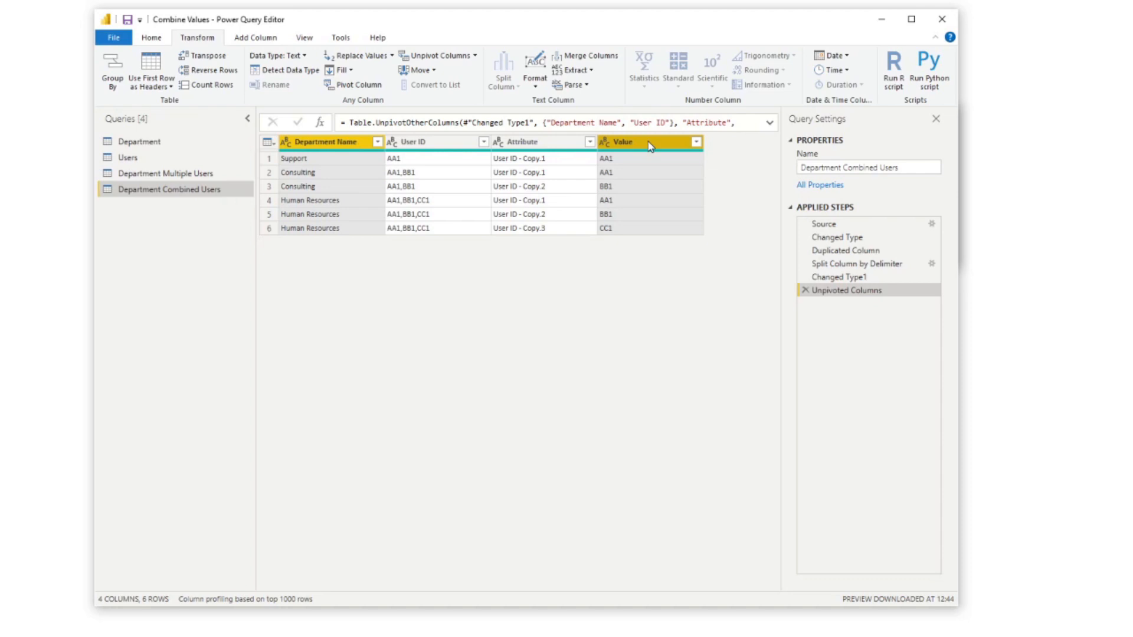
mouse_move(663, 191)
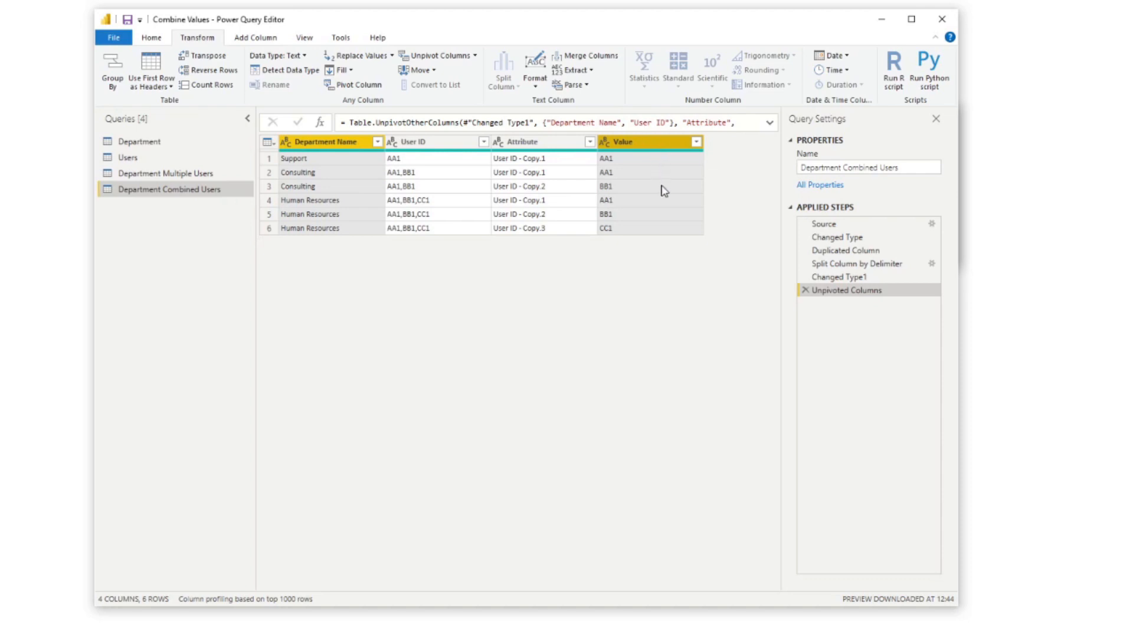
mouse_move(347, 255)
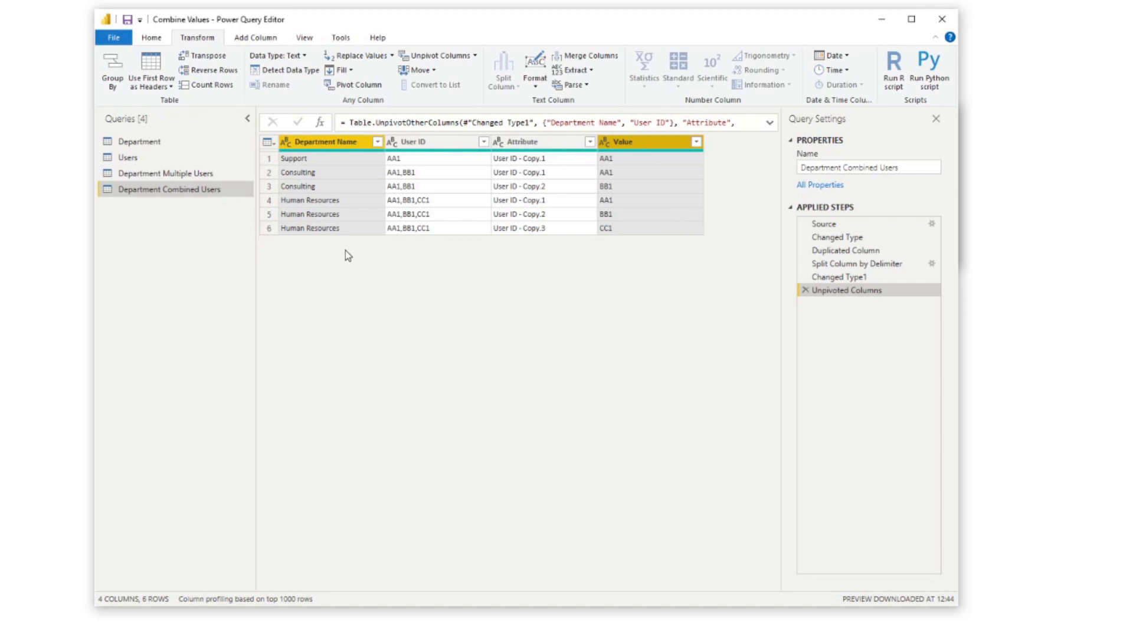
mouse_move(485, 194)
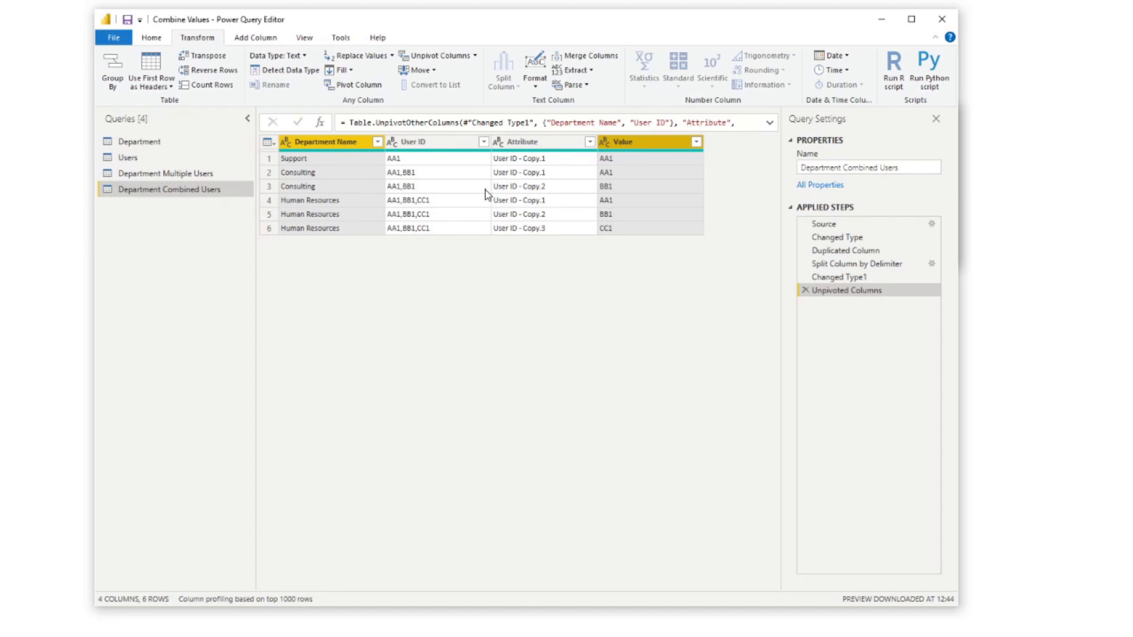
Step: Start a Merge Queries with the Users table, matching the Value column to User ID
left_click(151, 36)
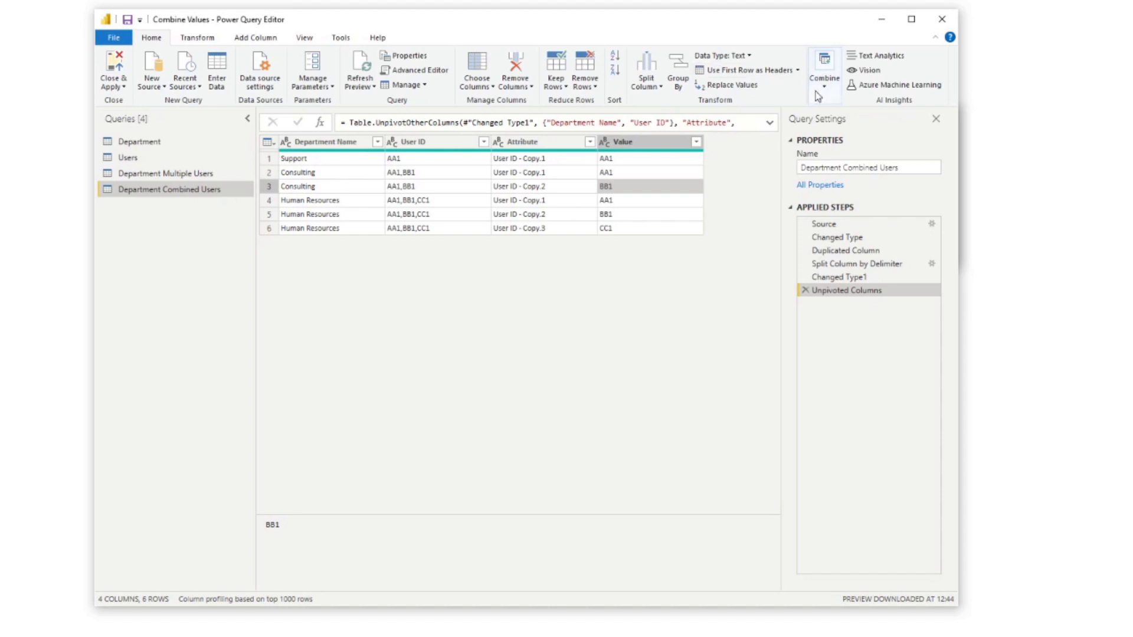
left_click(825, 71)
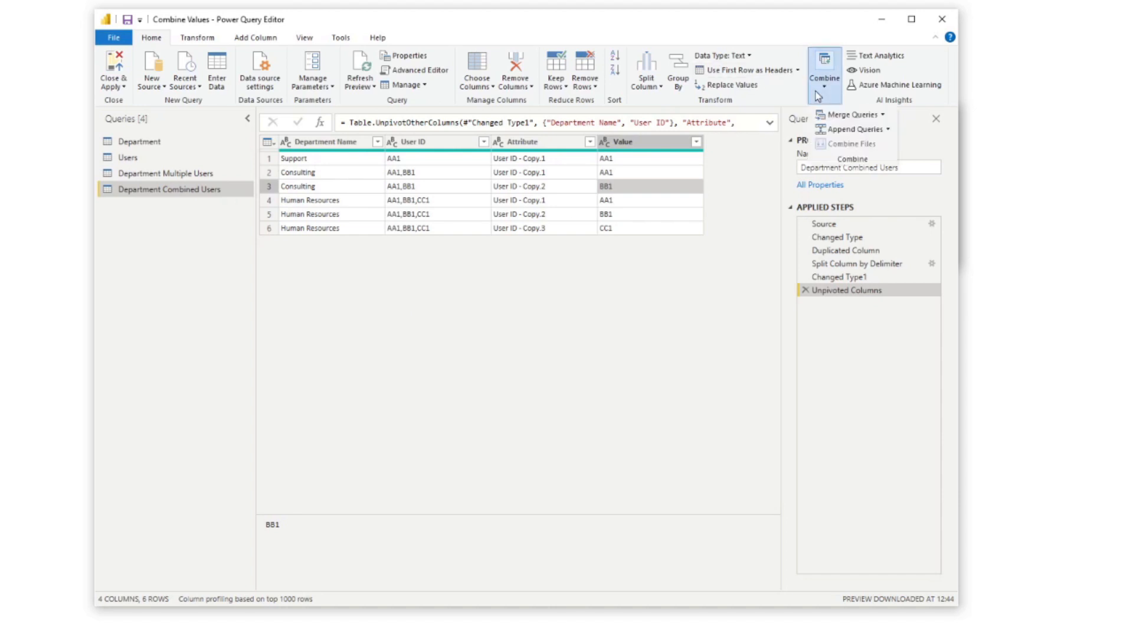
left_click(850, 114)
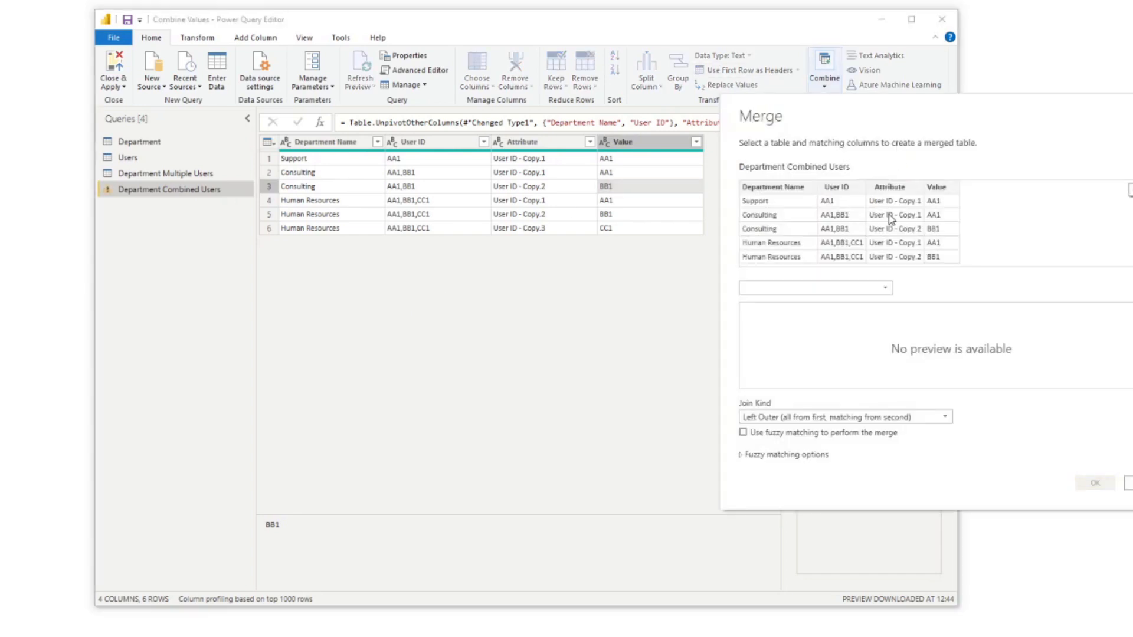
left_click(816, 287)
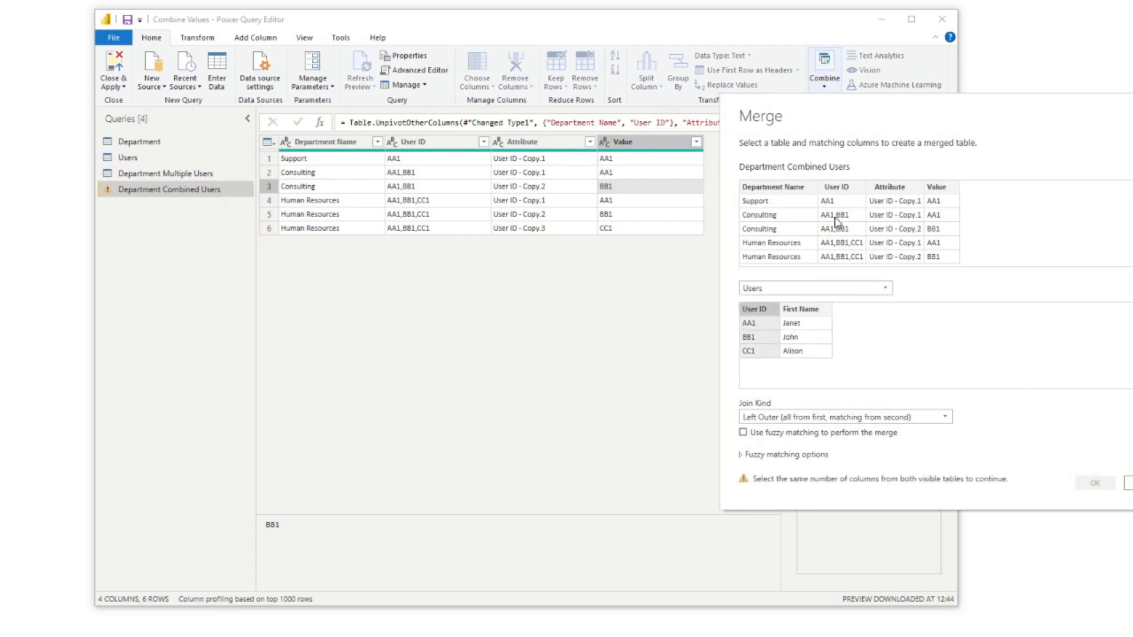
left_click(937, 186)
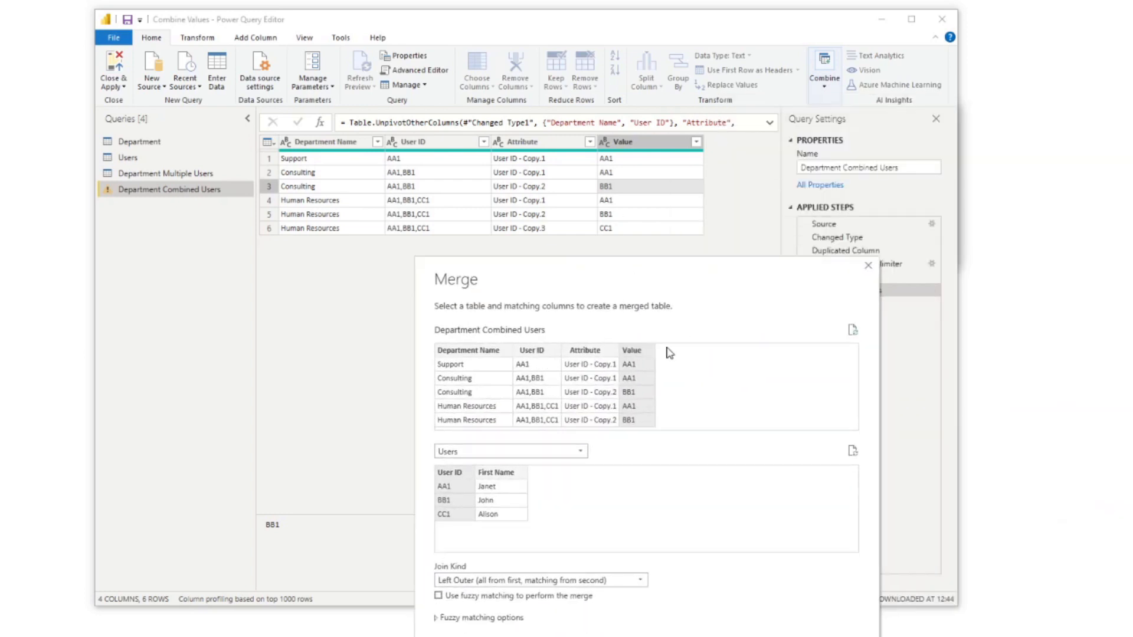
mouse_move(650, 347)
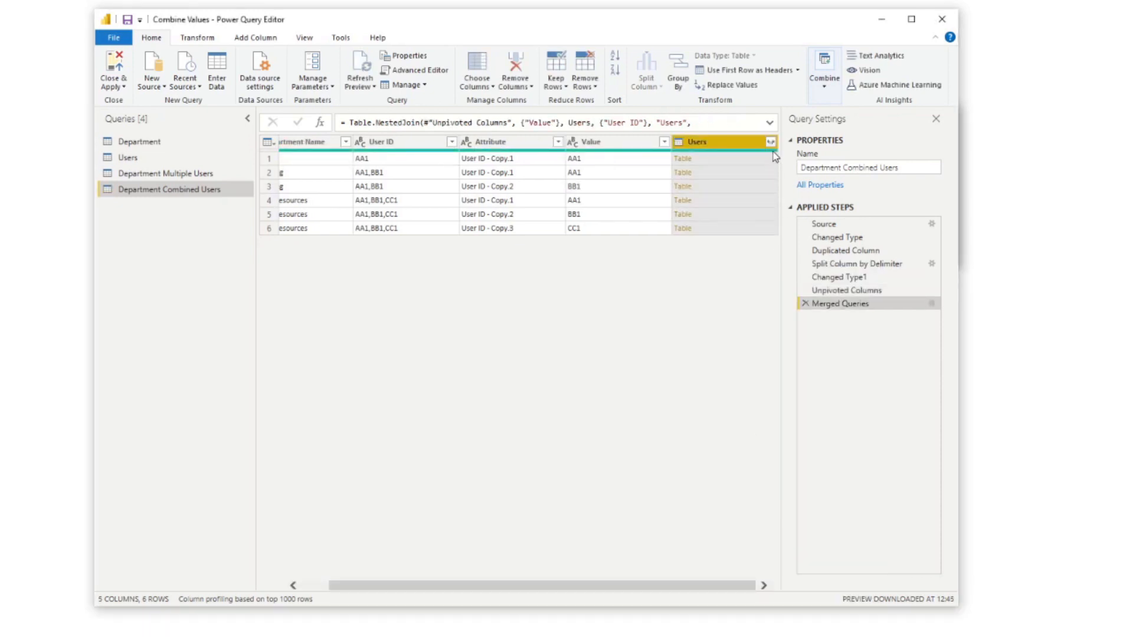
Step: Expand the merged Users column to First Name only, without User ID or the original-name prefix
left_click(769, 141)
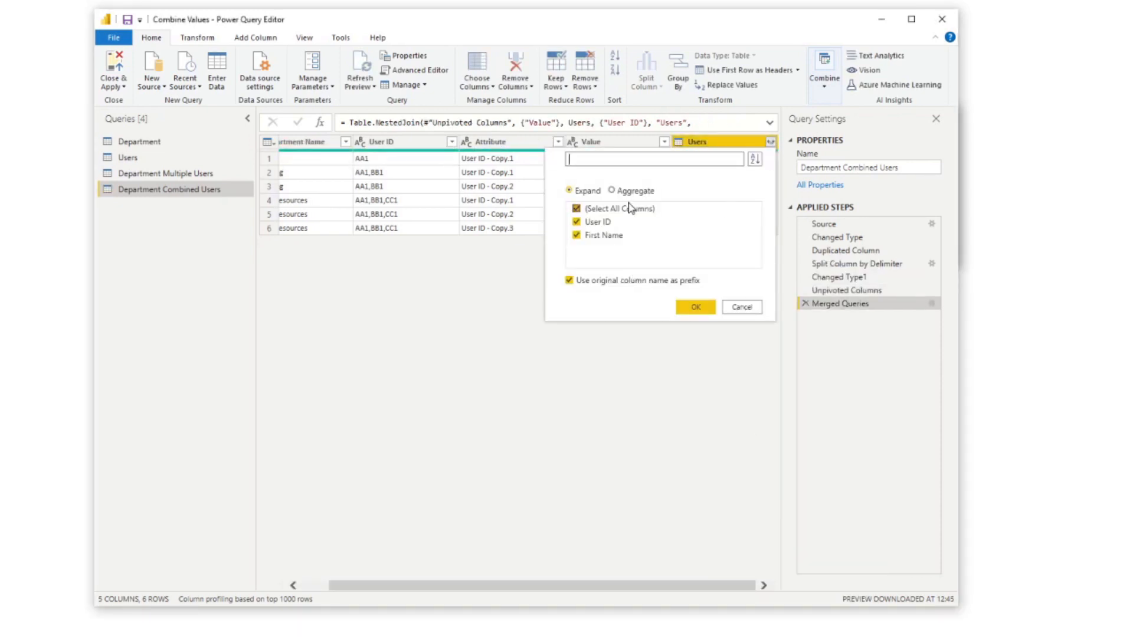
left_click(576, 222)
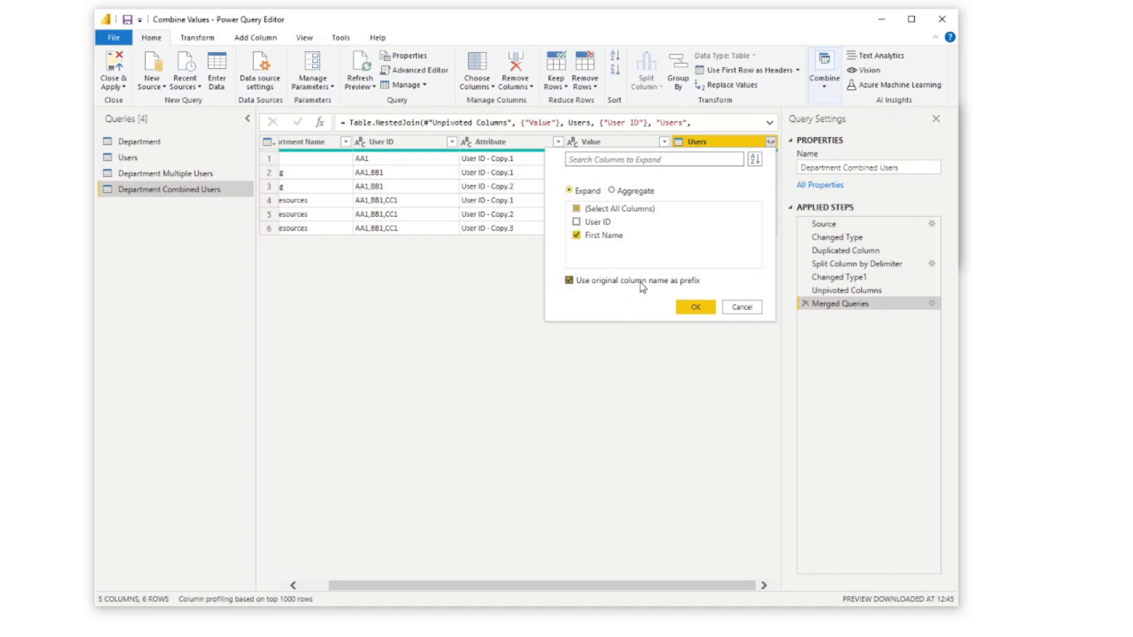
left_click(569, 281)
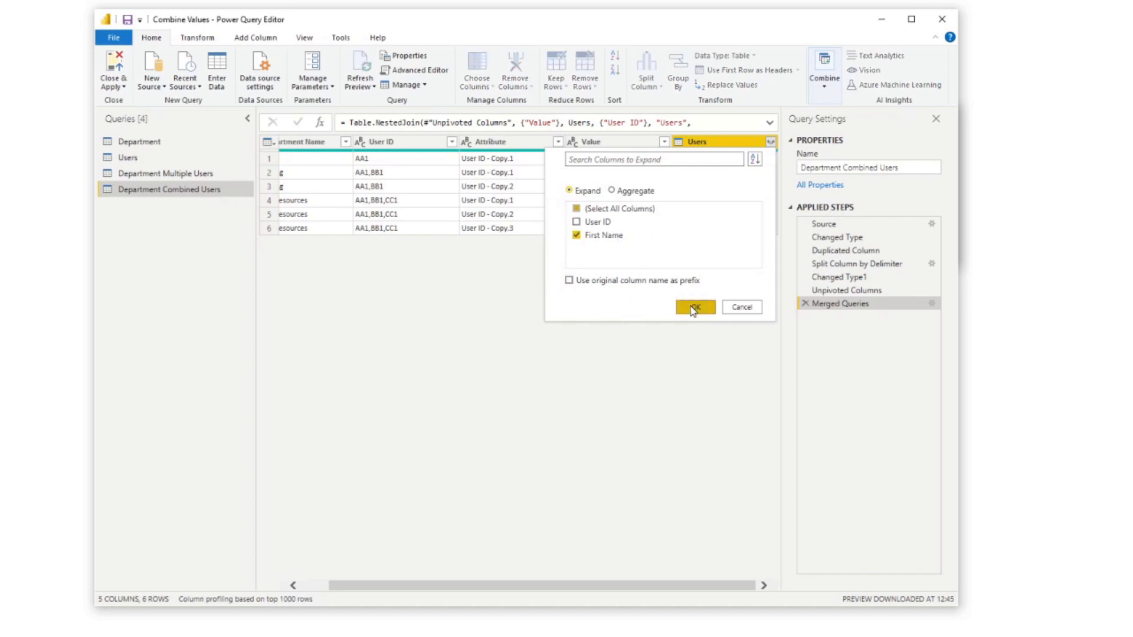
left_click(695, 307)
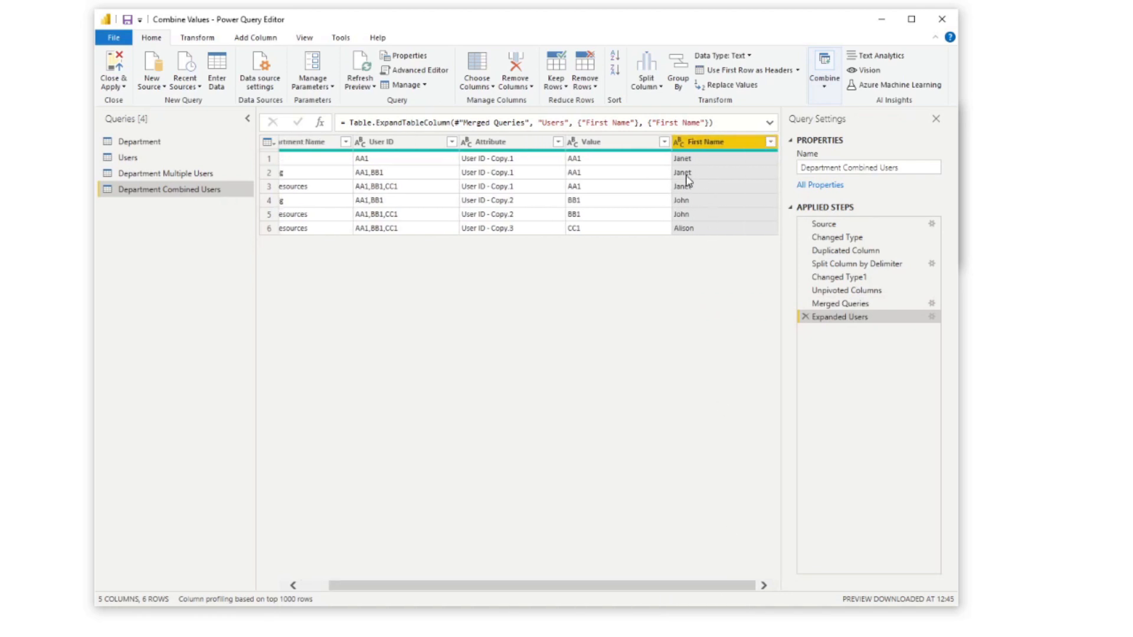
left_click(704, 158)
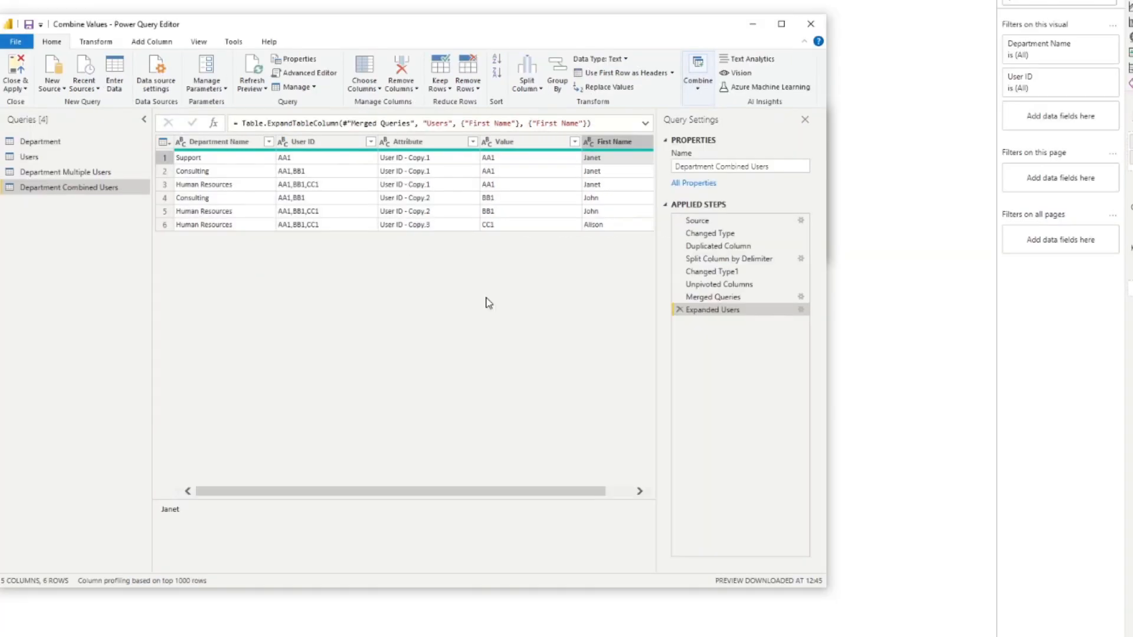
mouse_move(479, 396)
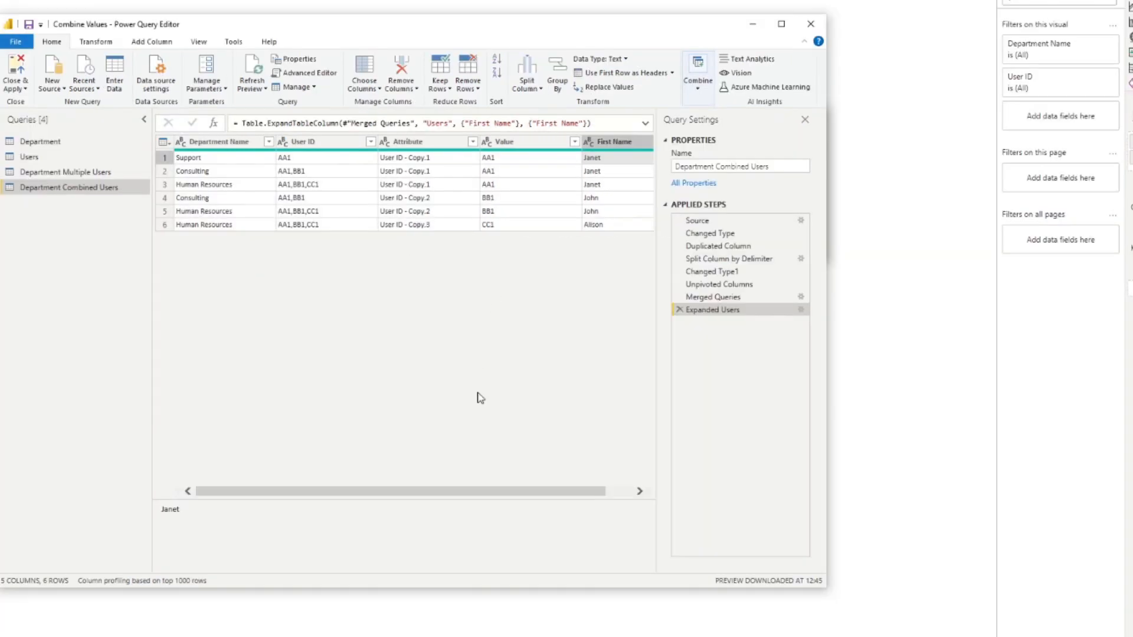
mouse_move(487, 463)
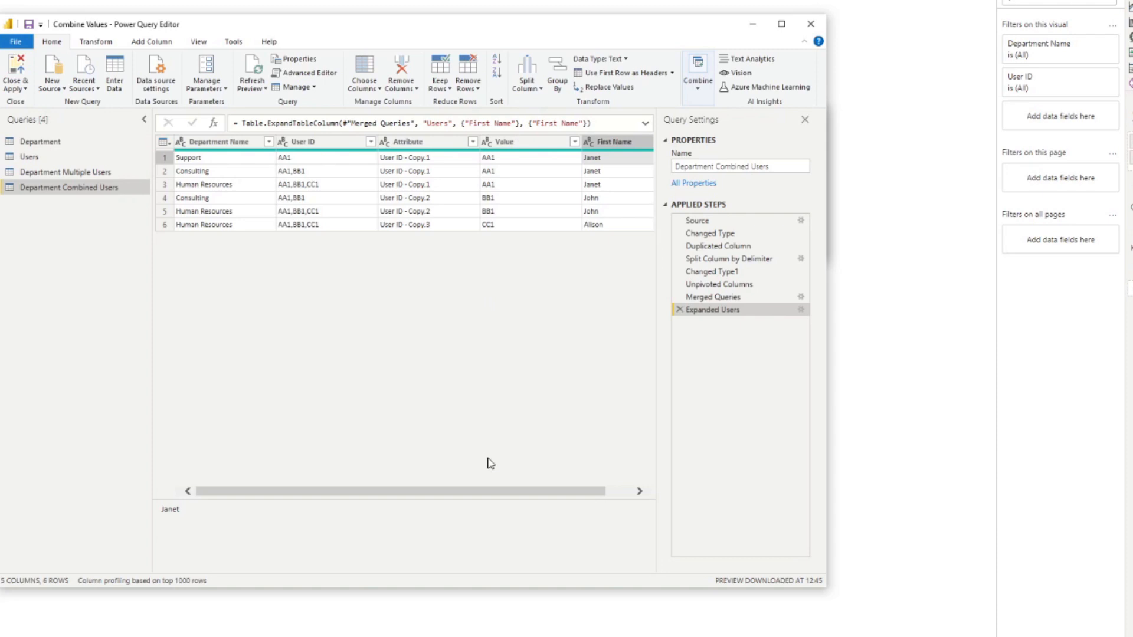
left_click(95, 41)
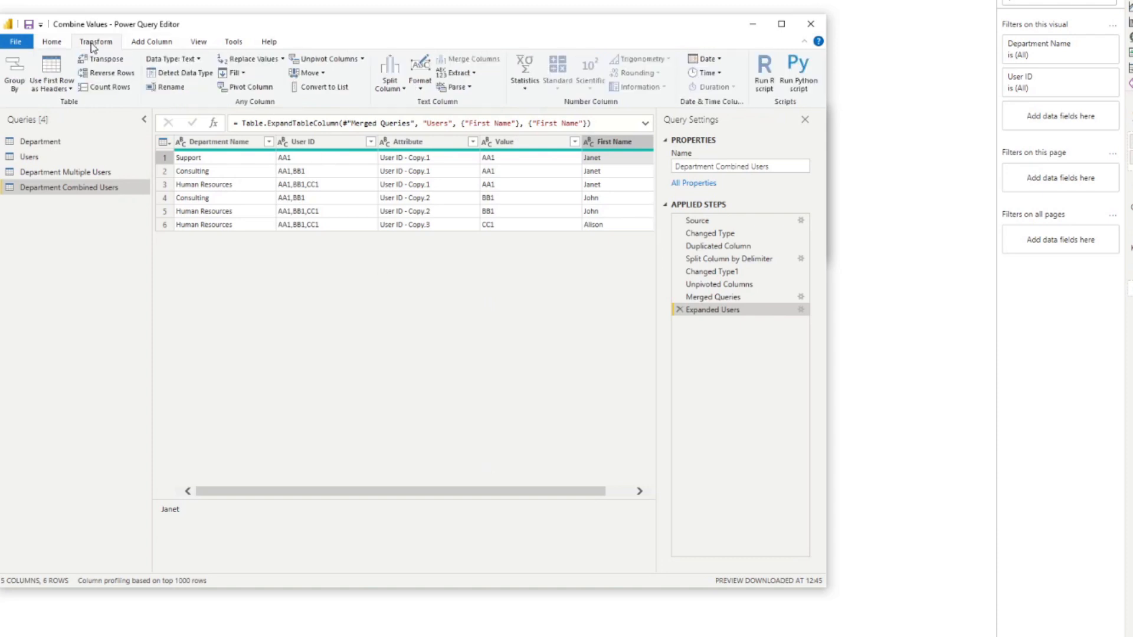
left_click(52, 42)
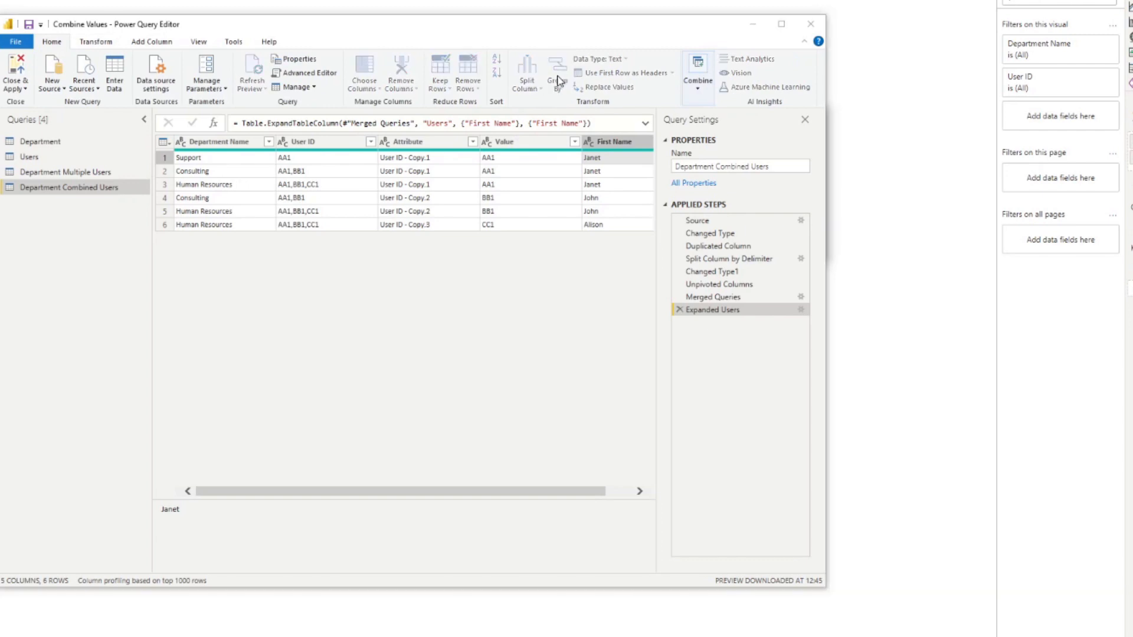
Step: Add User ID as a second grouping column alongside Department Name in Group By
left_click(557, 70)
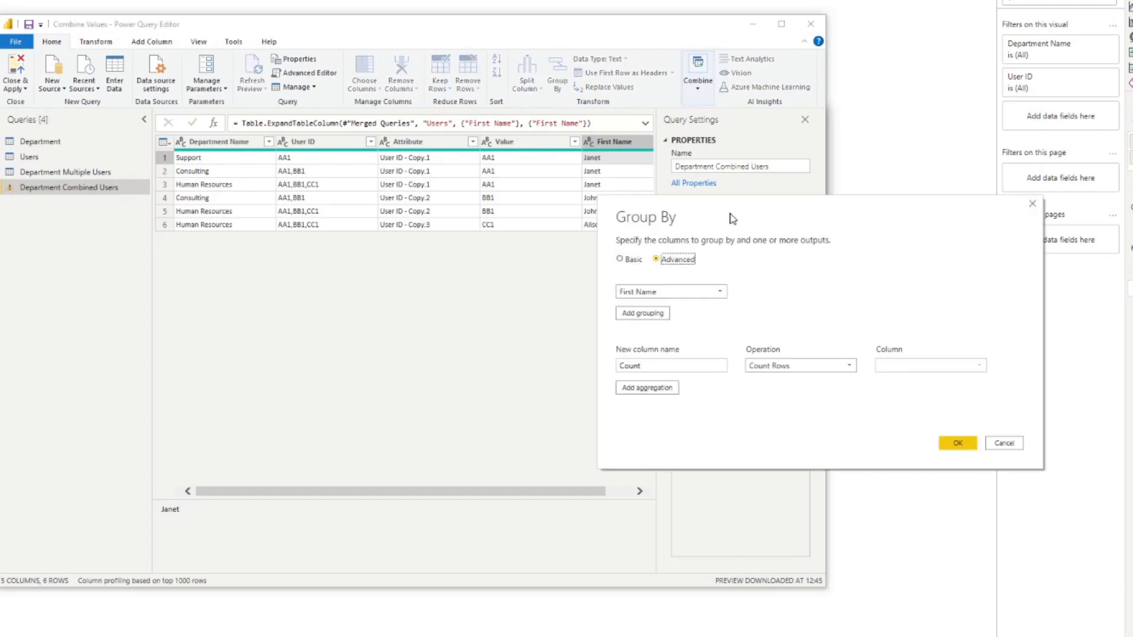
left_click(643, 313)
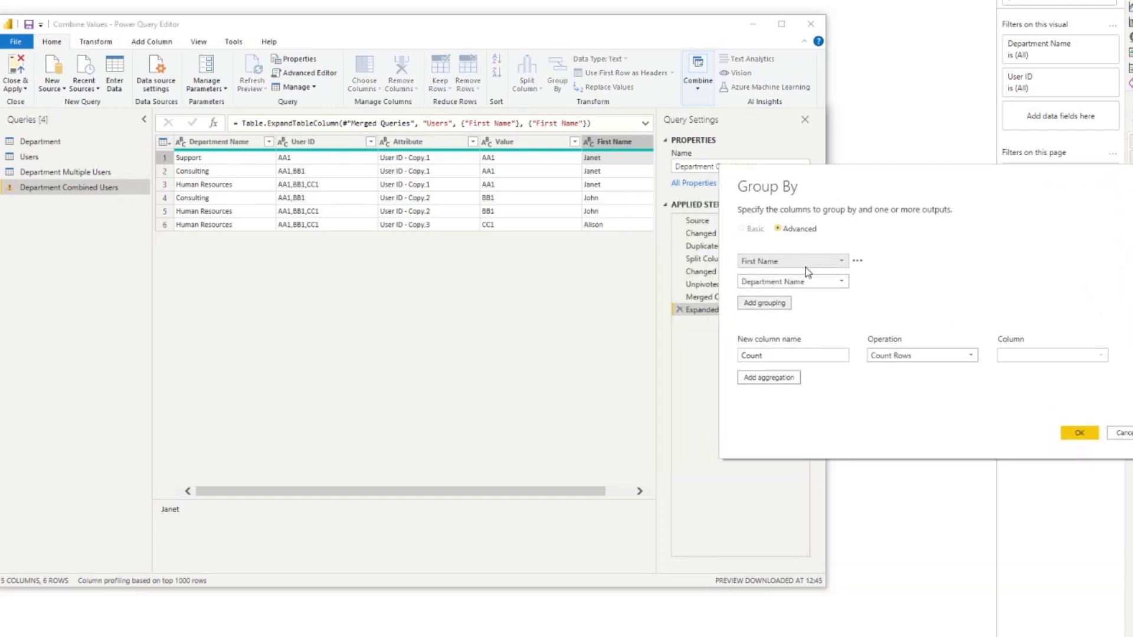
left_click(793, 281)
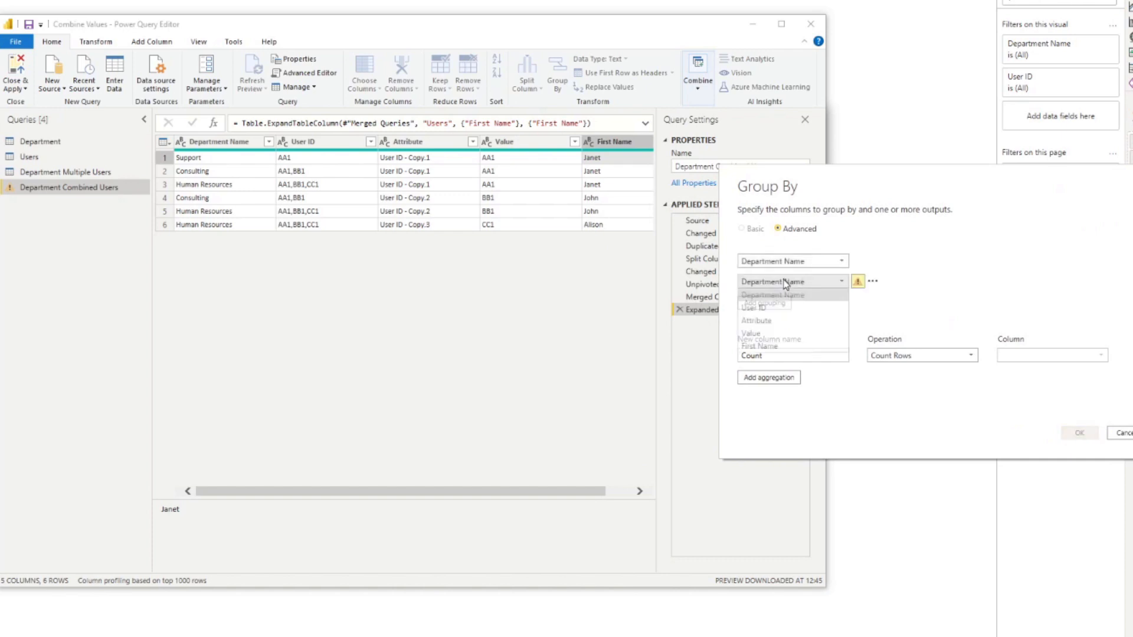
left_click(753, 310)
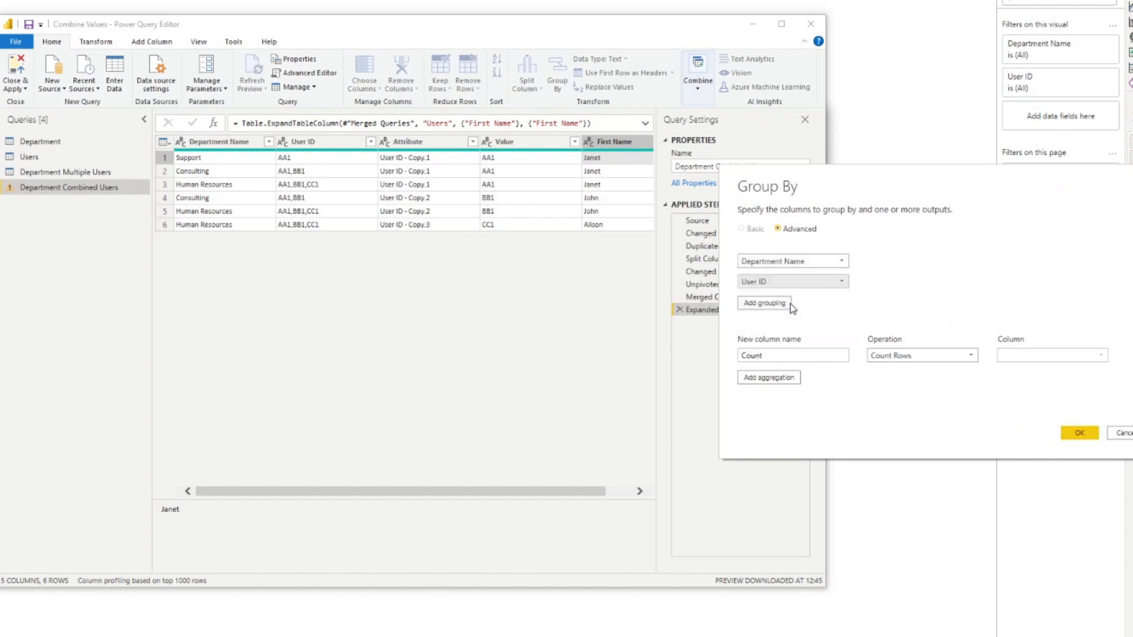
mouse_move(798, 305)
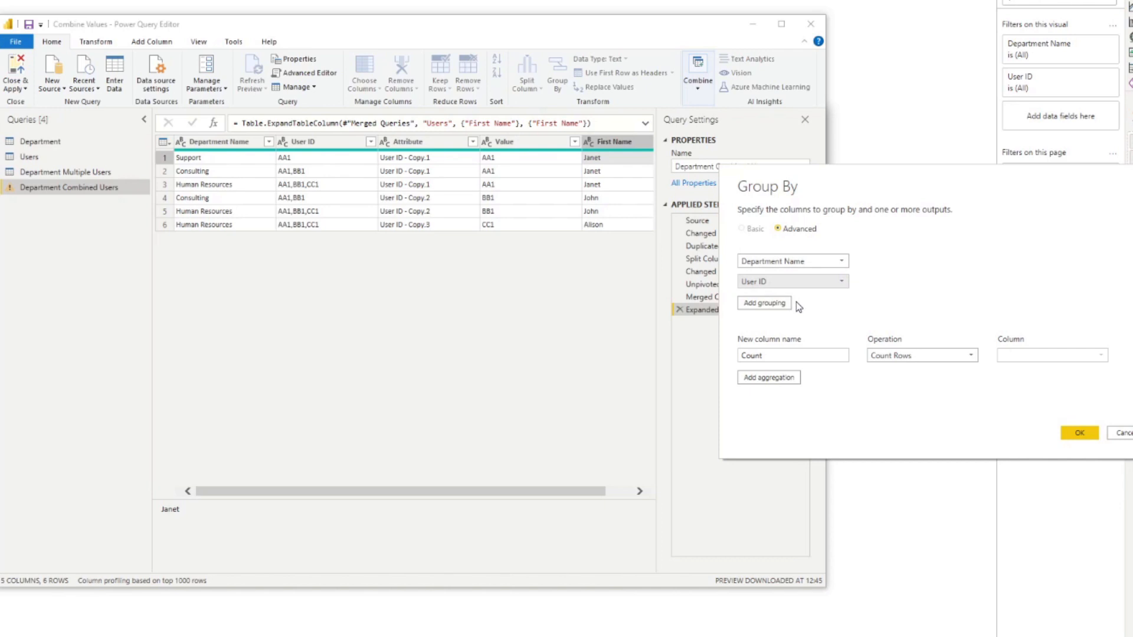
mouse_move(802, 302)
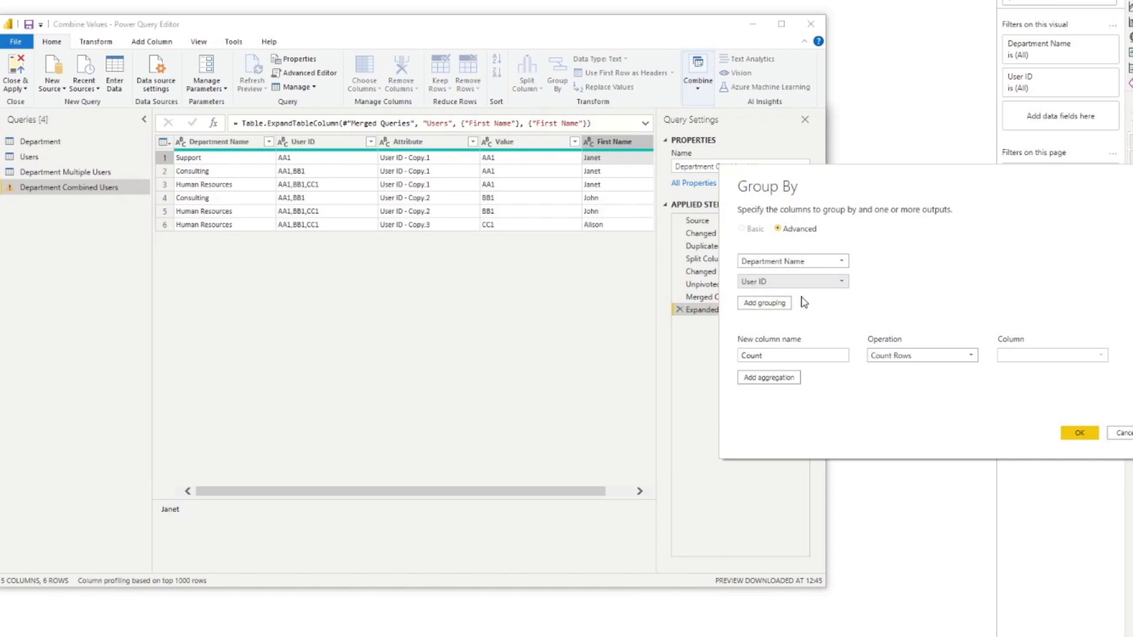
mouse_move(849, 339)
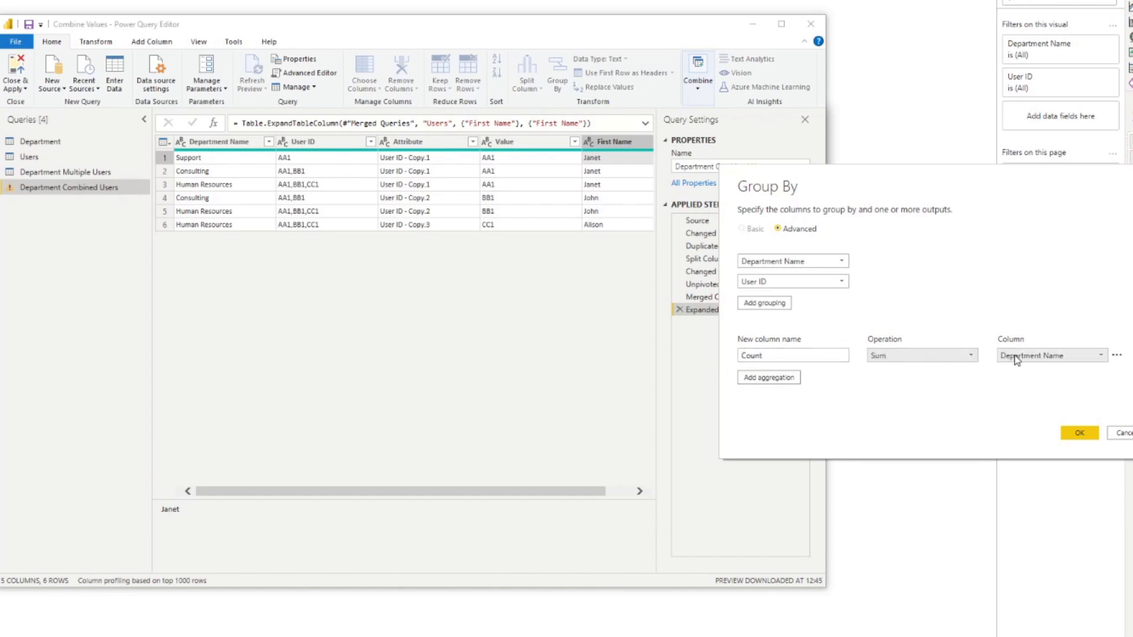
Step: Aggregate First Name with Sum into a new column named First Names and apply the grouping
left_click(1051, 355)
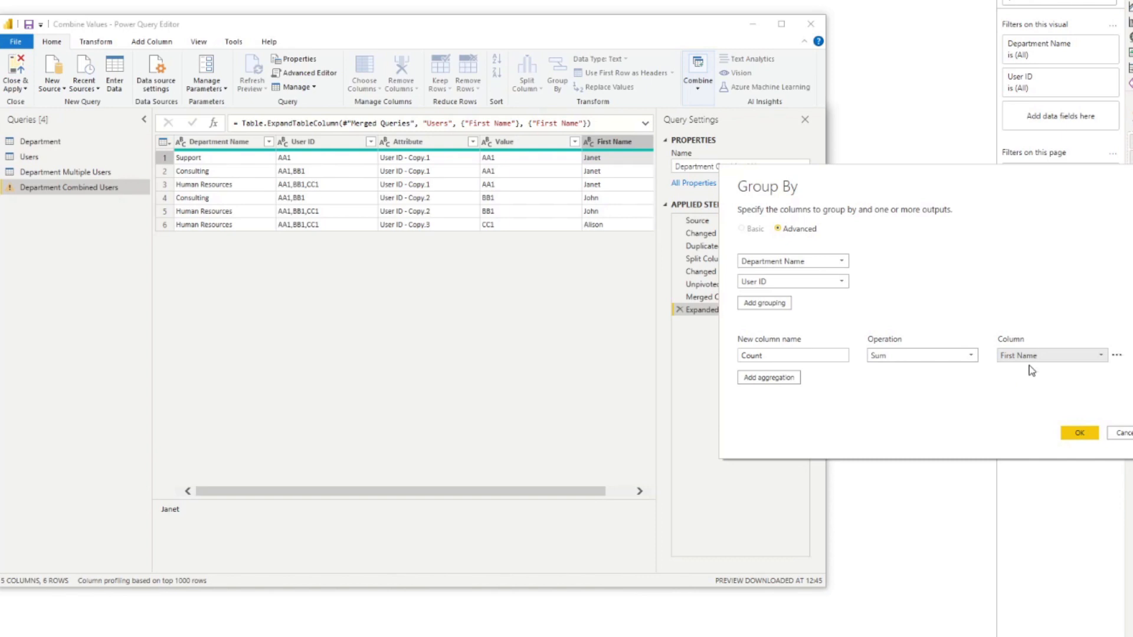
double_click(752, 356)
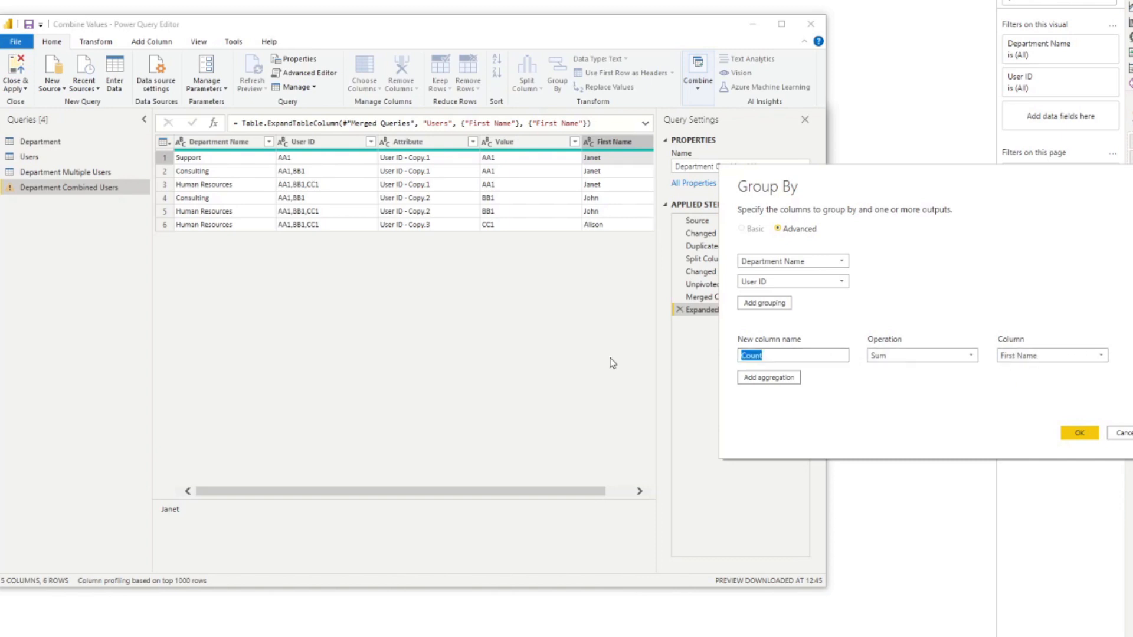
type("Names")
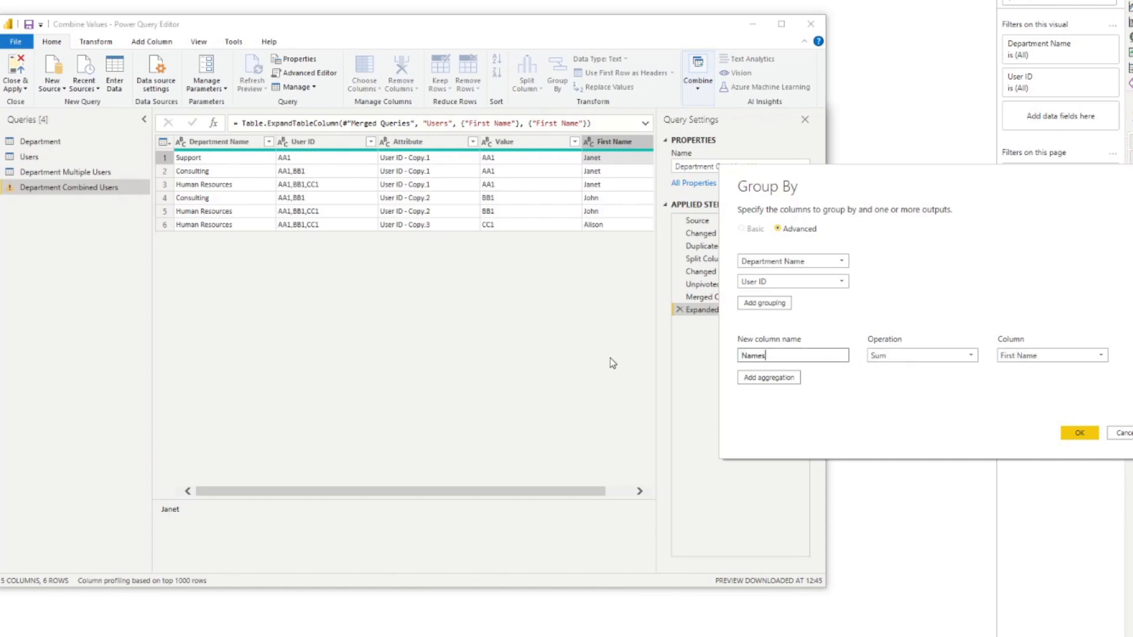
double_click(753, 355)
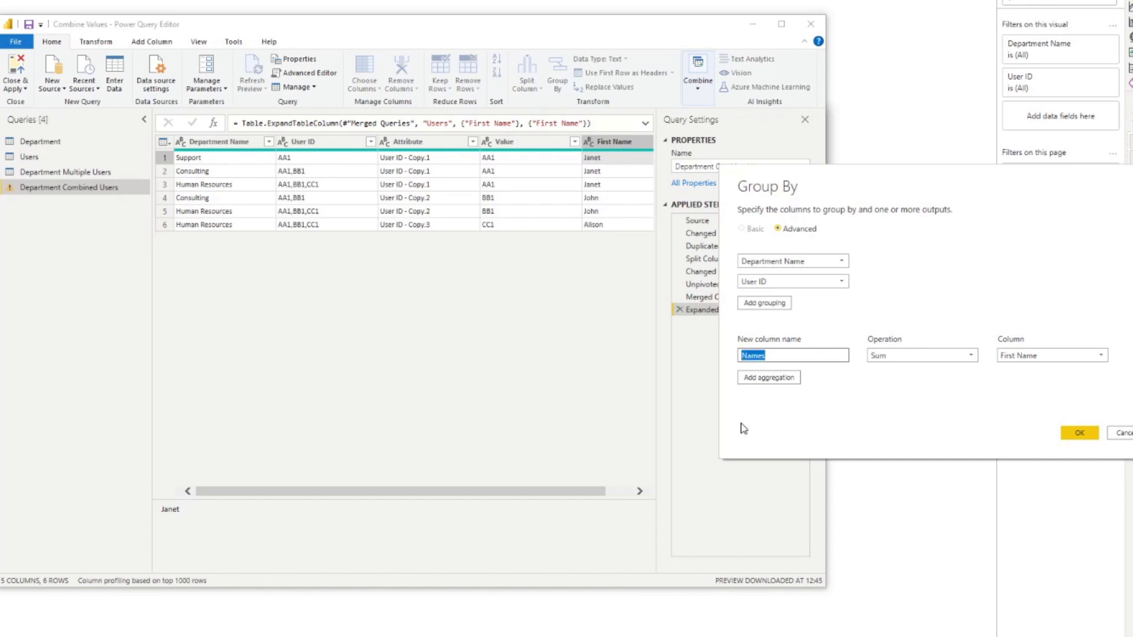
type("First Names")
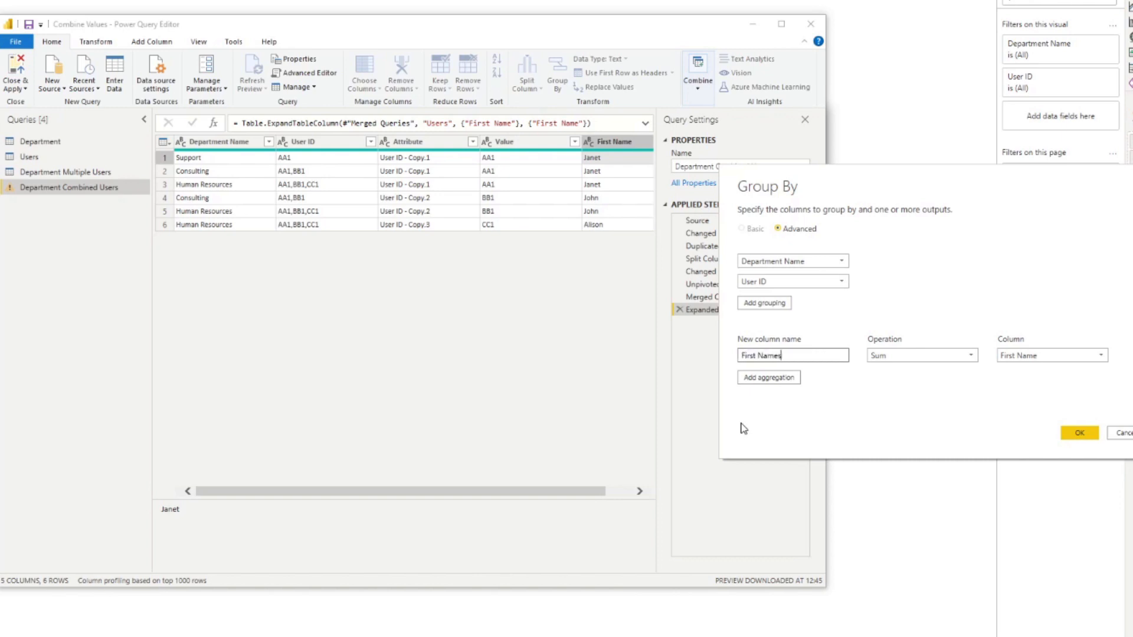
mouse_move(1073, 437)
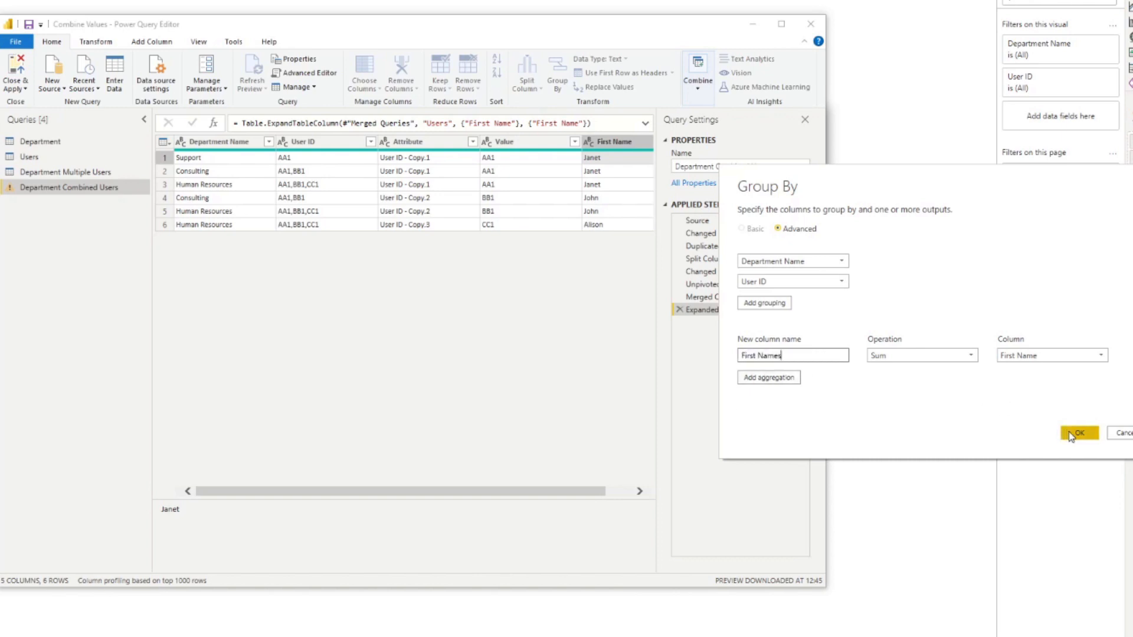
mouse_move(1073, 378)
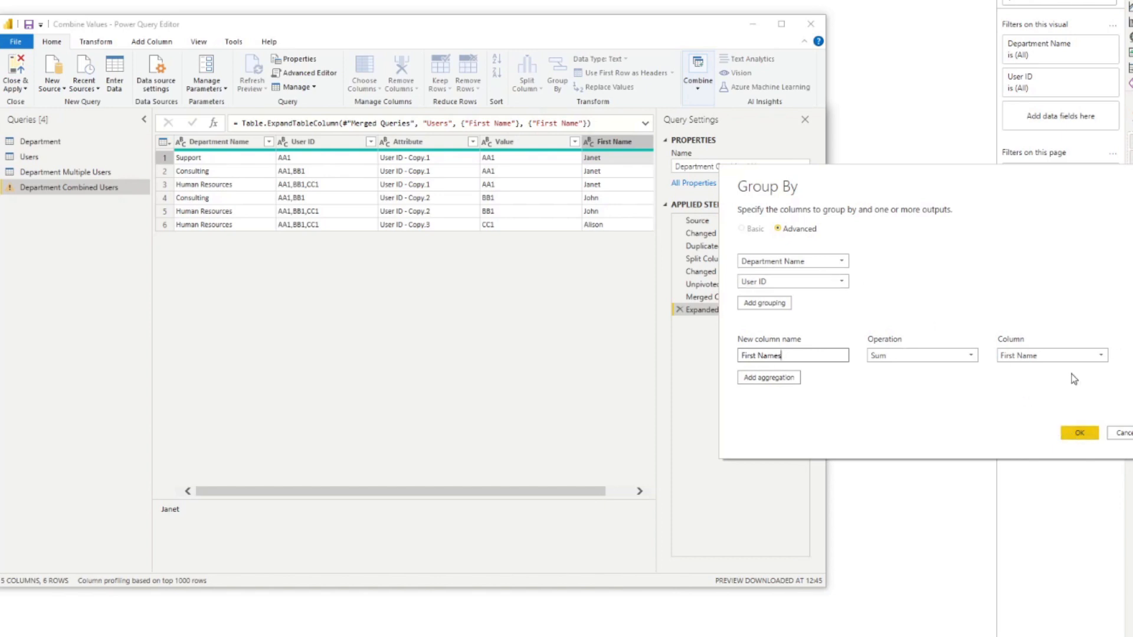
left_click(1081, 435)
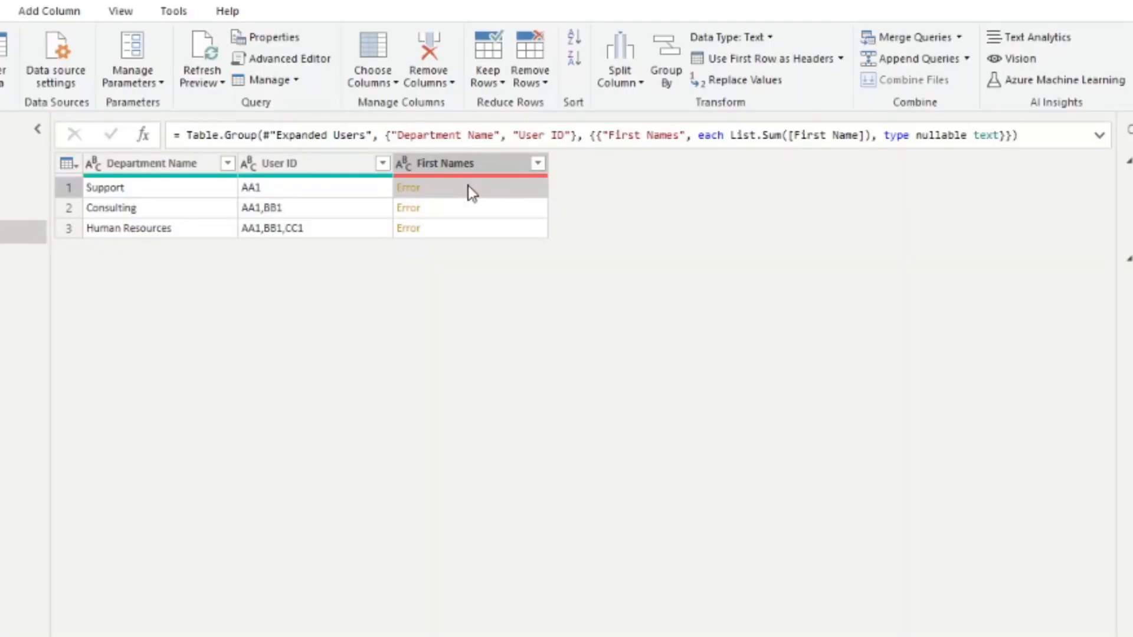
mouse_move(494, 229)
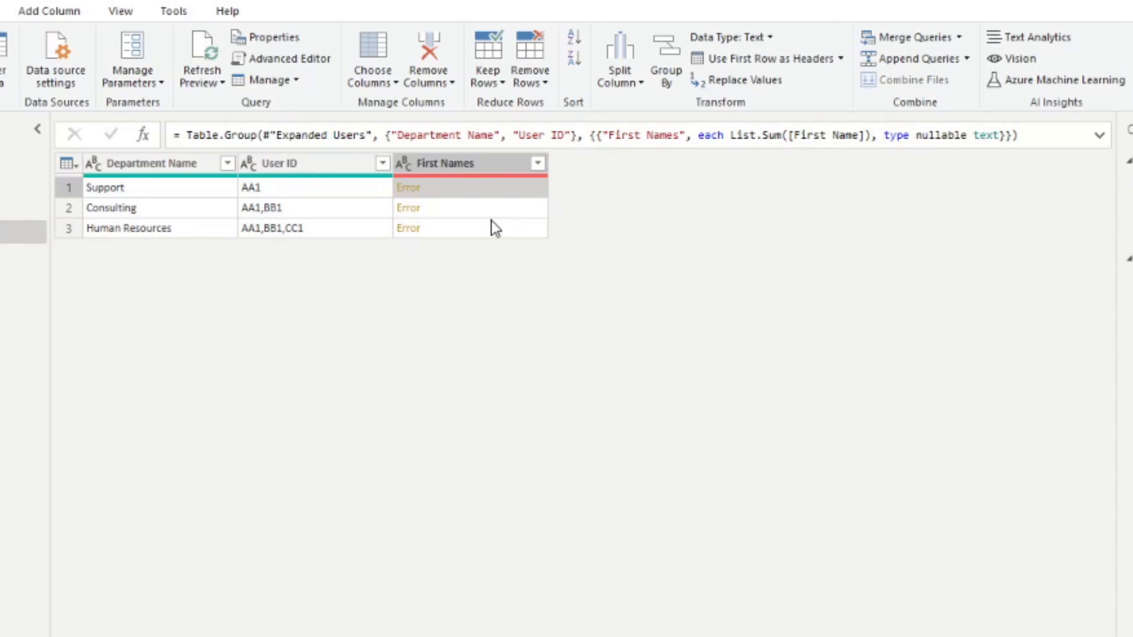
mouse_move(776, 342)
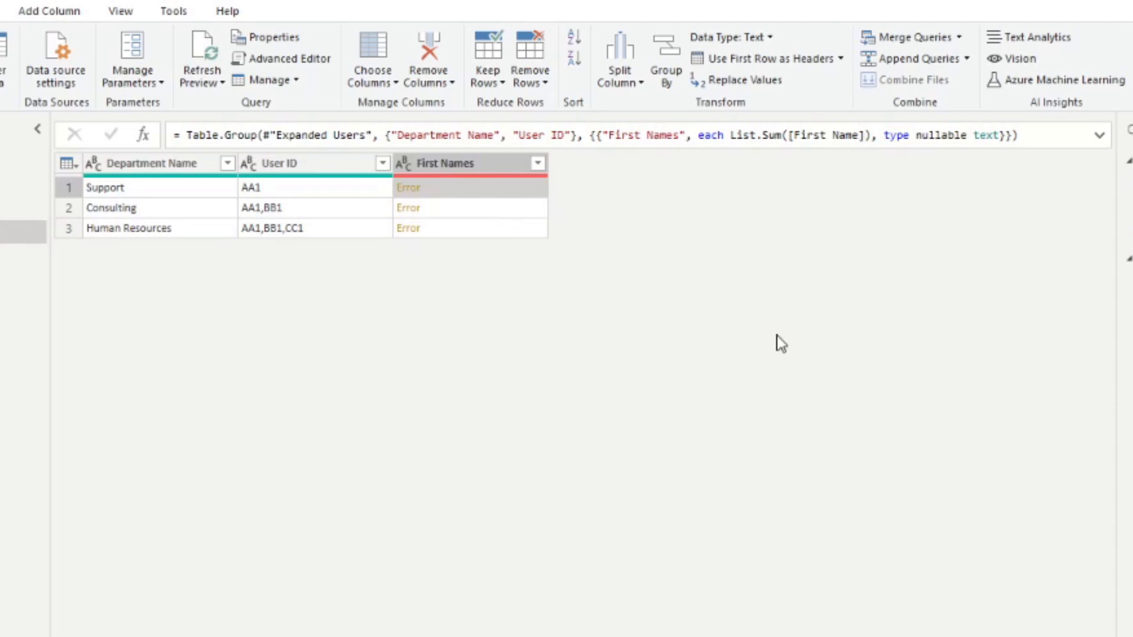
mouse_move(725, 156)
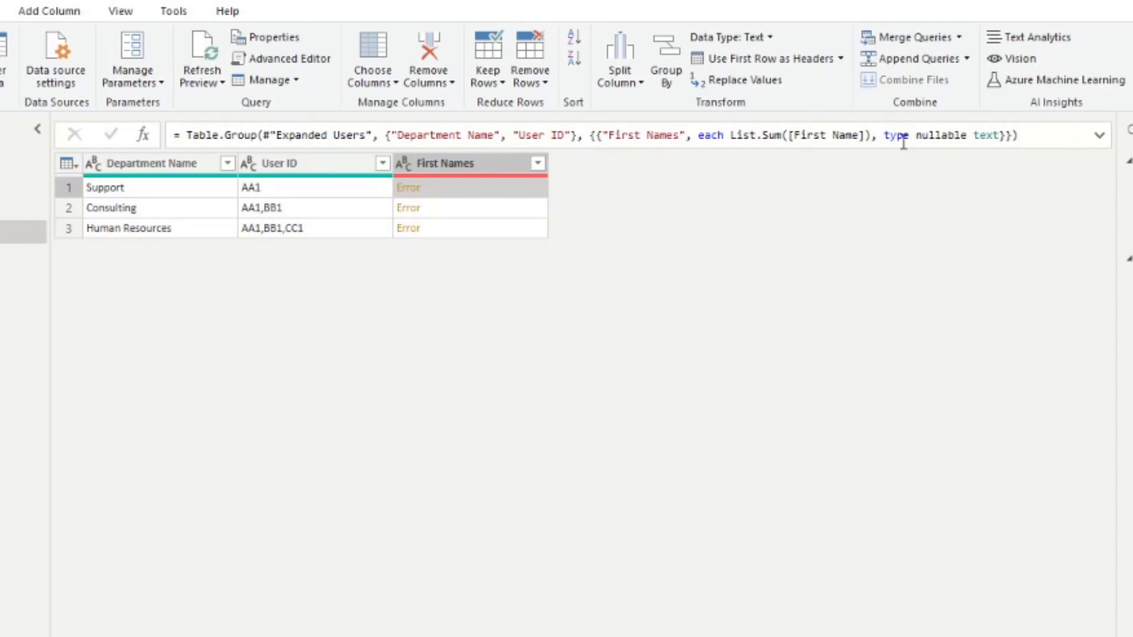
mouse_move(854, 180)
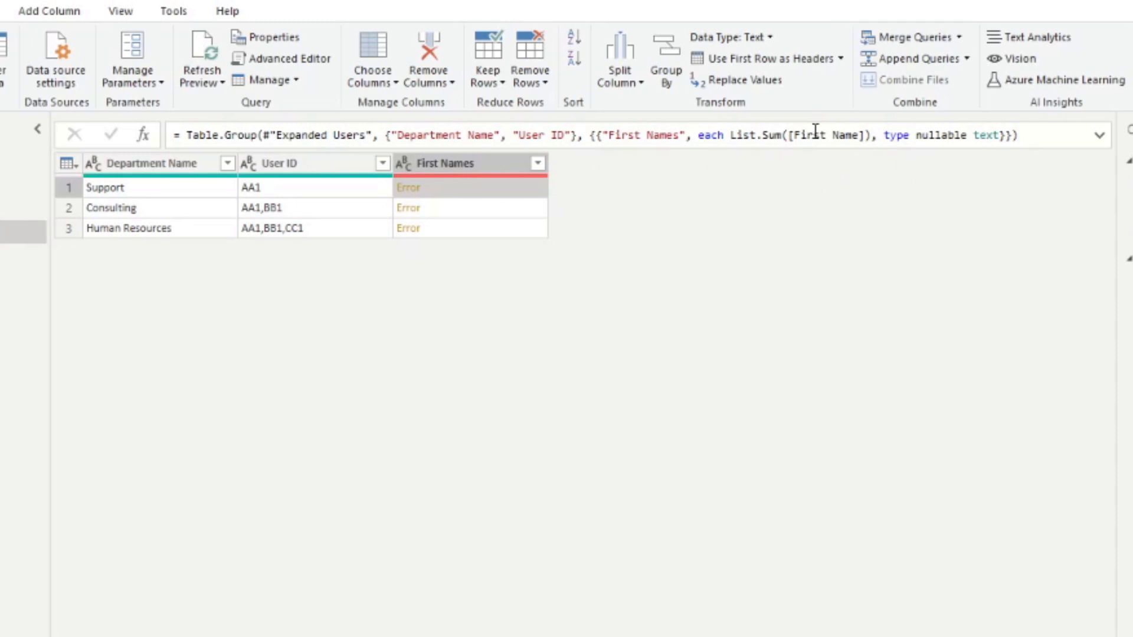
mouse_move(853, 131)
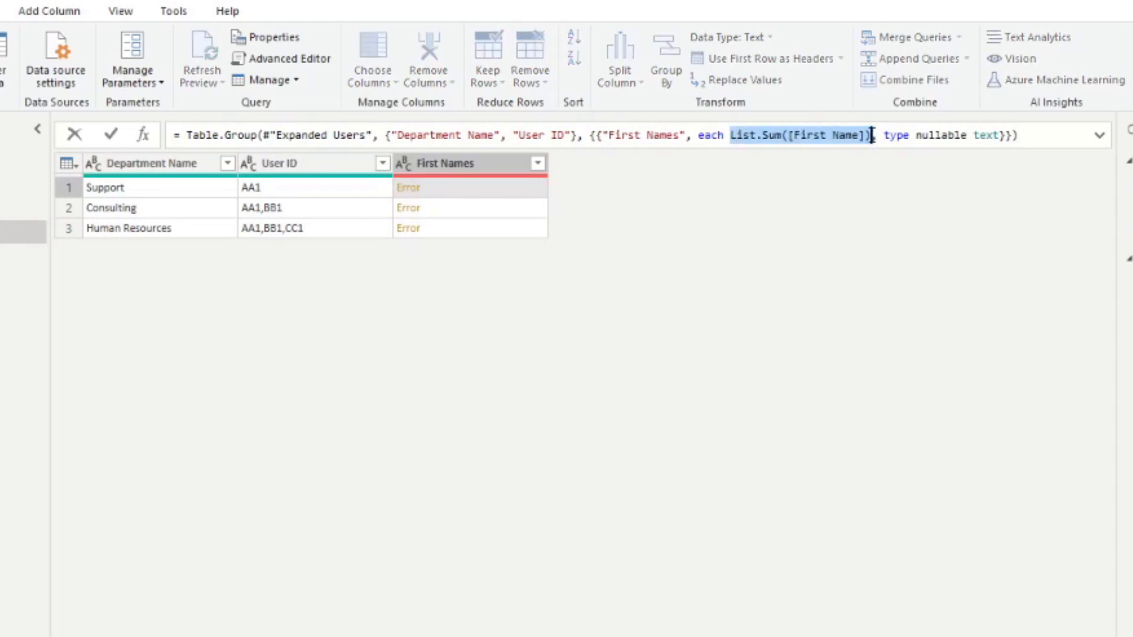
mouse_move(857, 172)
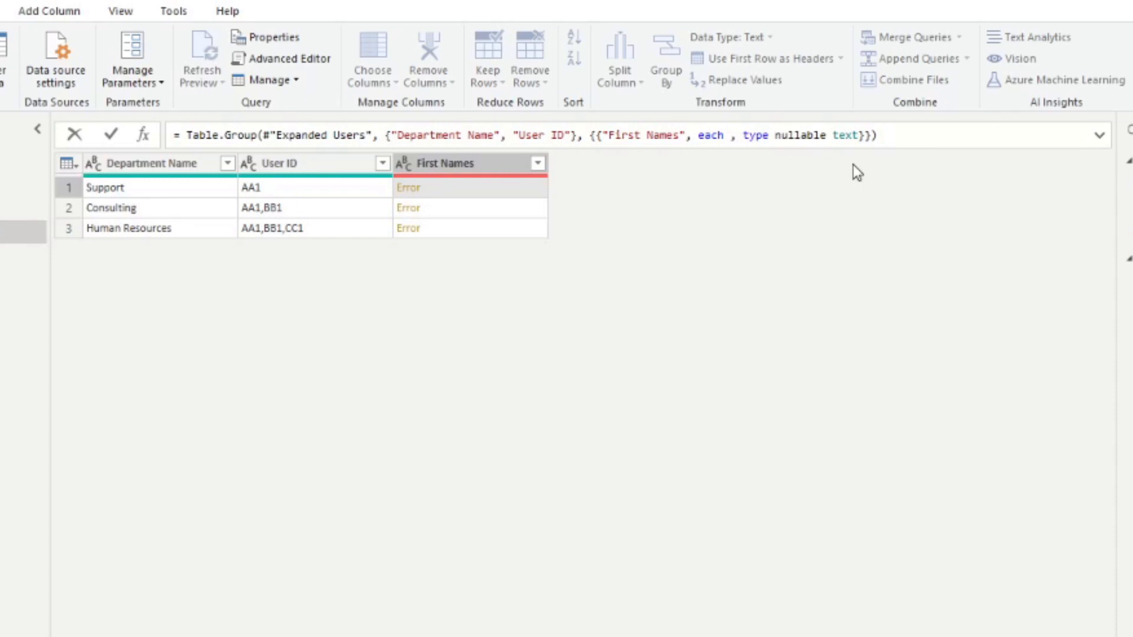
Step: Replace List.Sum with Text.Combine([First Name], ", ") in the grouping formula
type("Text.")
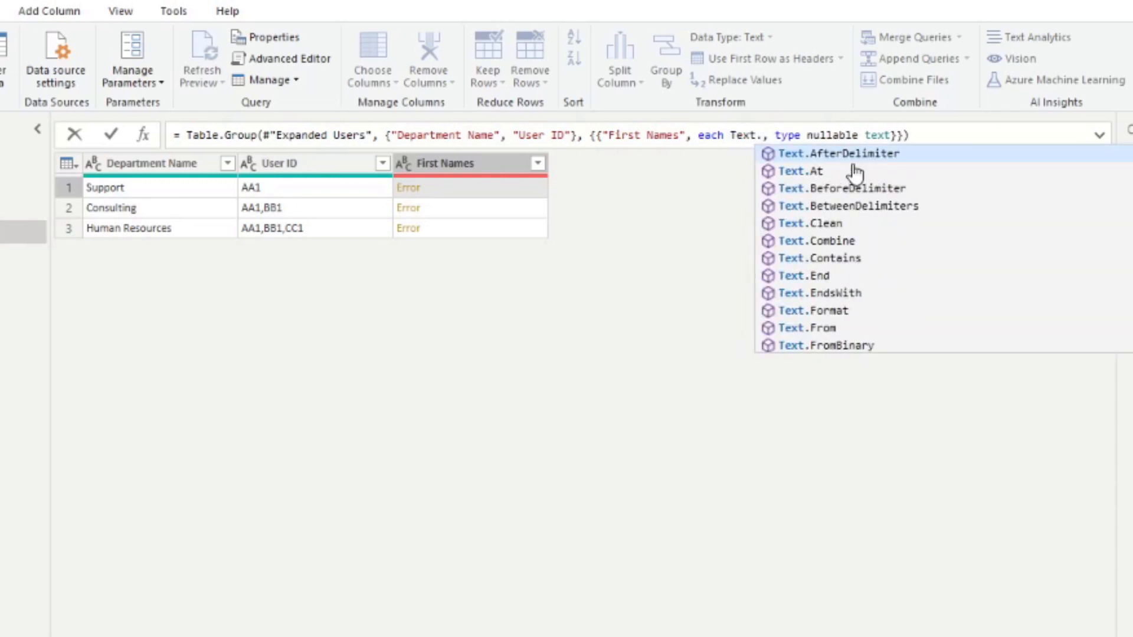
left_click(817, 241)
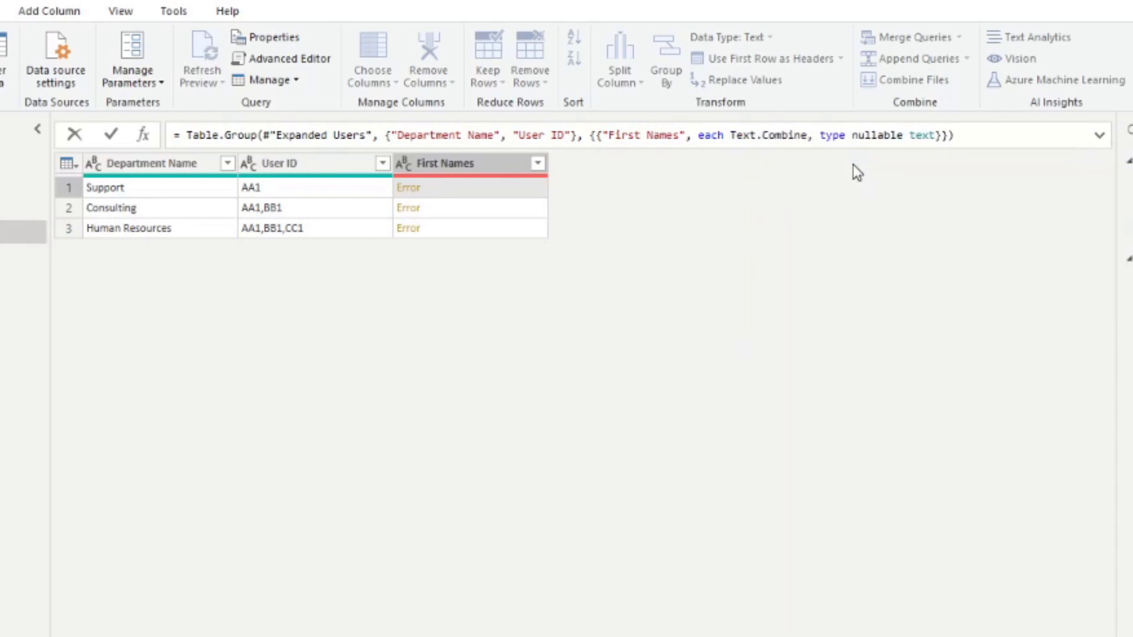
type("[First Name], )")
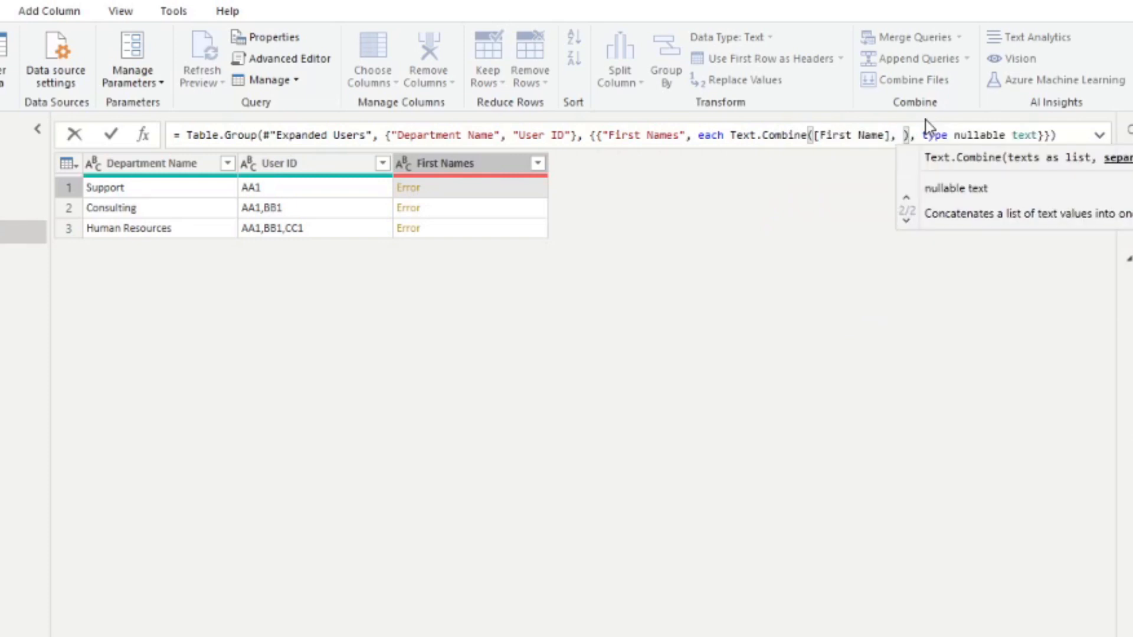
type("\"\"")
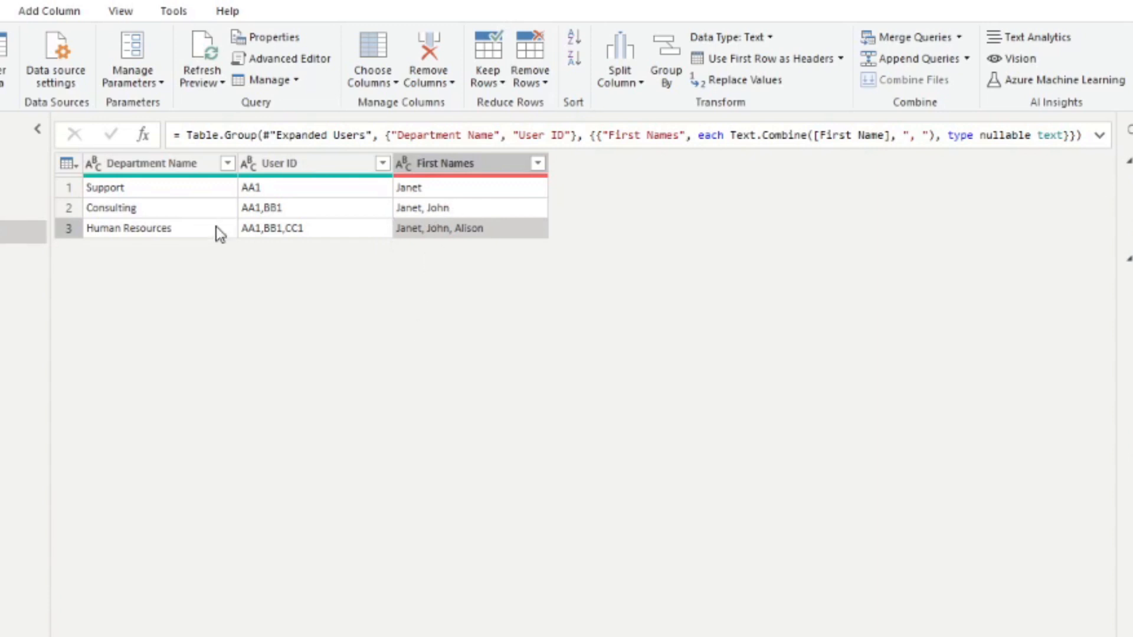
mouse_move(411, 210)
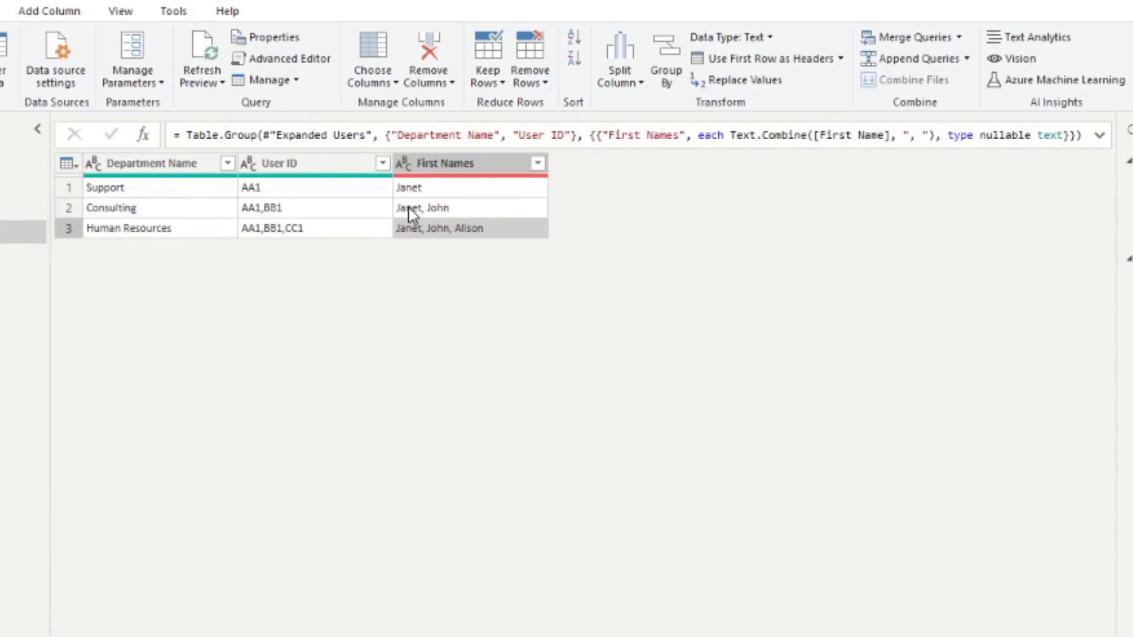
mouse_move(179, 194)
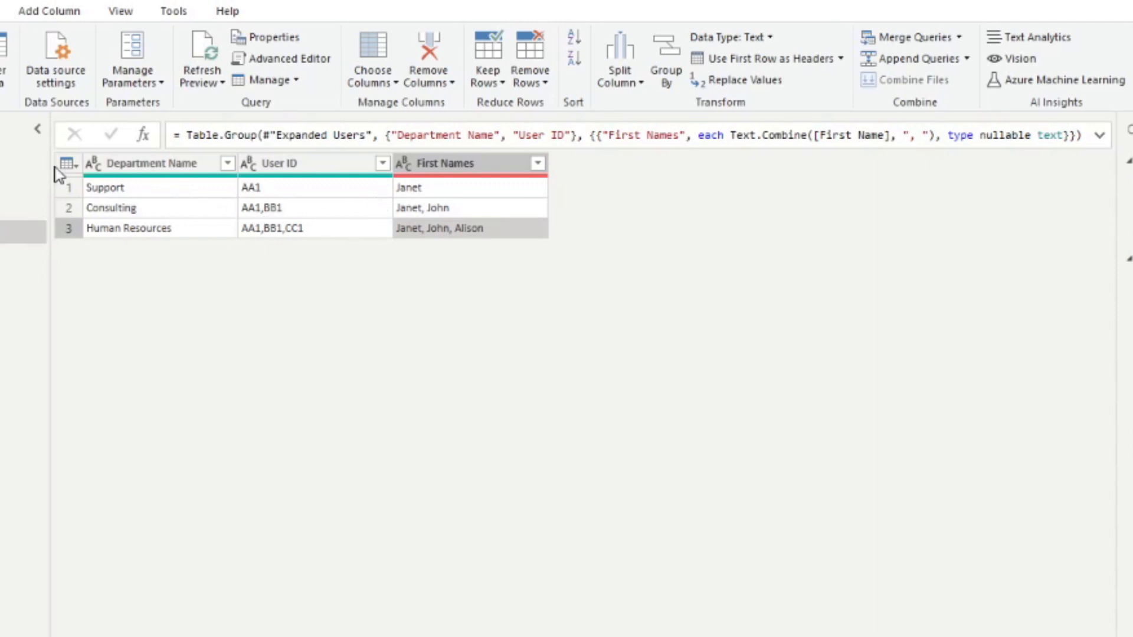
mouse_move(671, 328)
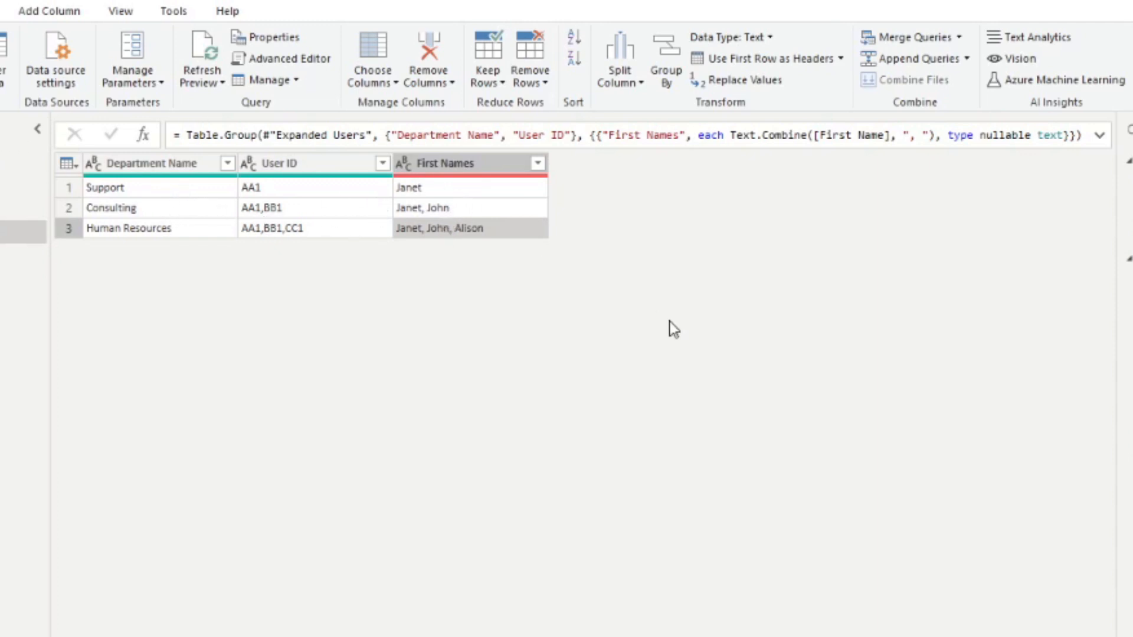